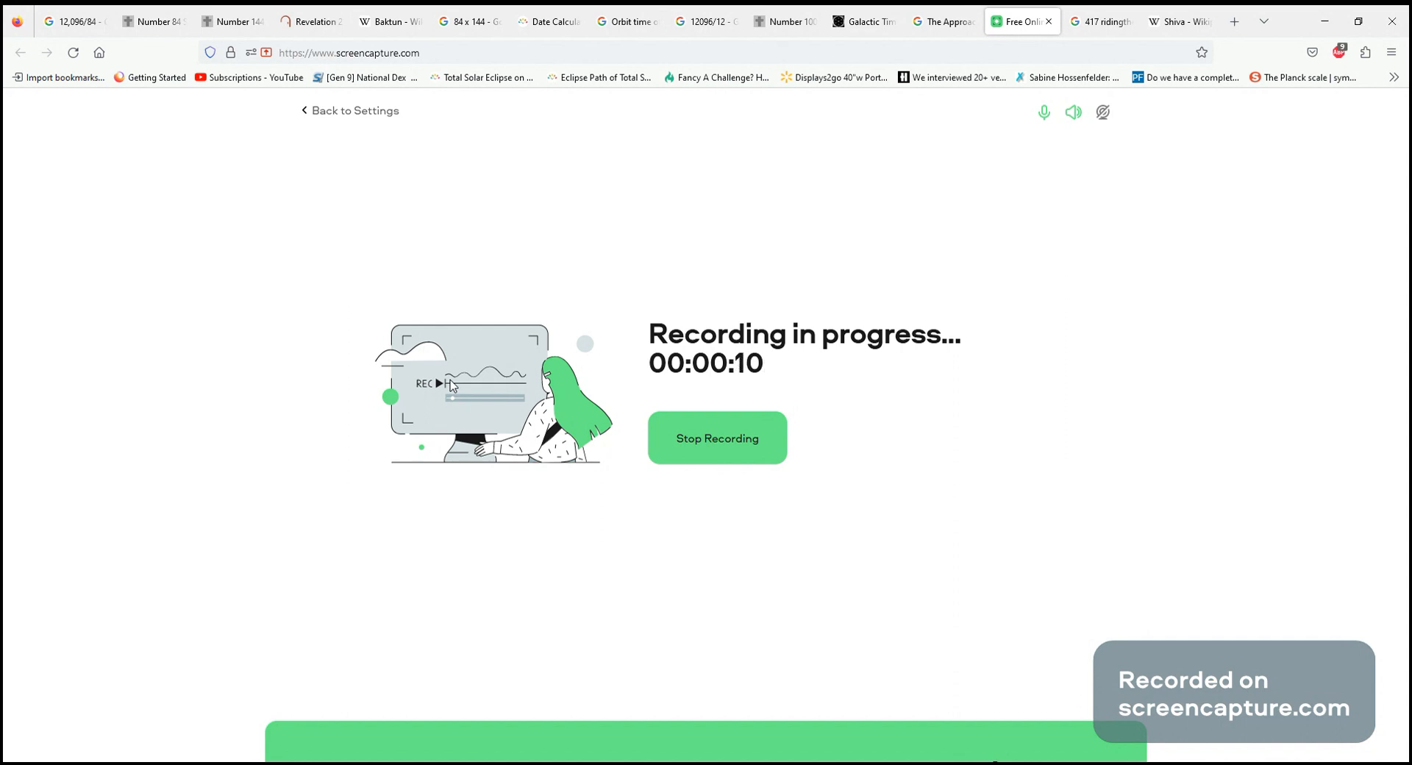
mouse_move(145, 153)
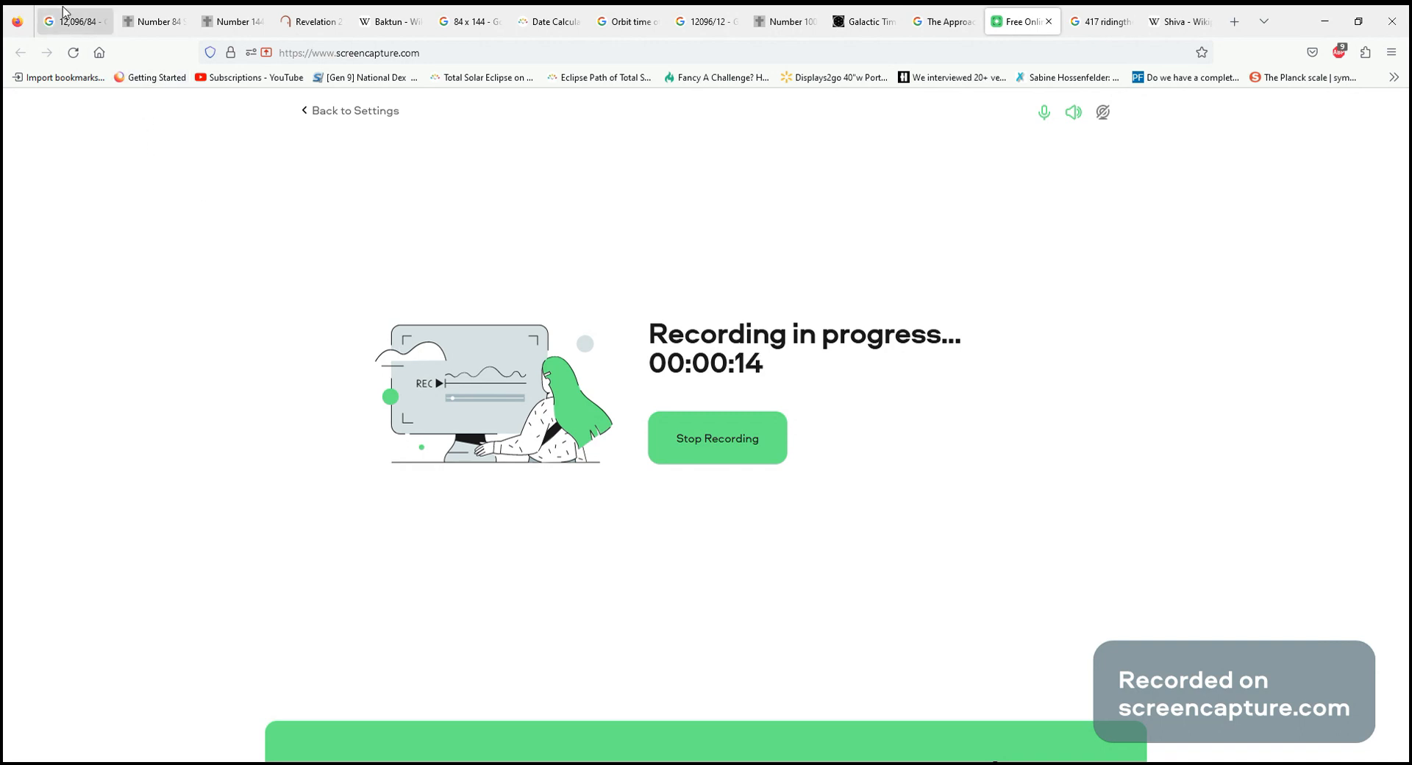
Switch to the Google calculator search showing 12,096 ÷ 84 = 144
left_click(71, 22)
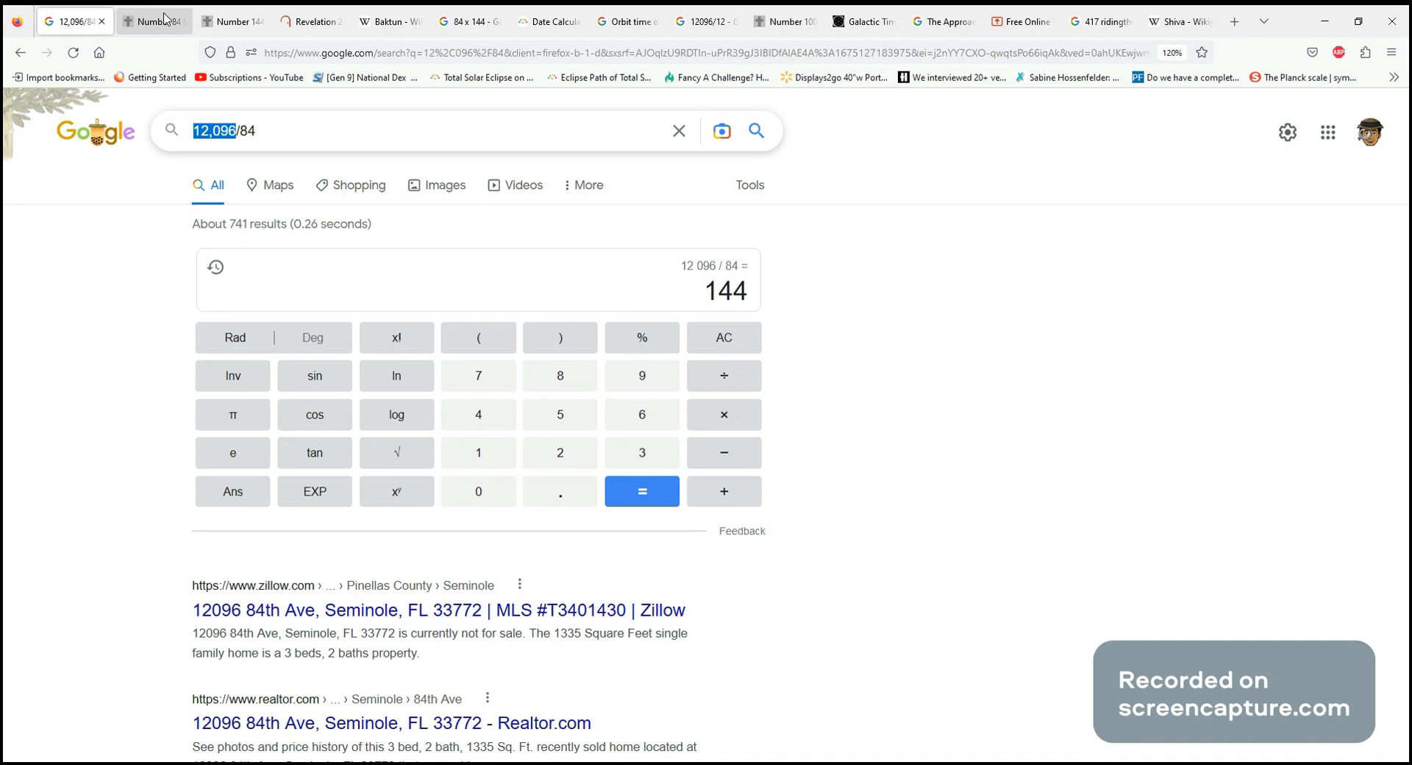
left_click(154, 22)
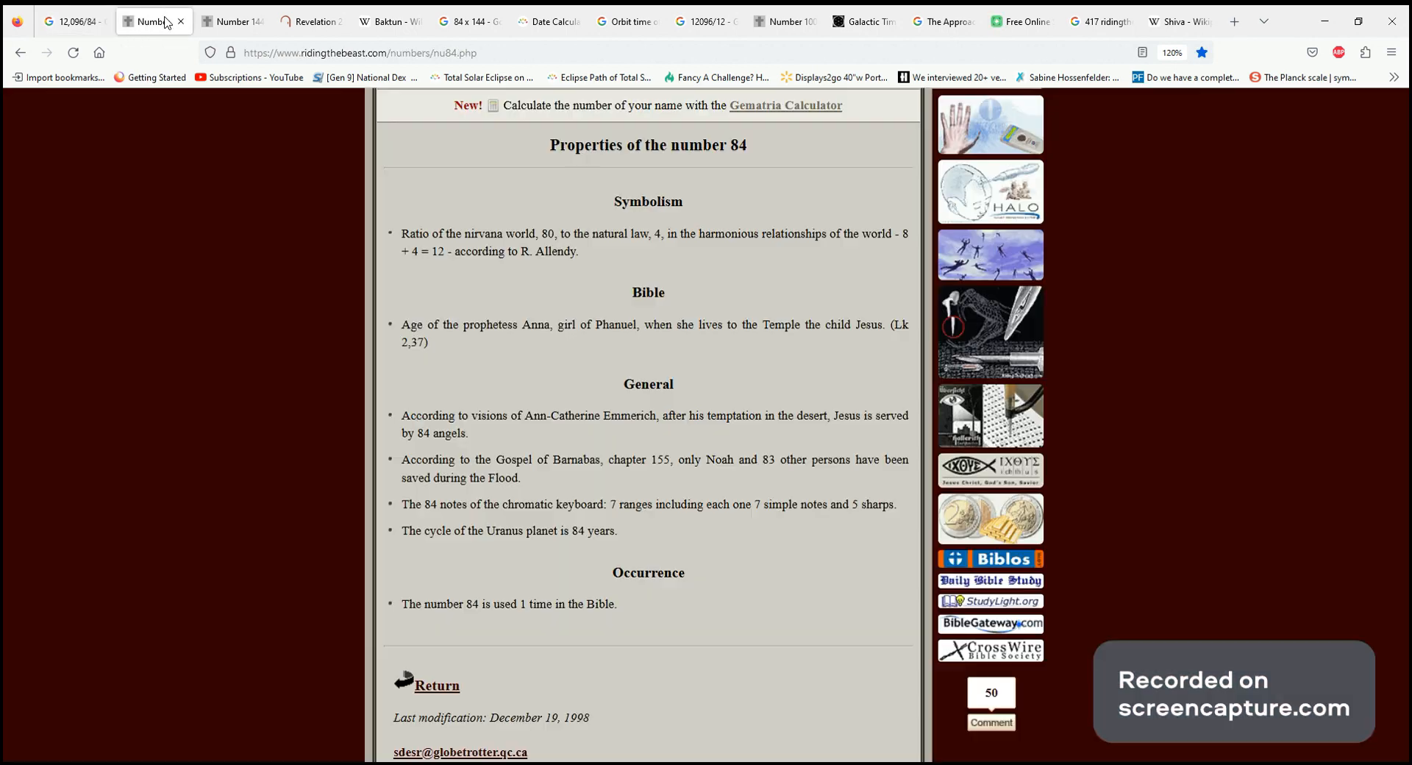
scroll("down", 3)
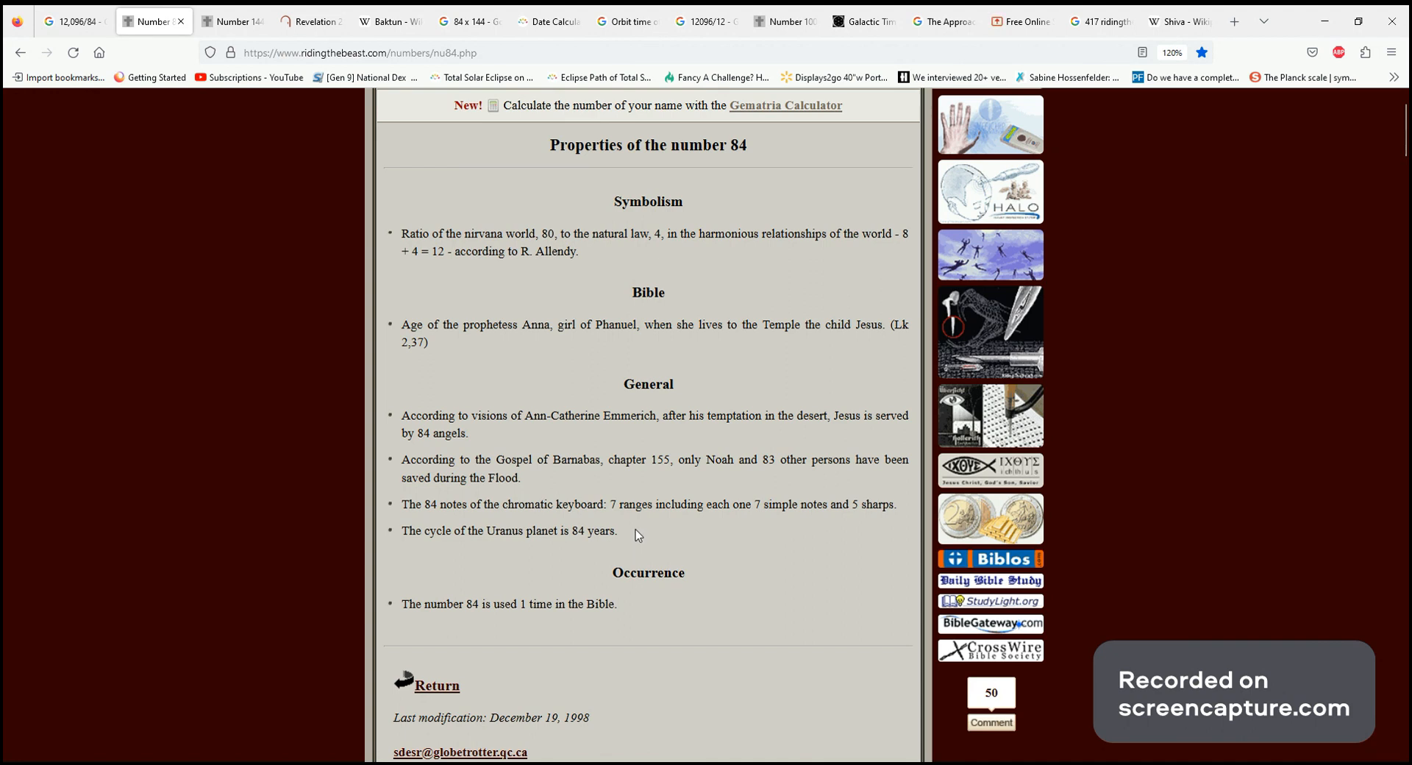
left_click_drag(484, 531, 619, 531)
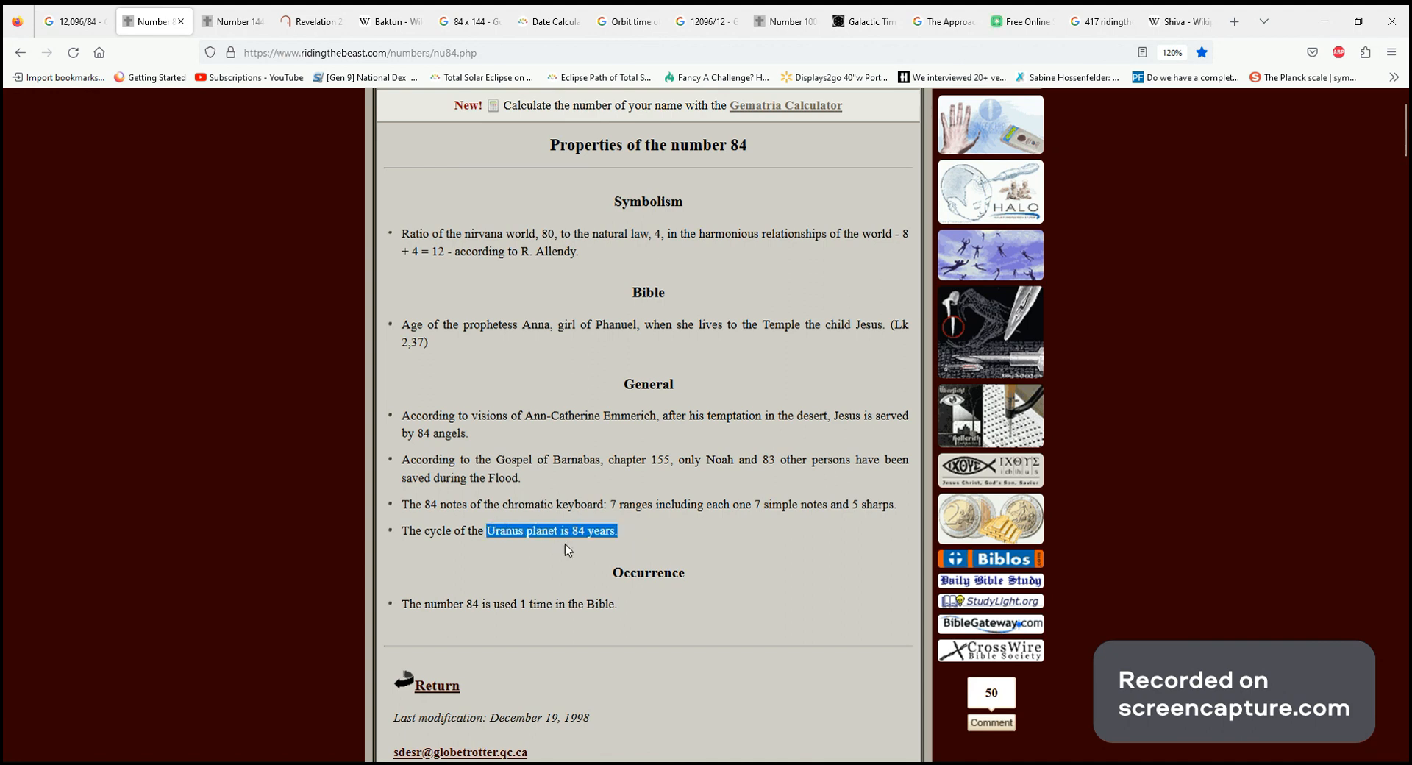
mouse_move(676, 557)
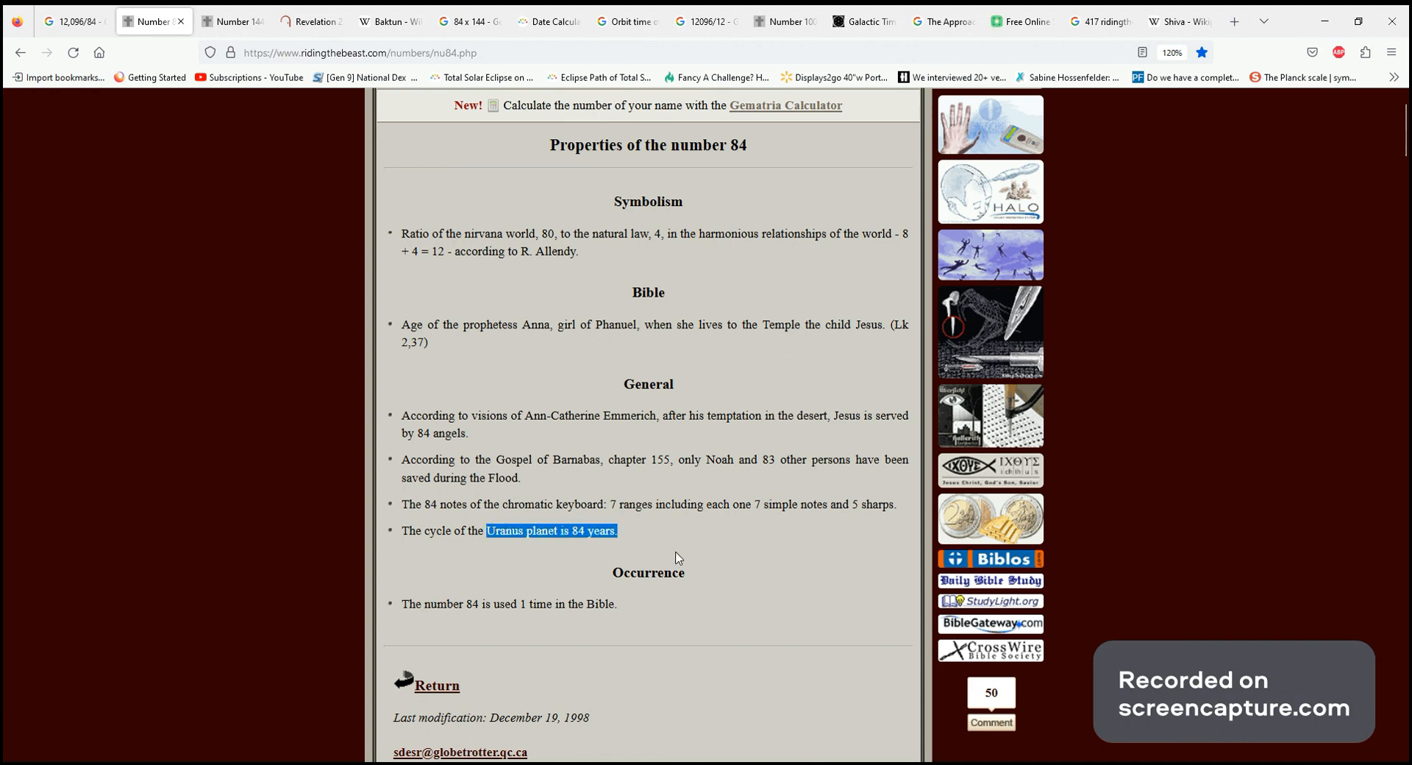
mouse_move(516, 494)
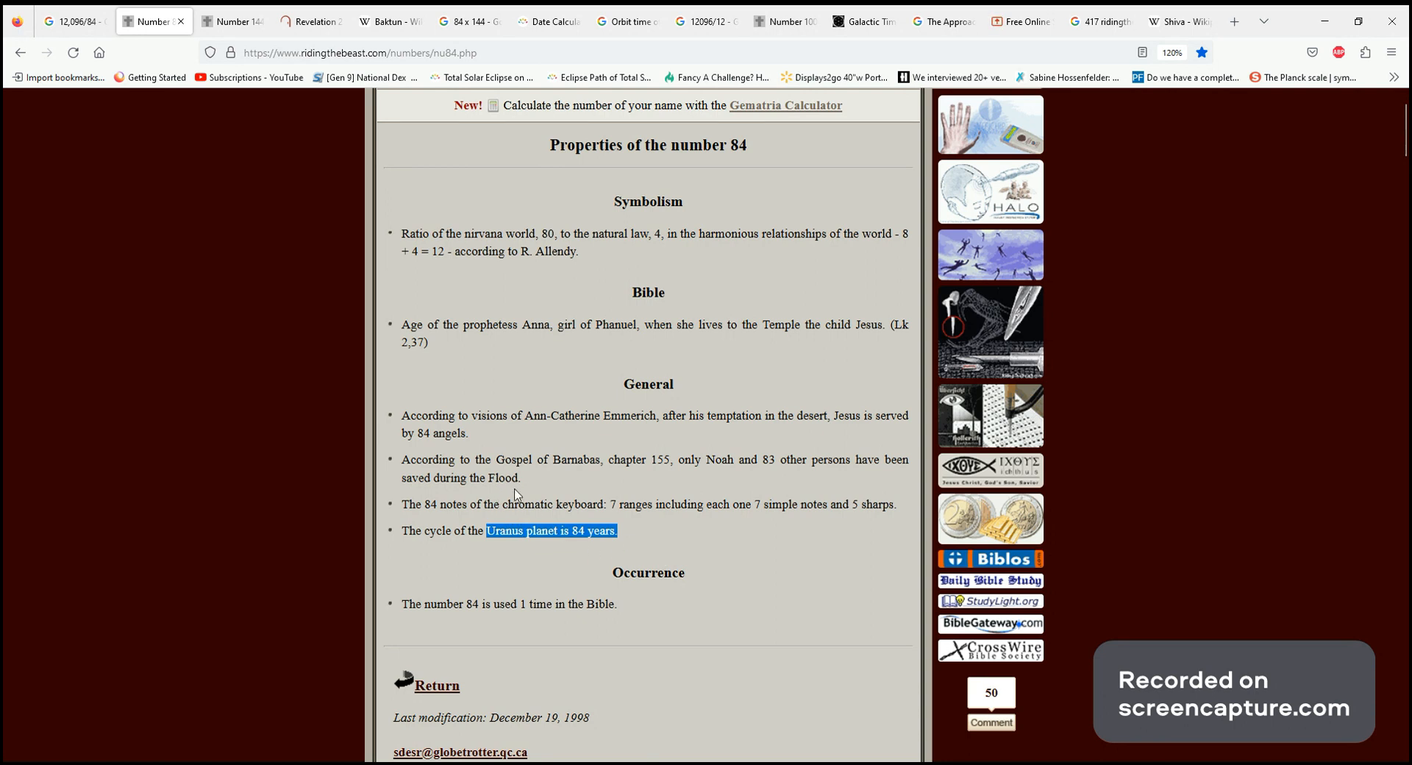
mouse_move(619, 544)
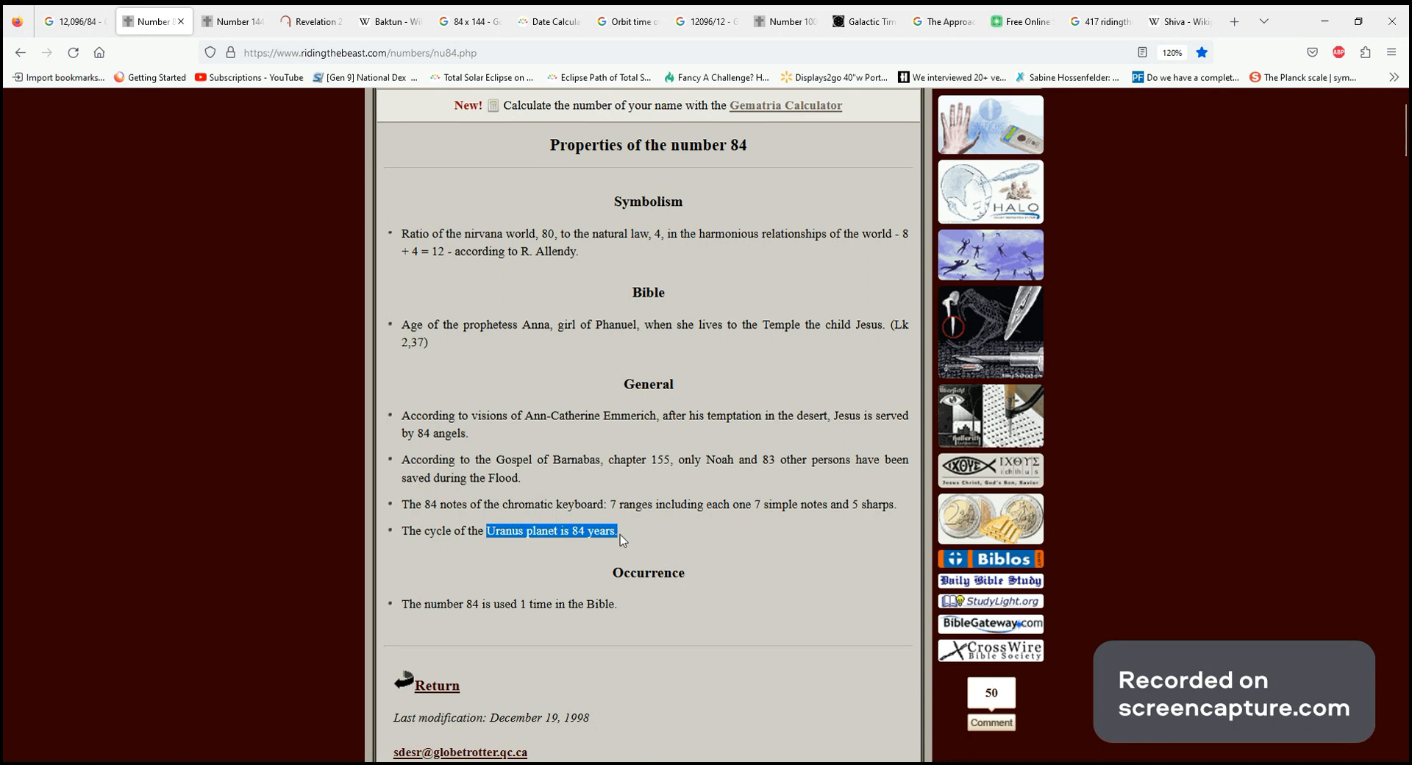
mouse_move(598, 571)
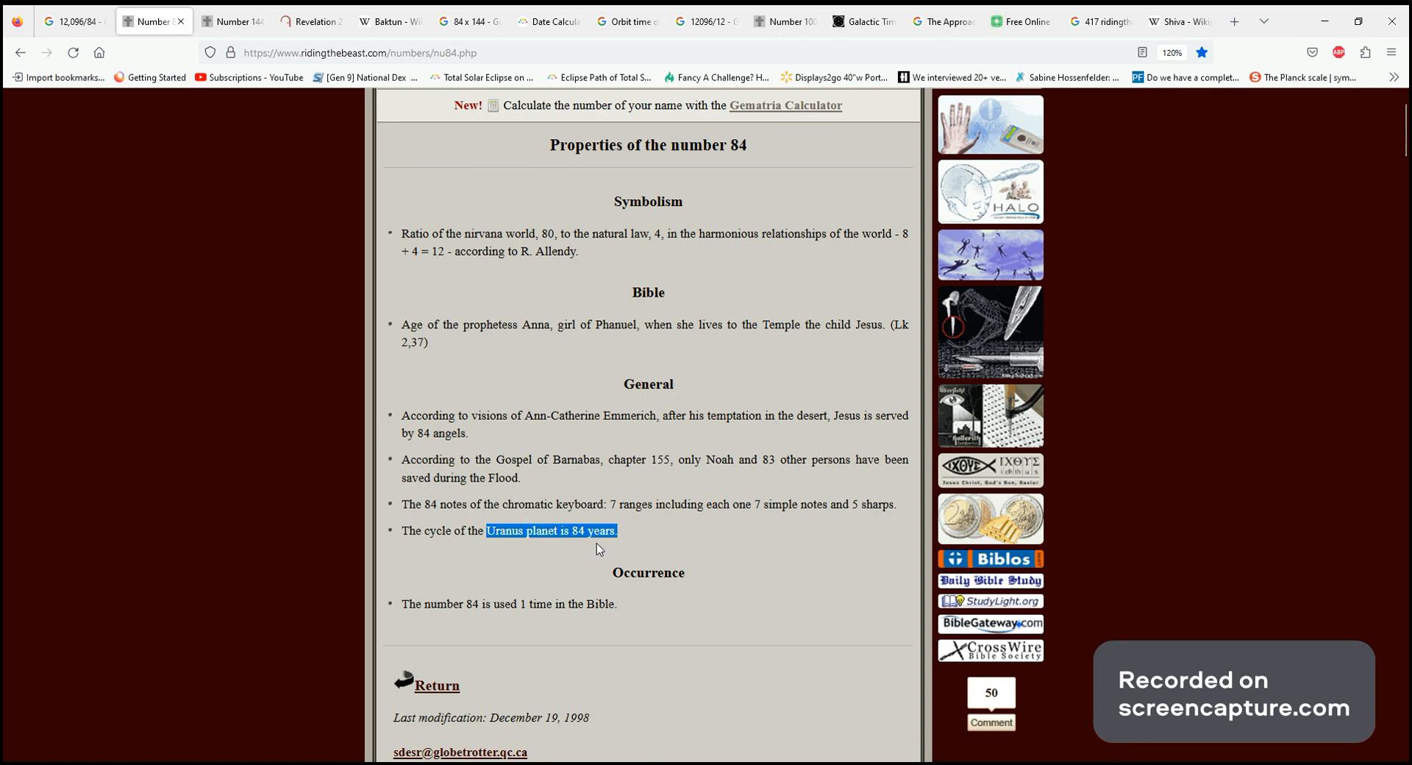
left_click(81, 22)
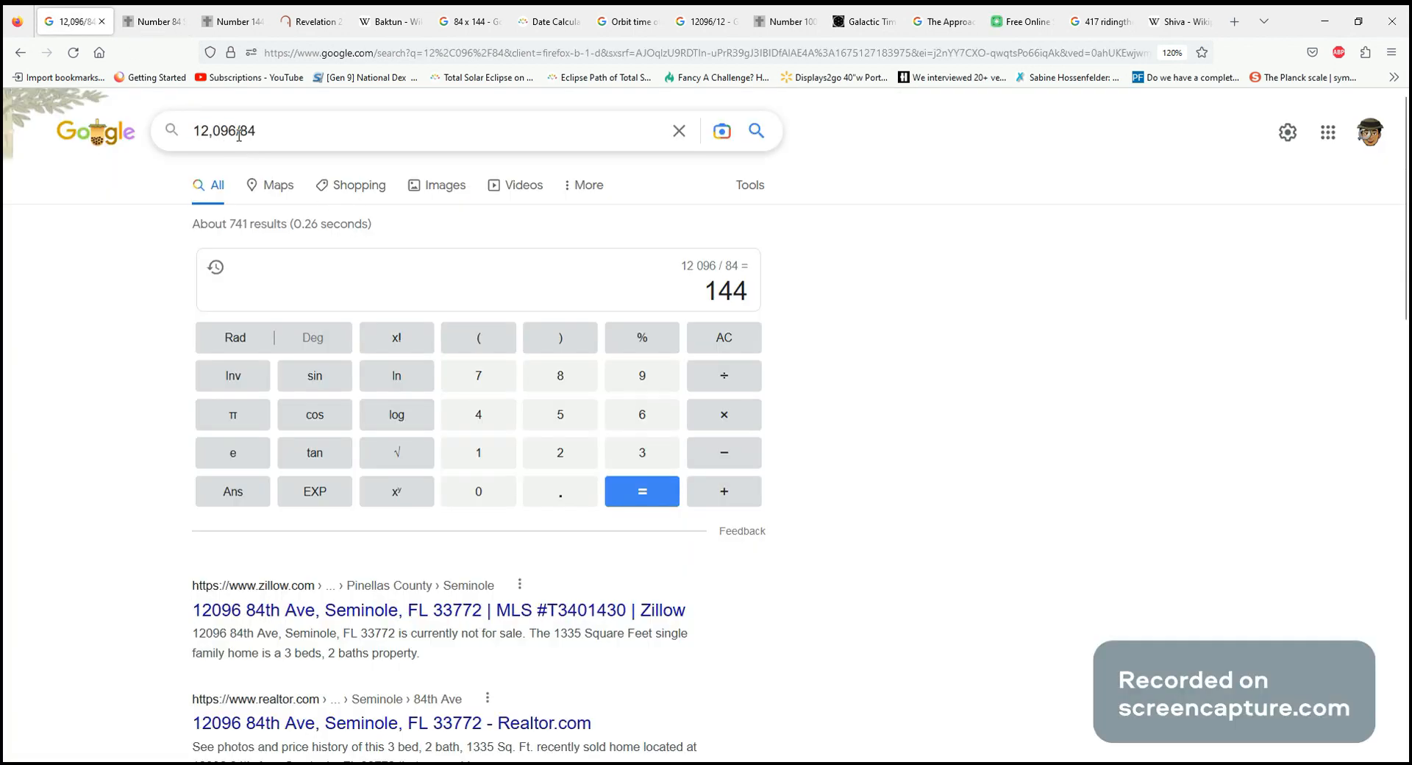
key("Backspace")
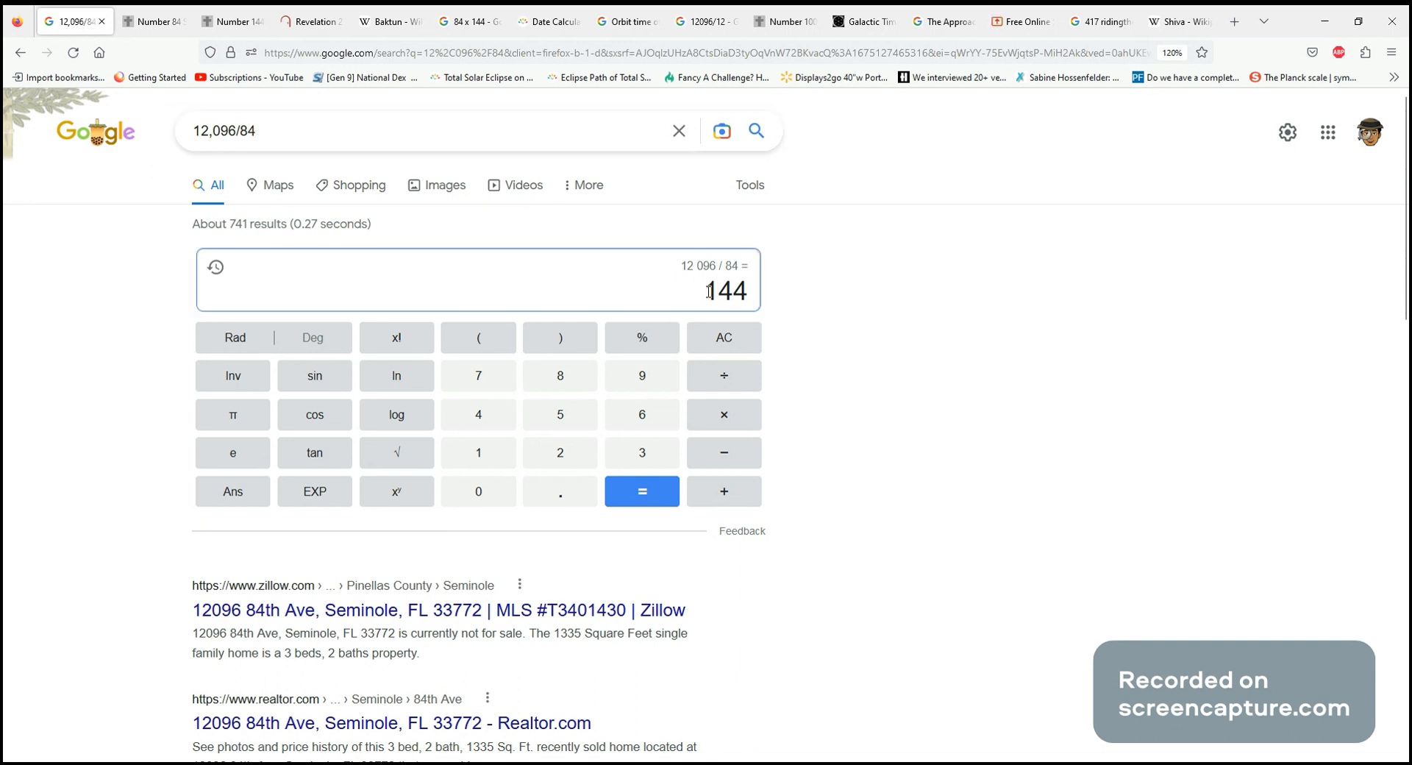
View the Number 144 page's Bible entry on the celestial Jerusalem rampart's cubit measure
left_click(228, 22)
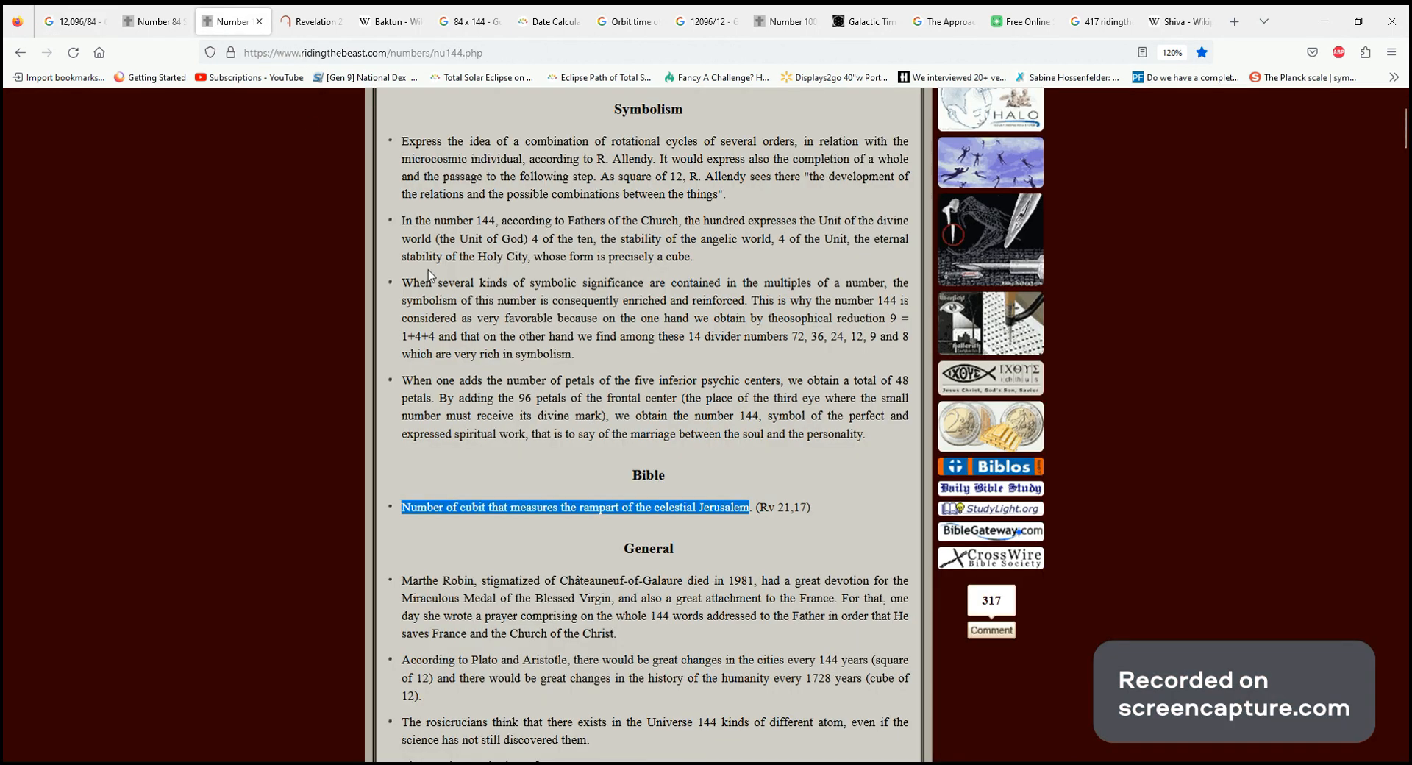
scroll("down", 3)
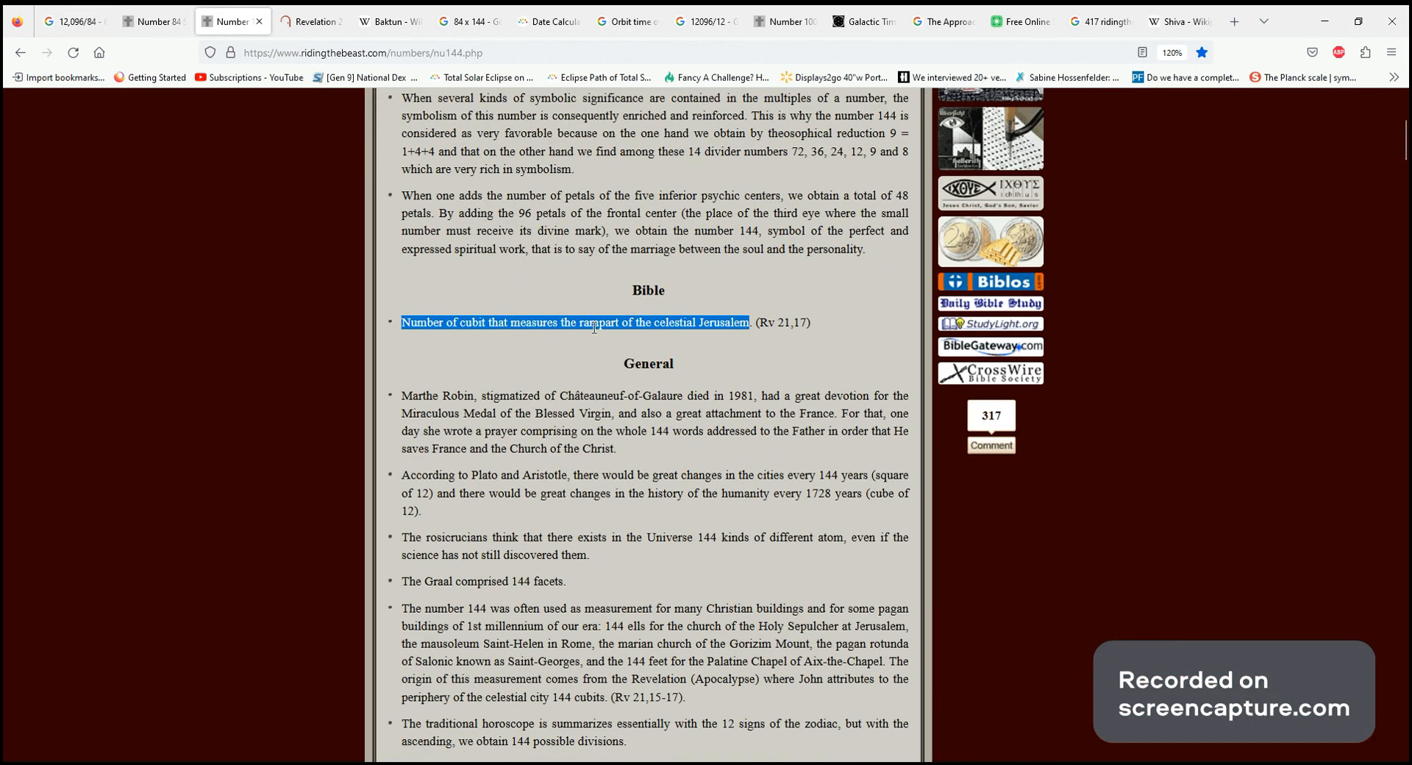
scroll("down", 3)
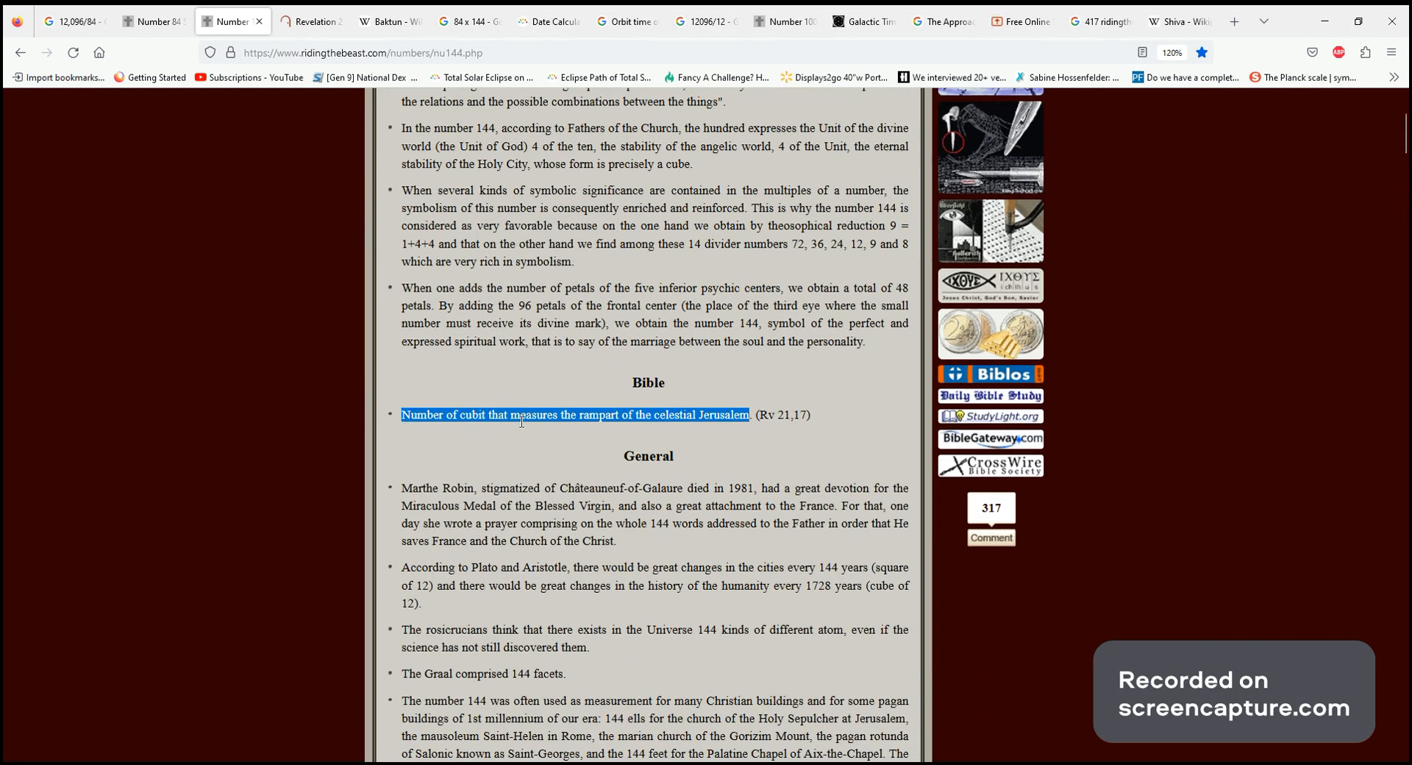
mouse_move(739, 431)
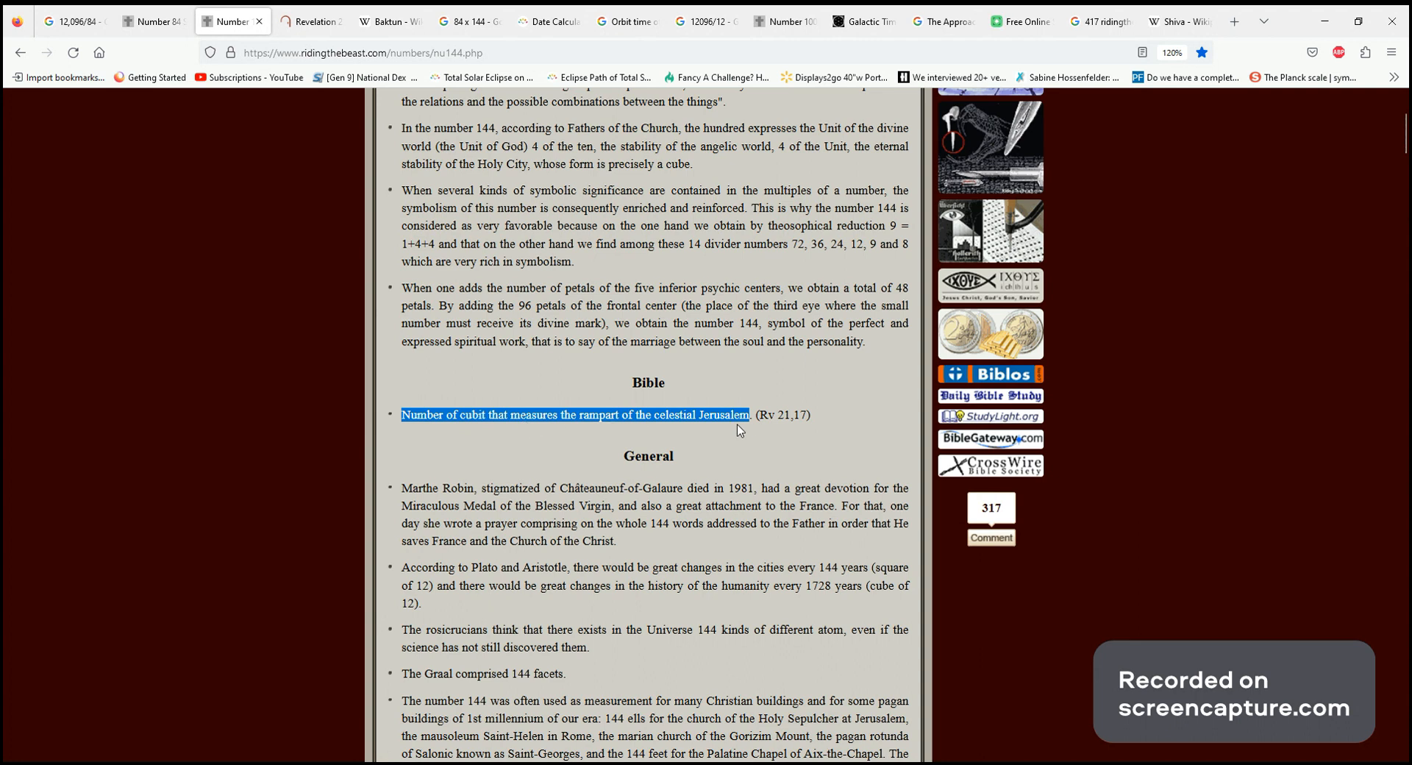
mouse_move(717, 548)
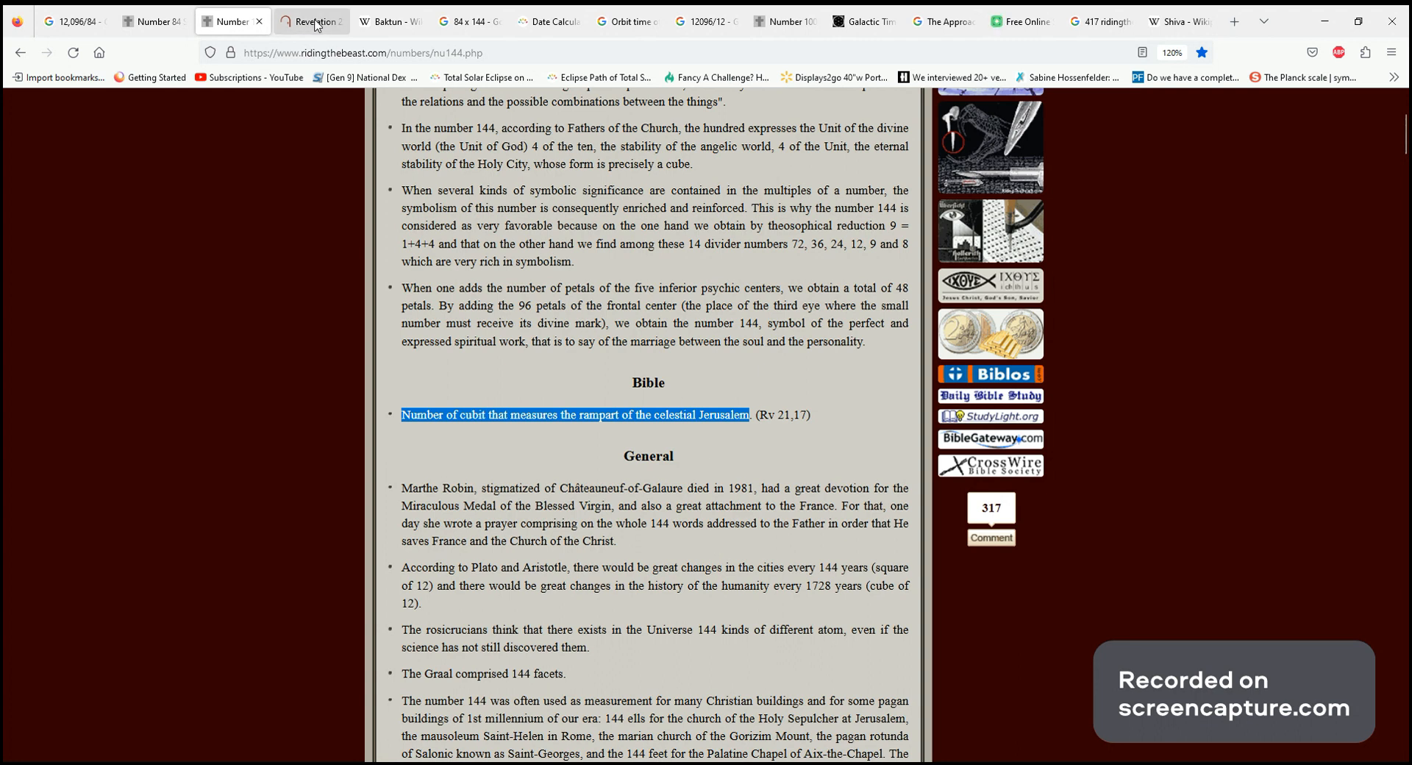
Show Revelation 21 (NIV) and select the heading 'A New Heaven and a New Earth'
left_click(310, 20)
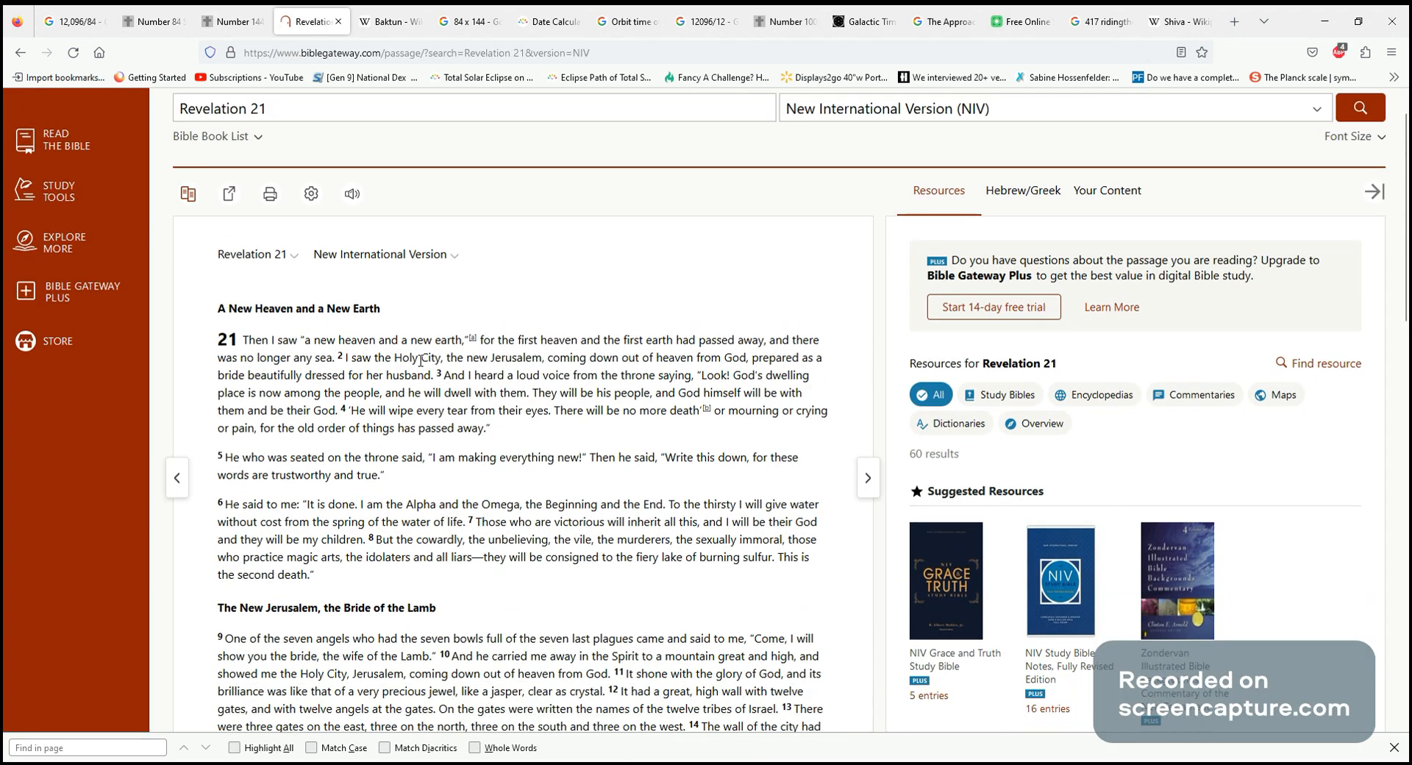
scroll("down", 3)
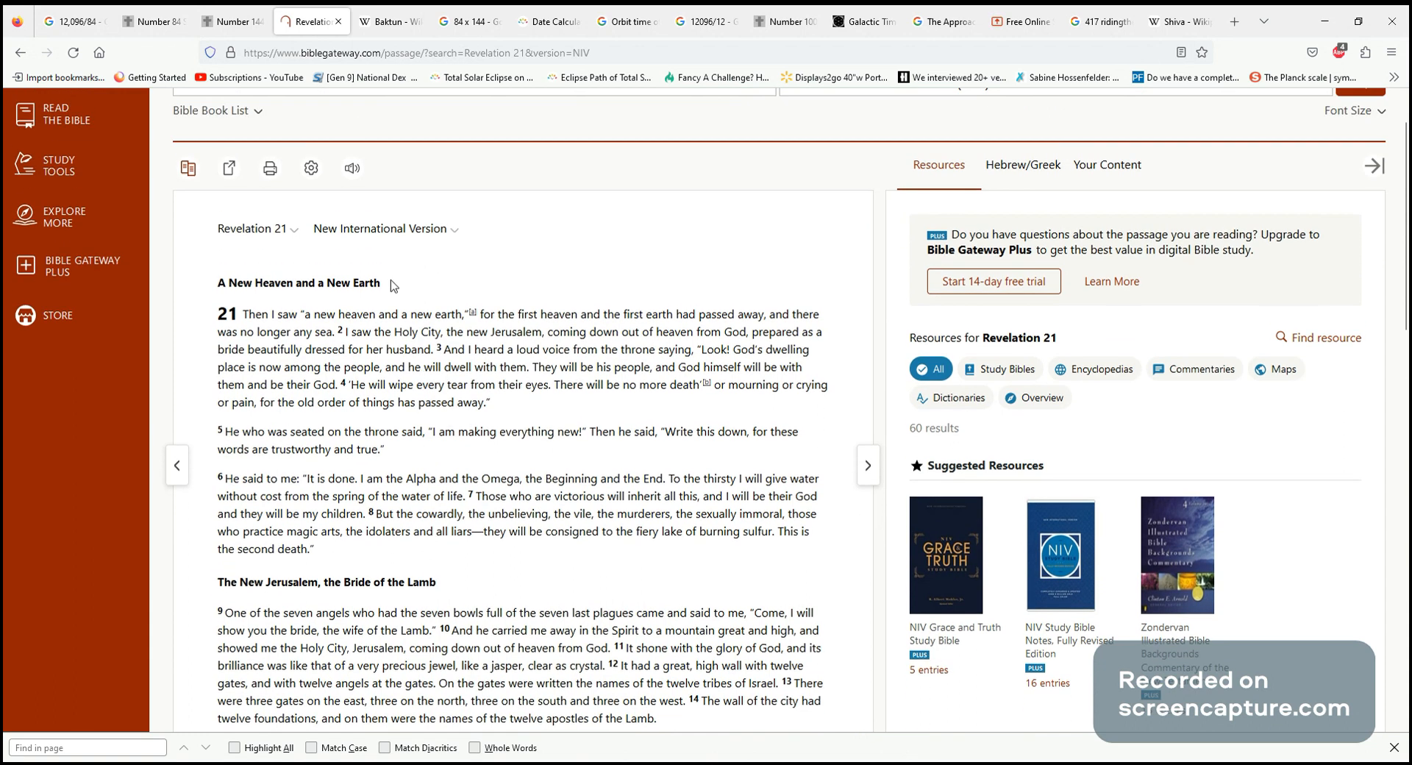
double_click(297, 283)
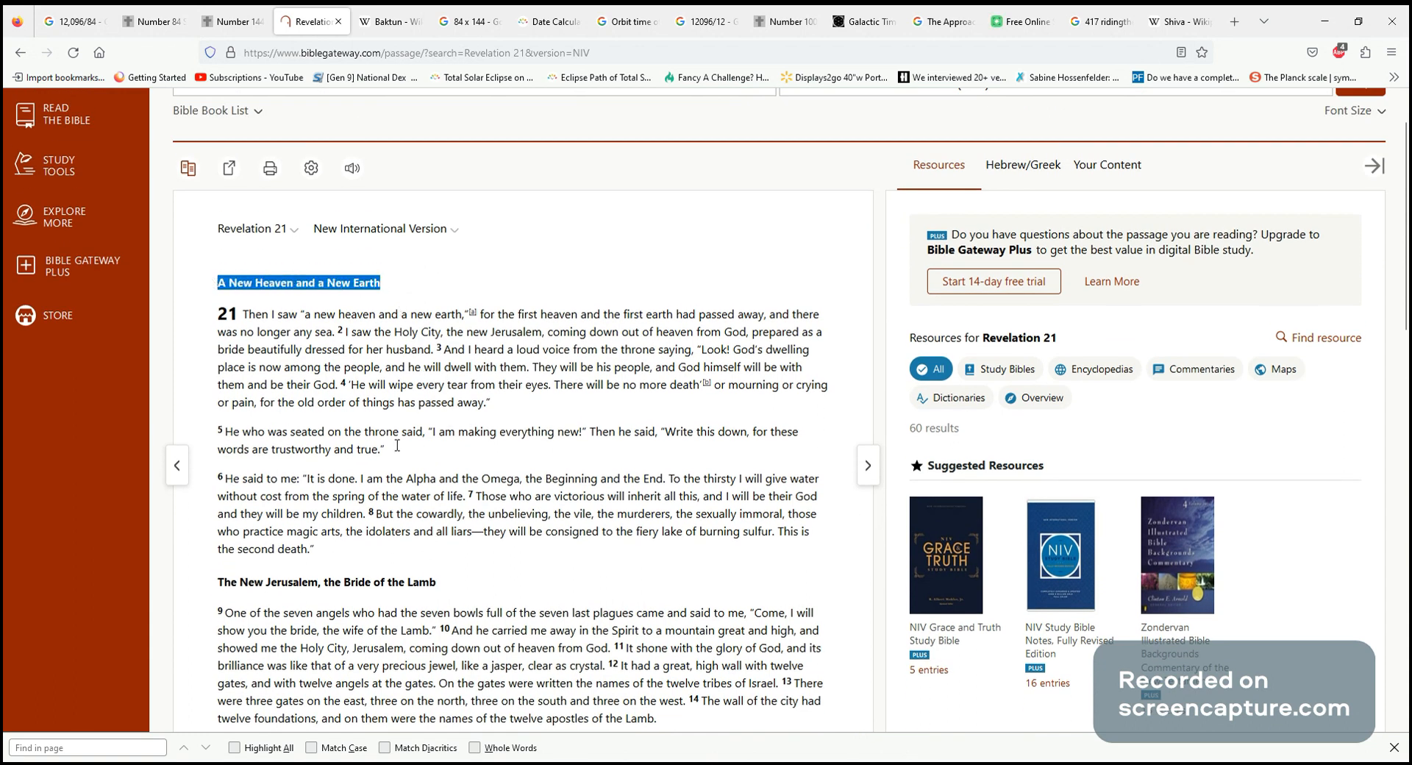
mouse_move(521, 627)
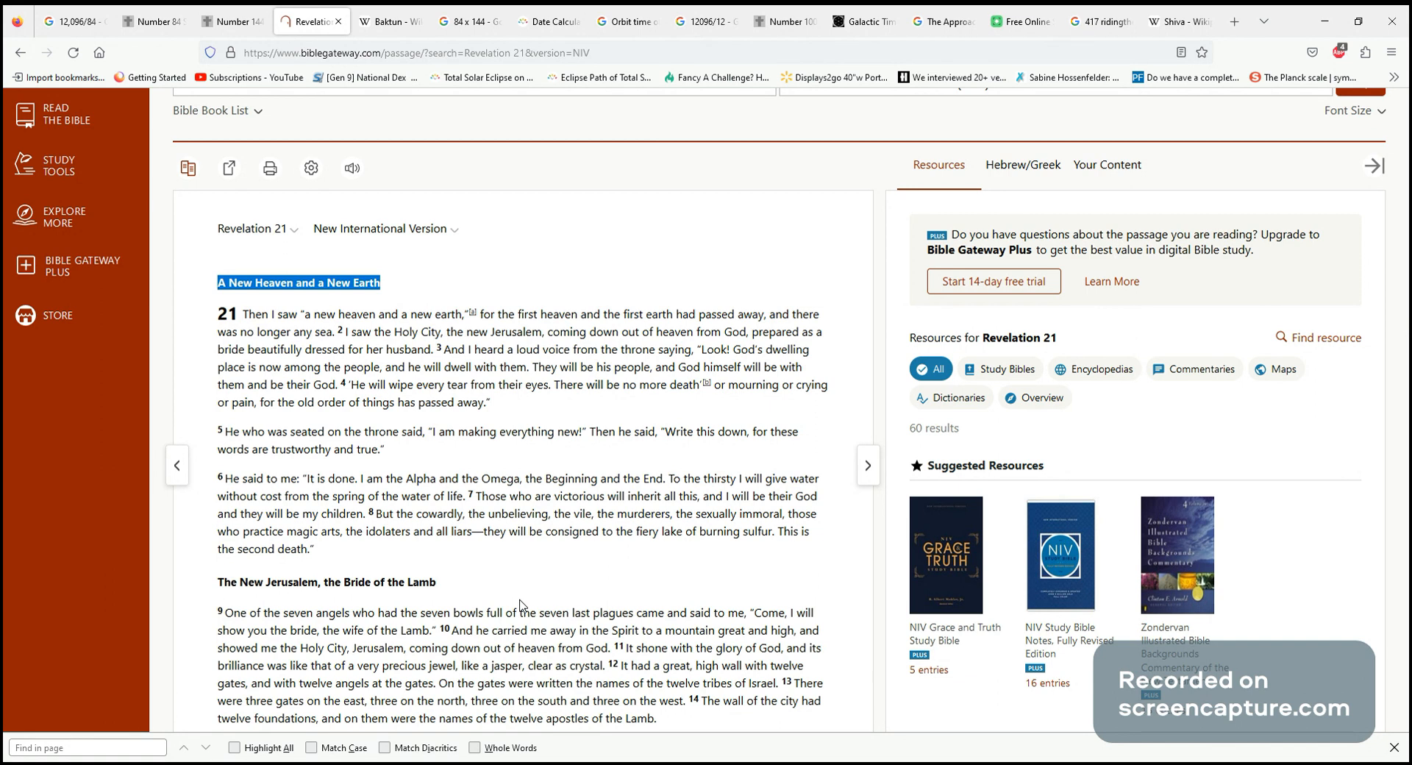
mouse_move(481, 360)
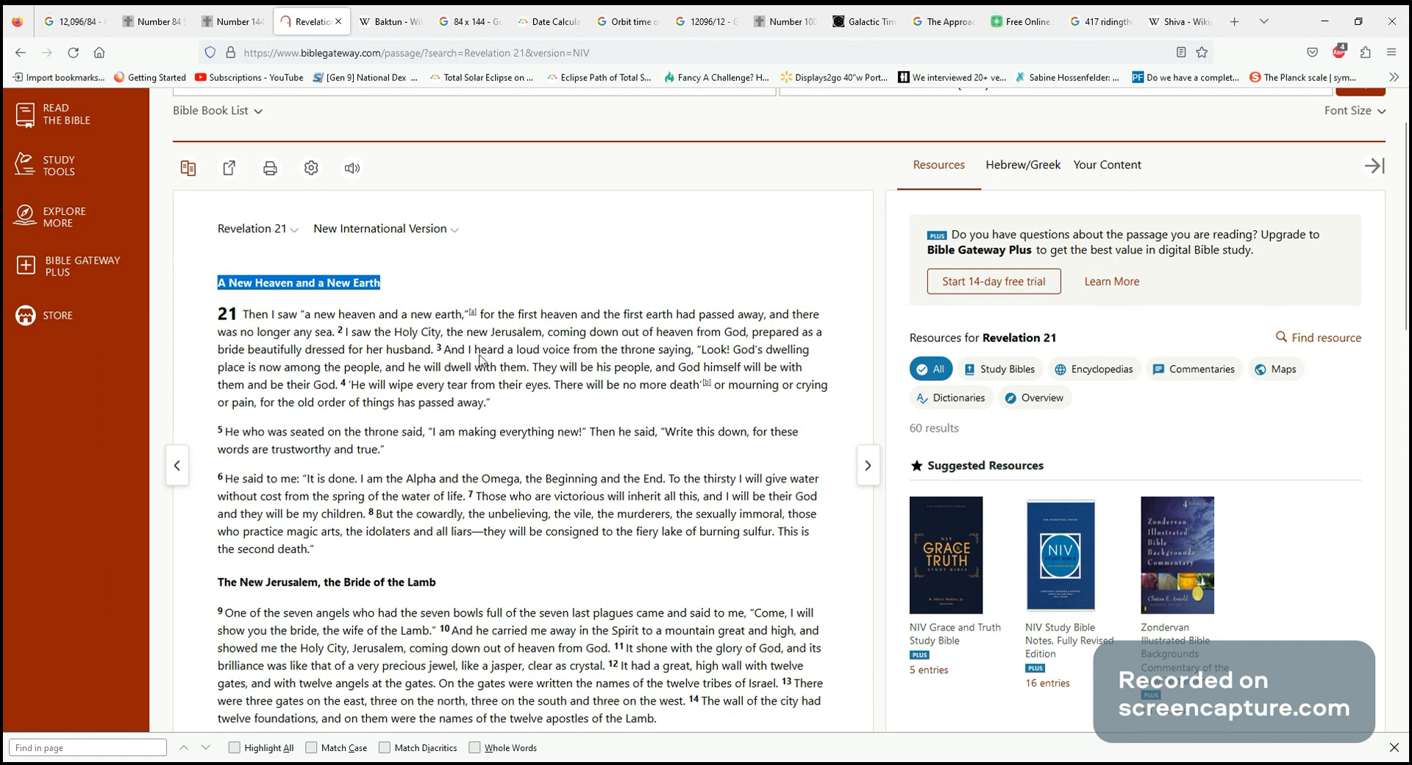
mouse_move(409, 425)
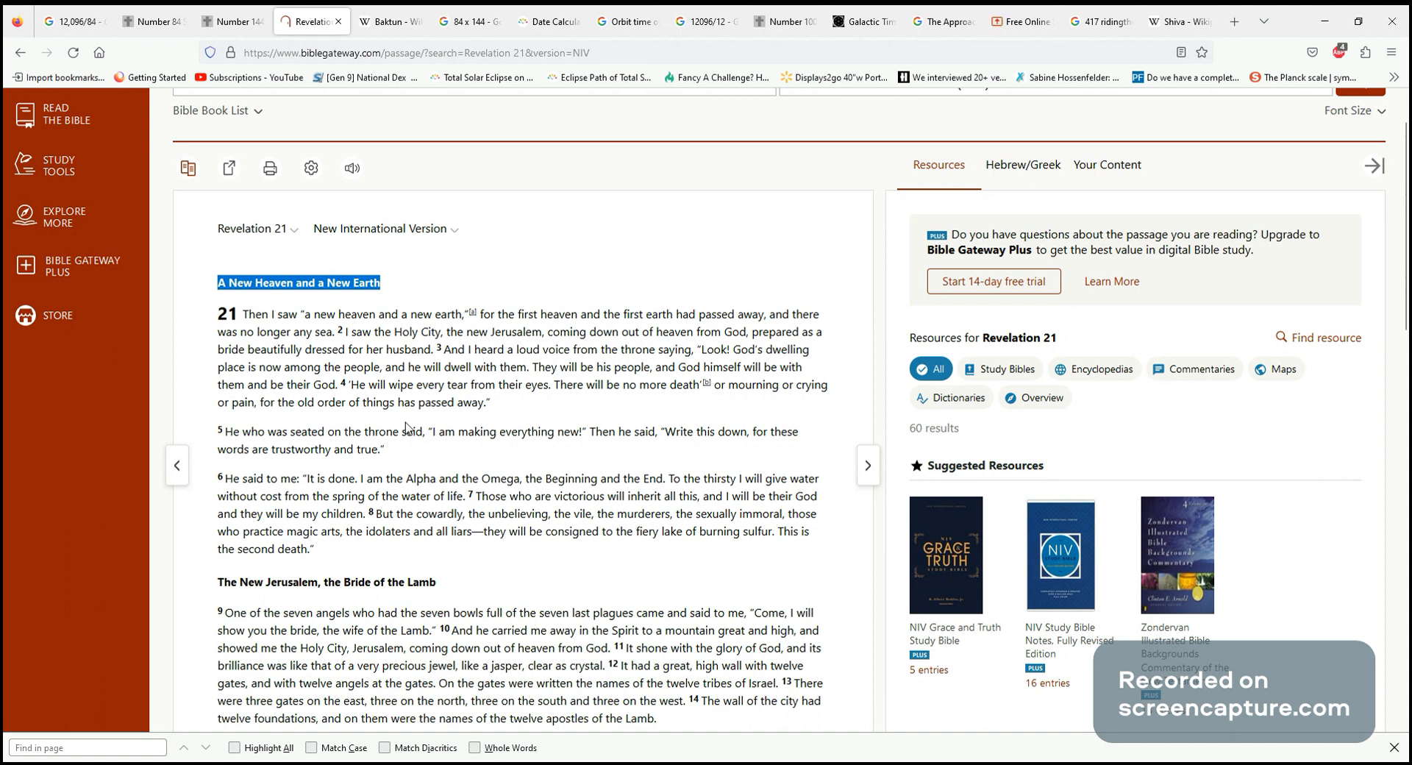
mouse_move(450, 425)
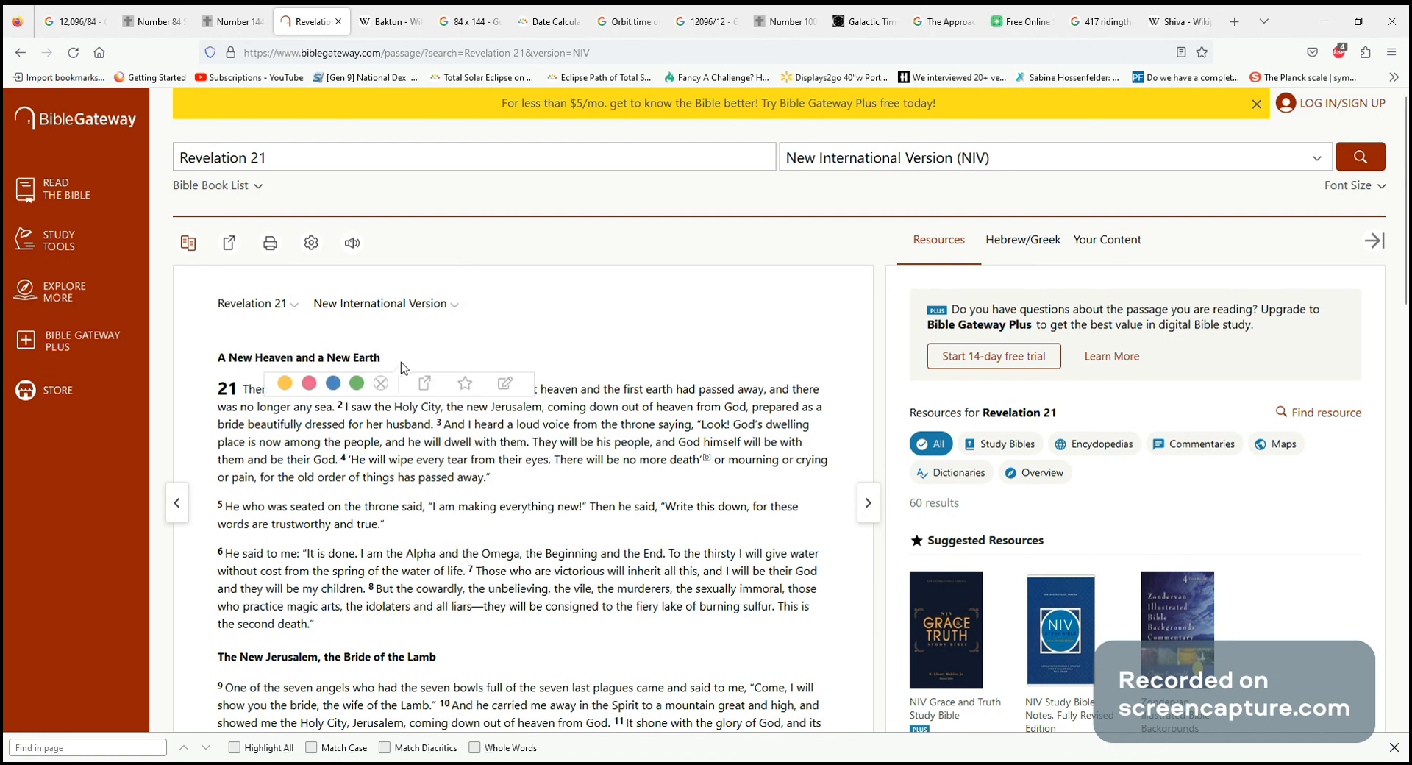
Reach verses 15–17 and mark the city wall's 144 cubits measurement
scroll("down", 3)
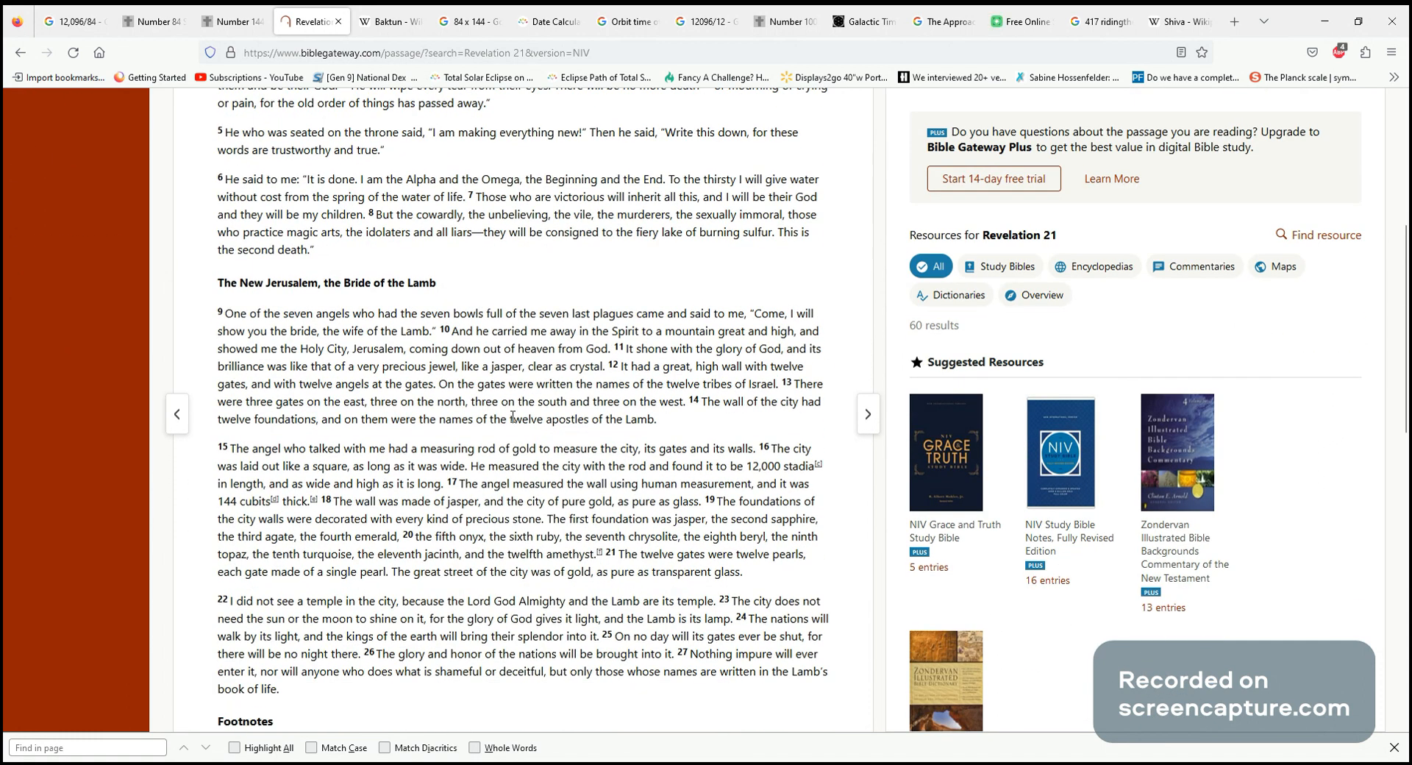
scroll("down", 3)
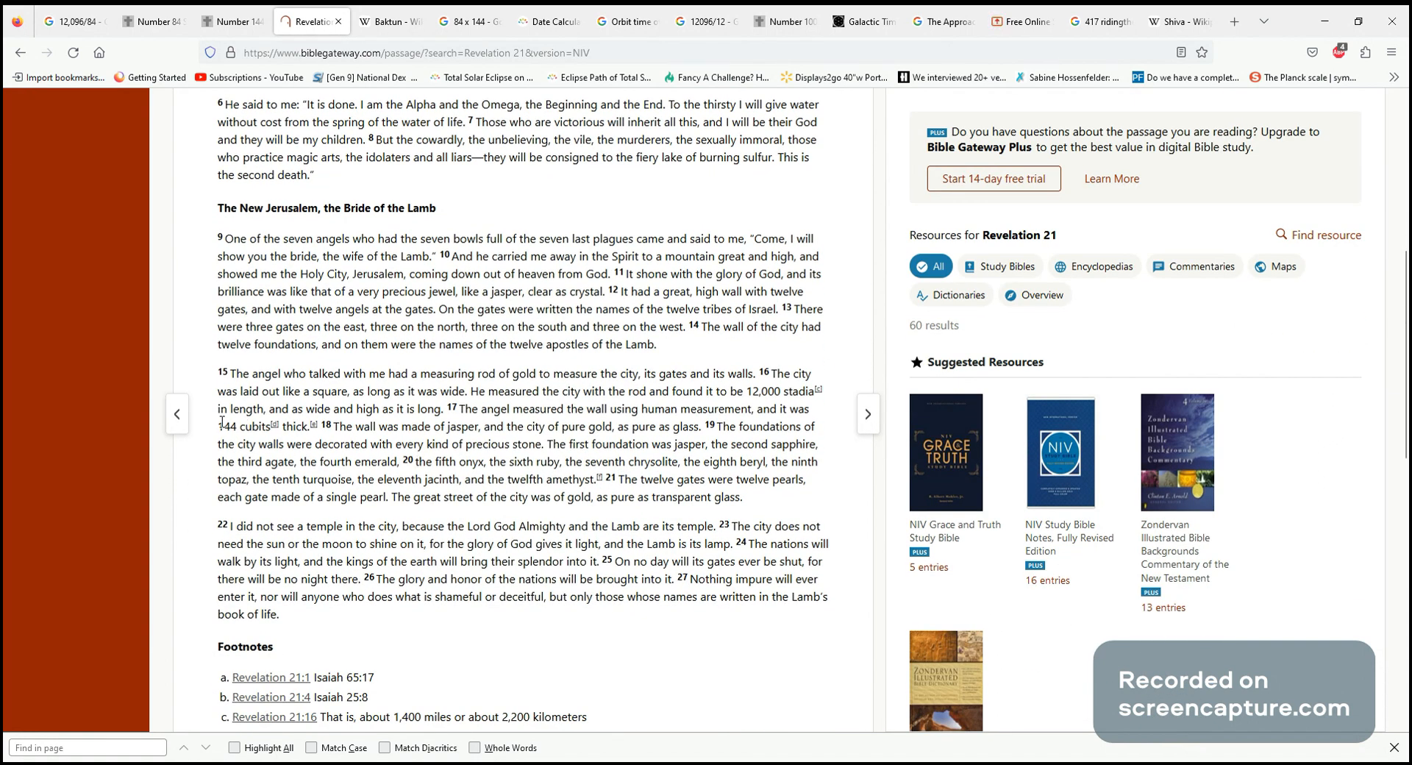
double_click(253, 427)
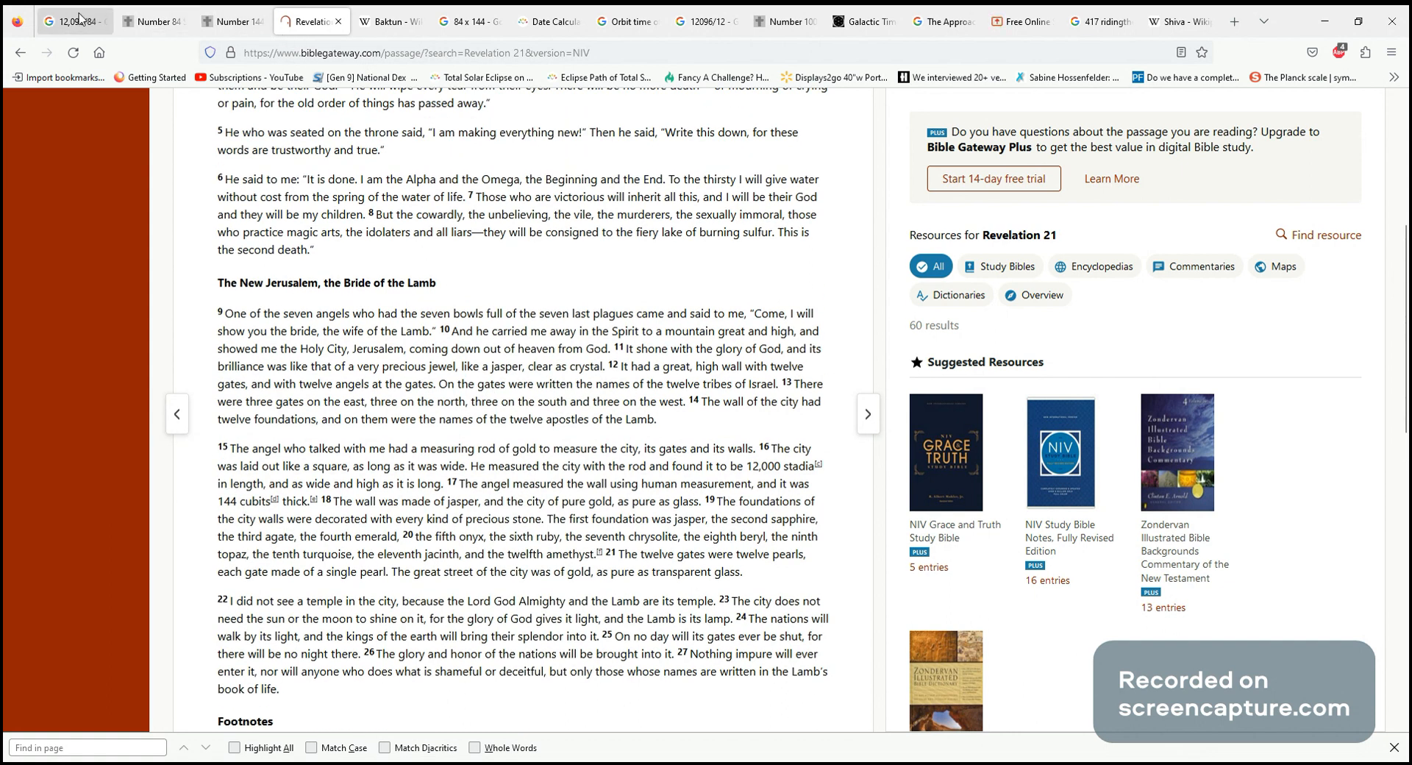
Return to the Google calculator result 12,096 ÷ 84 = 144
left_click(74, 22)
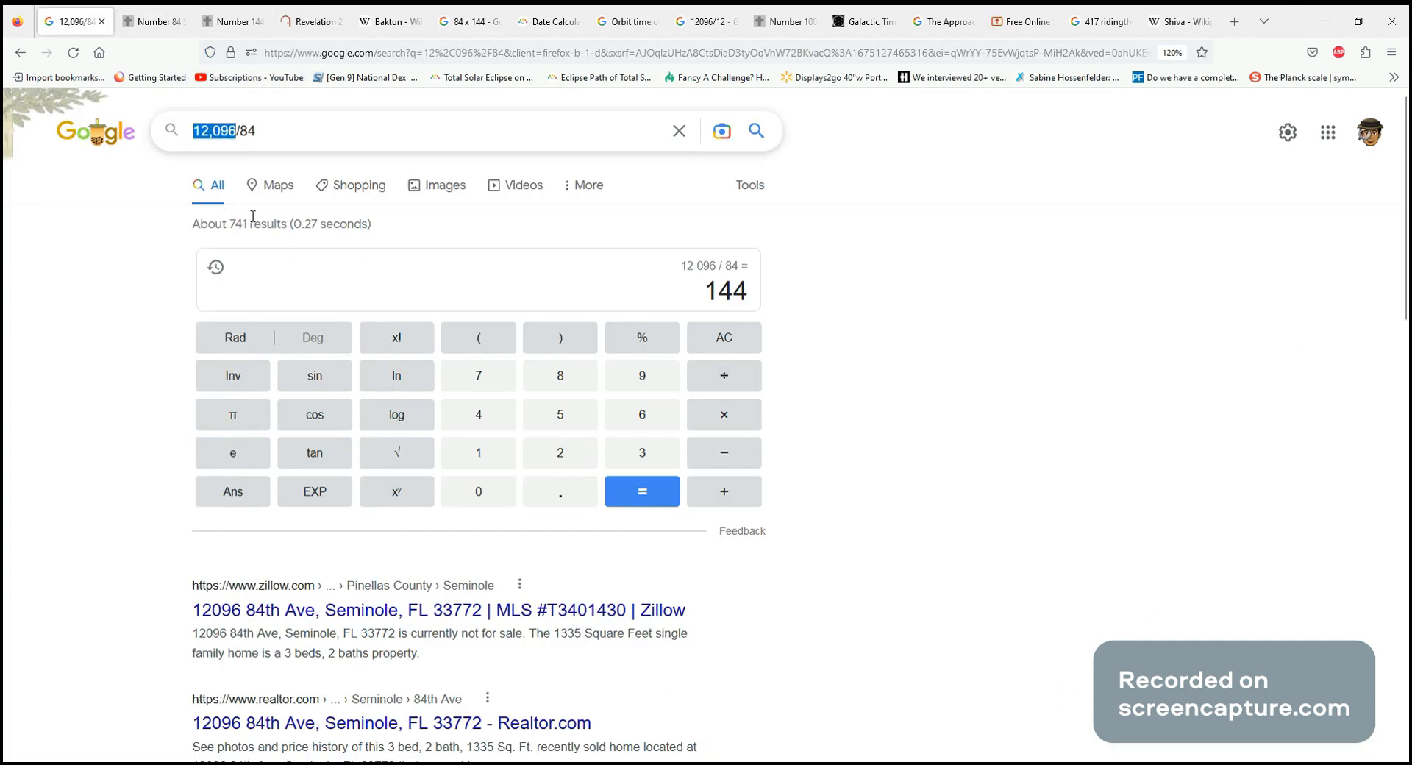
mouse_move(656, 125)
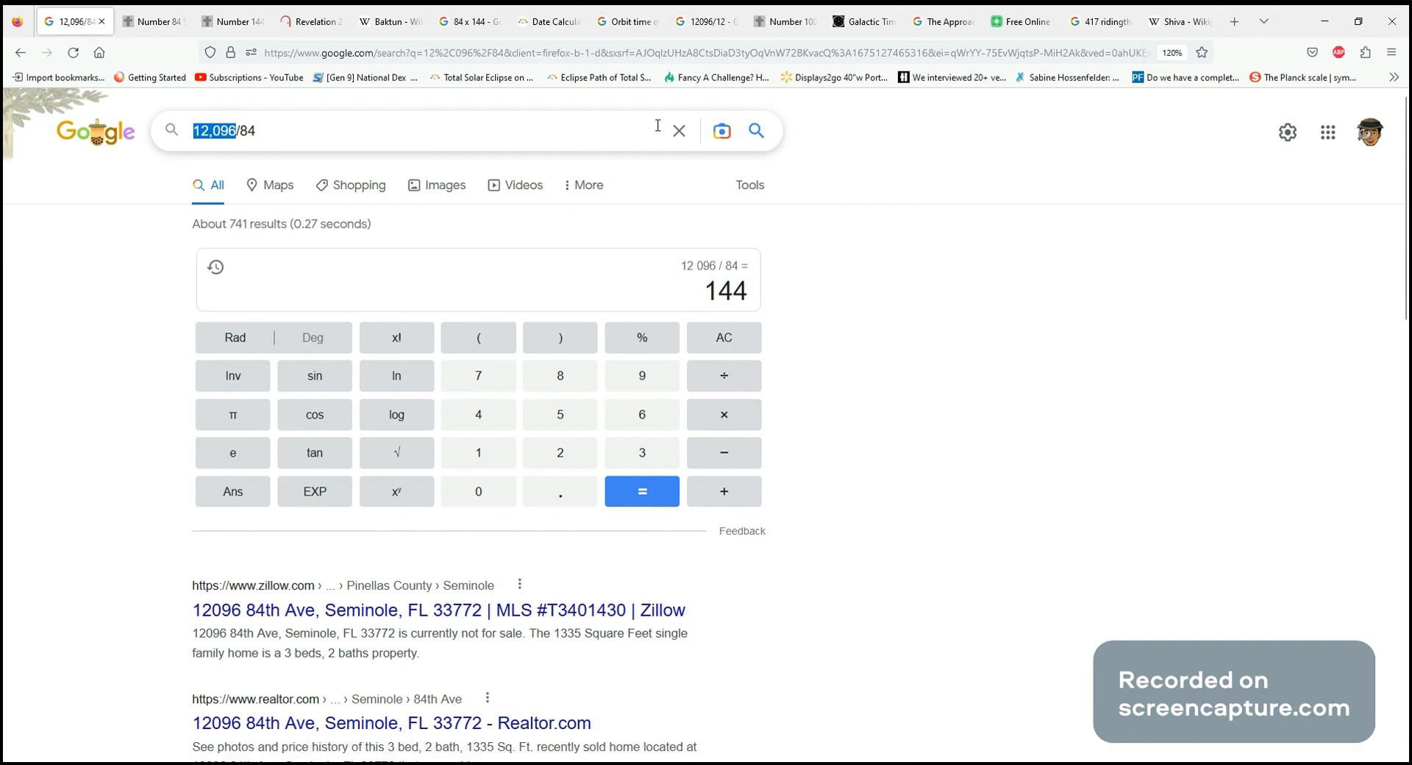
mouse_move(574, 469)
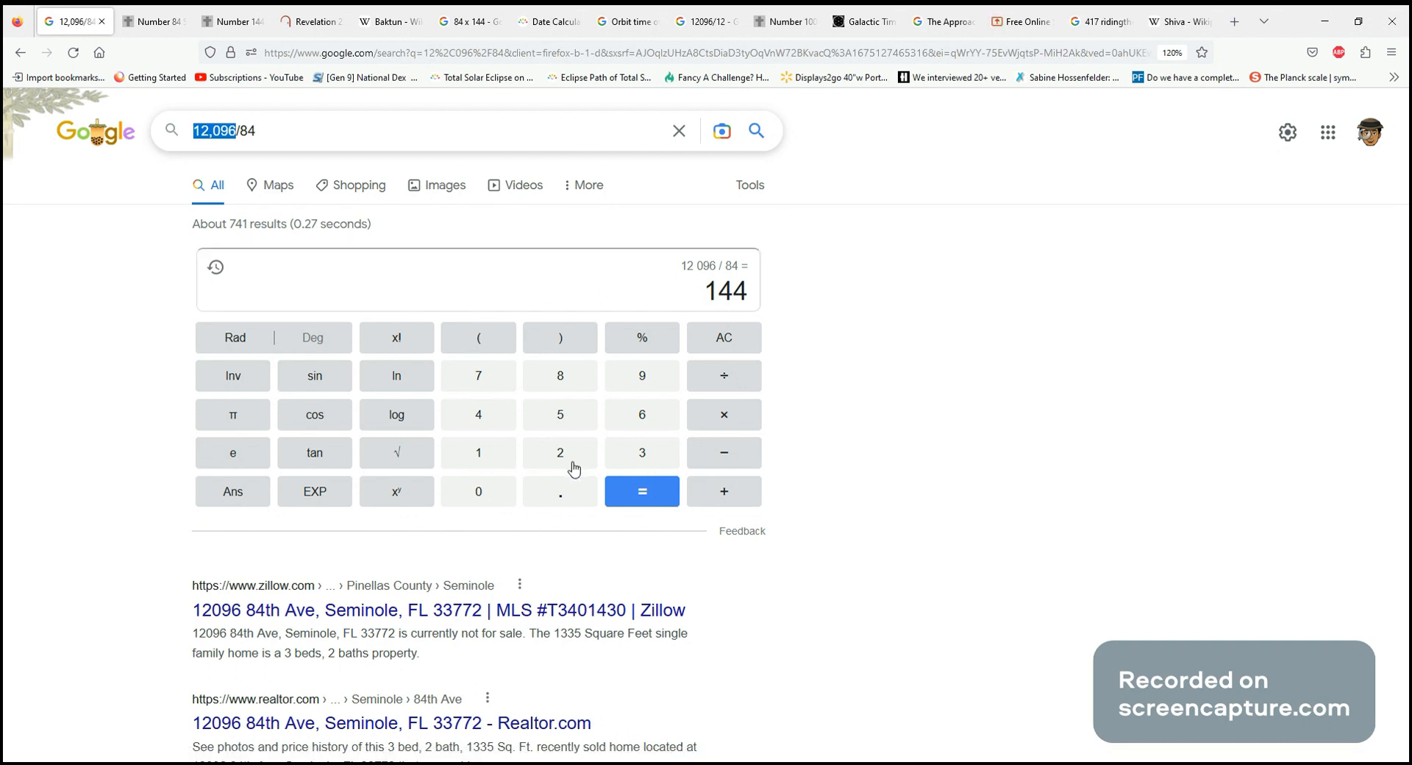
mouse_move(645, 362)
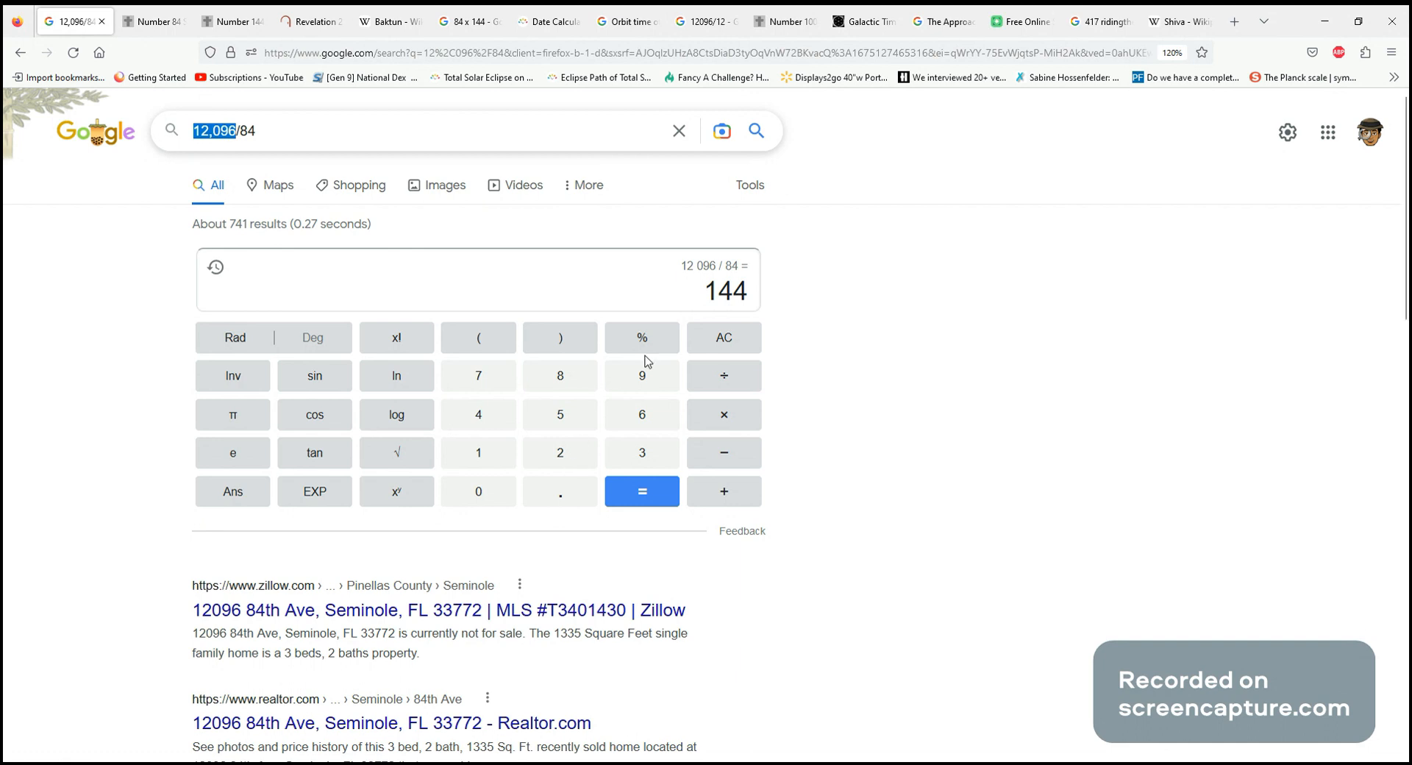
mouse_move(847, 43)
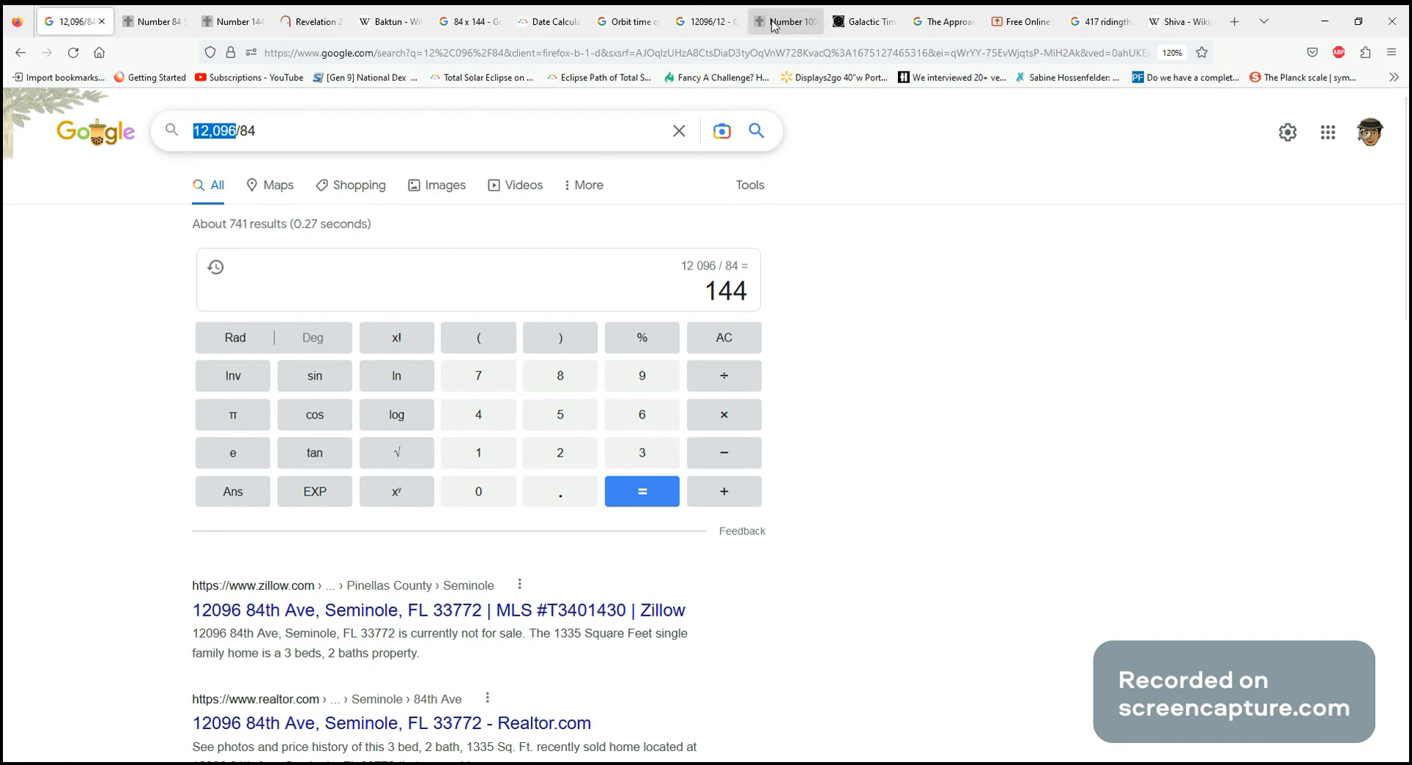
Read the Galactic Time Cycles article's four Yuga ages, with the Bronze Age at 12,096 years
left_click(865, 22)
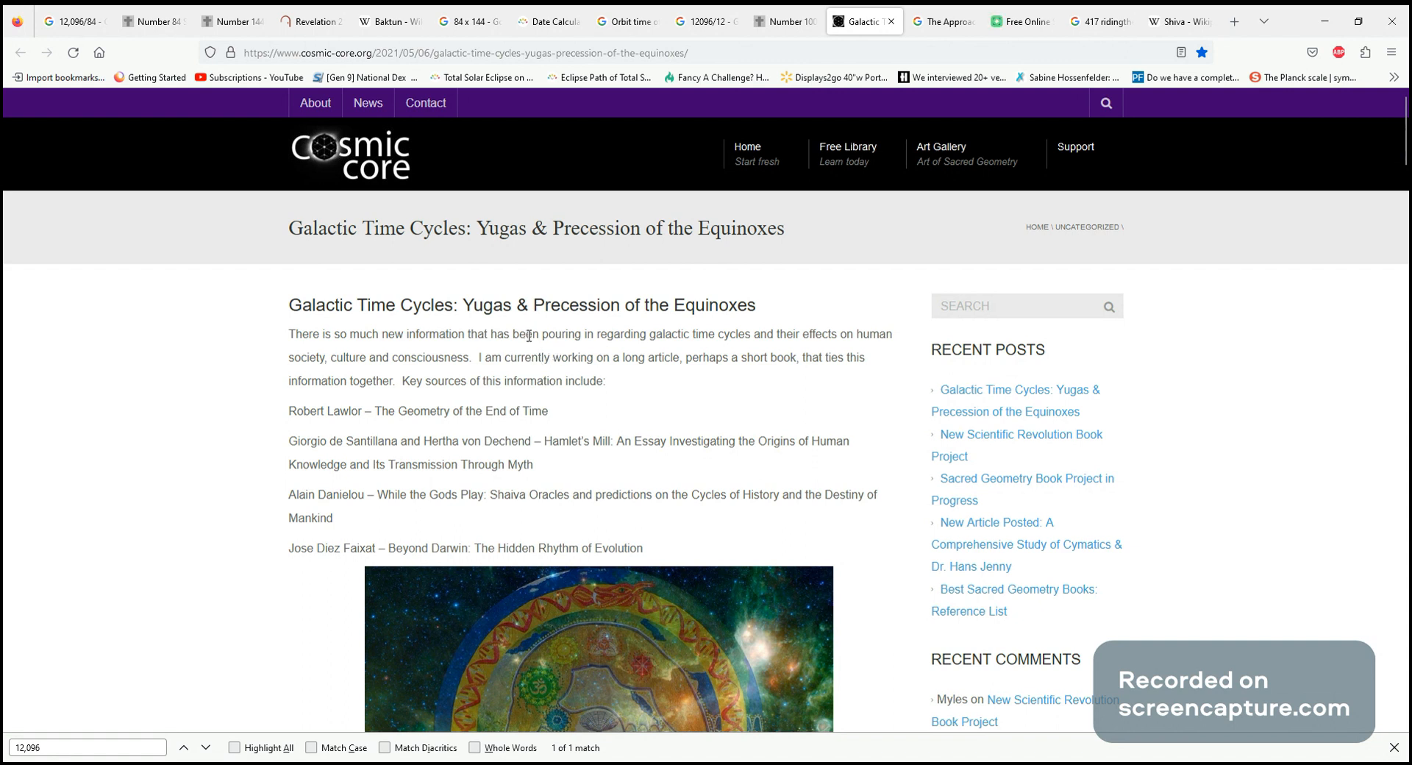
scroll("down", 3)
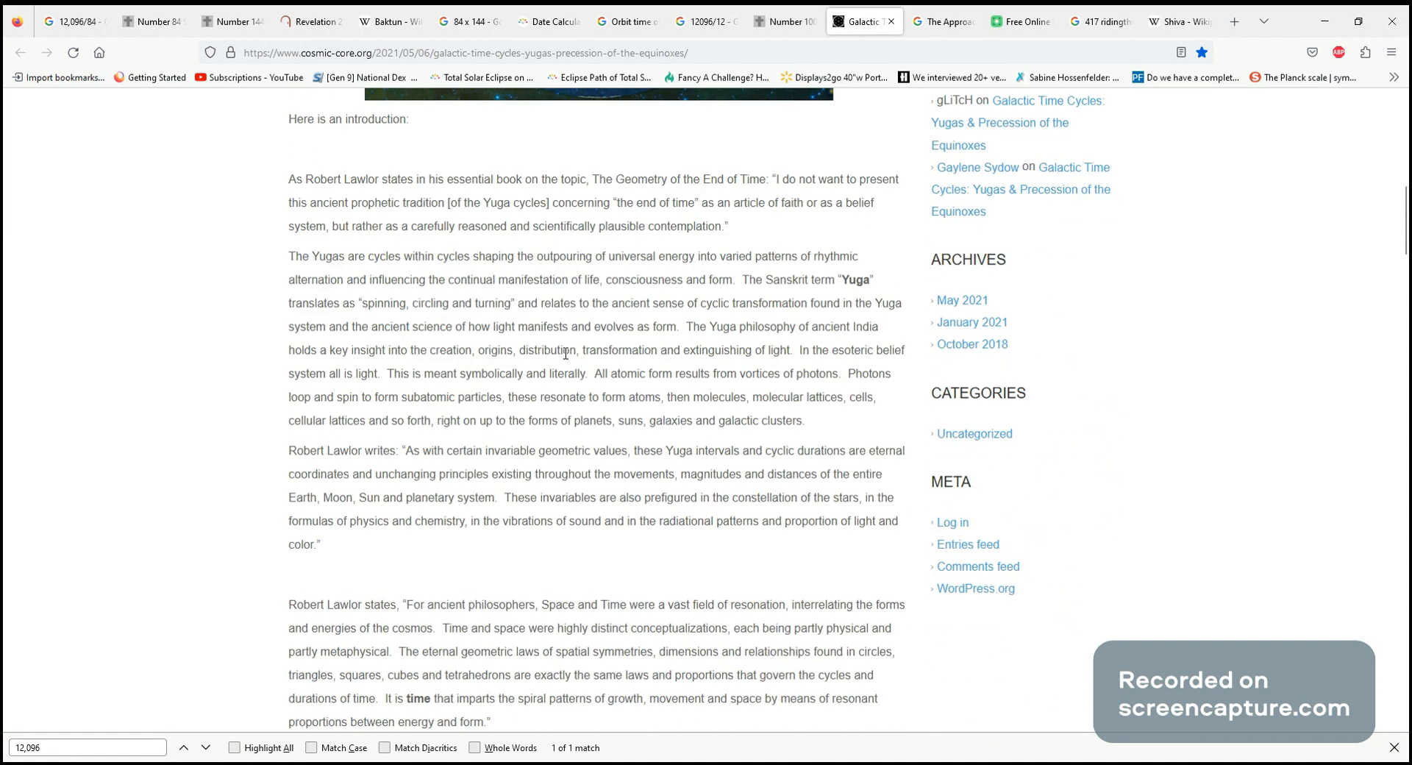
scroll("down", 3)
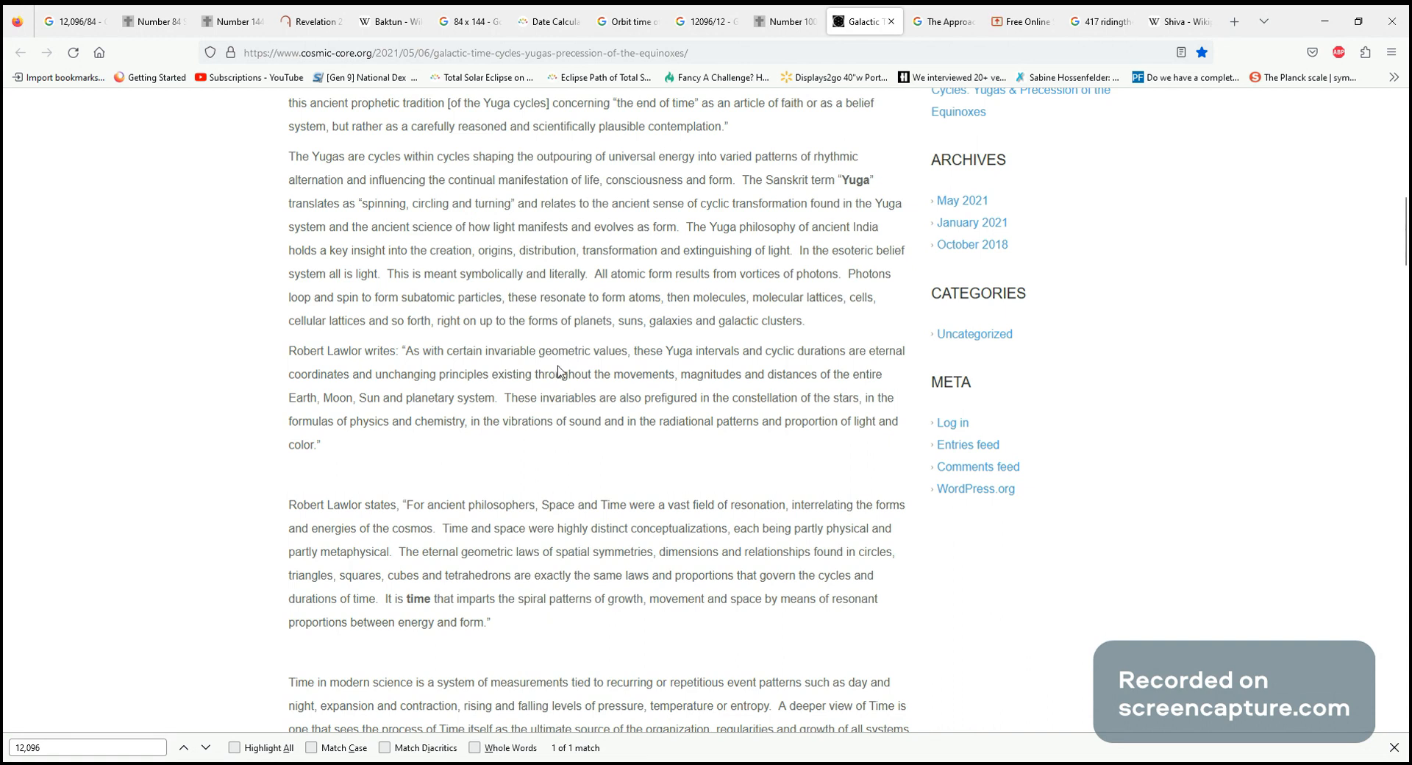
scroll("down", 3)
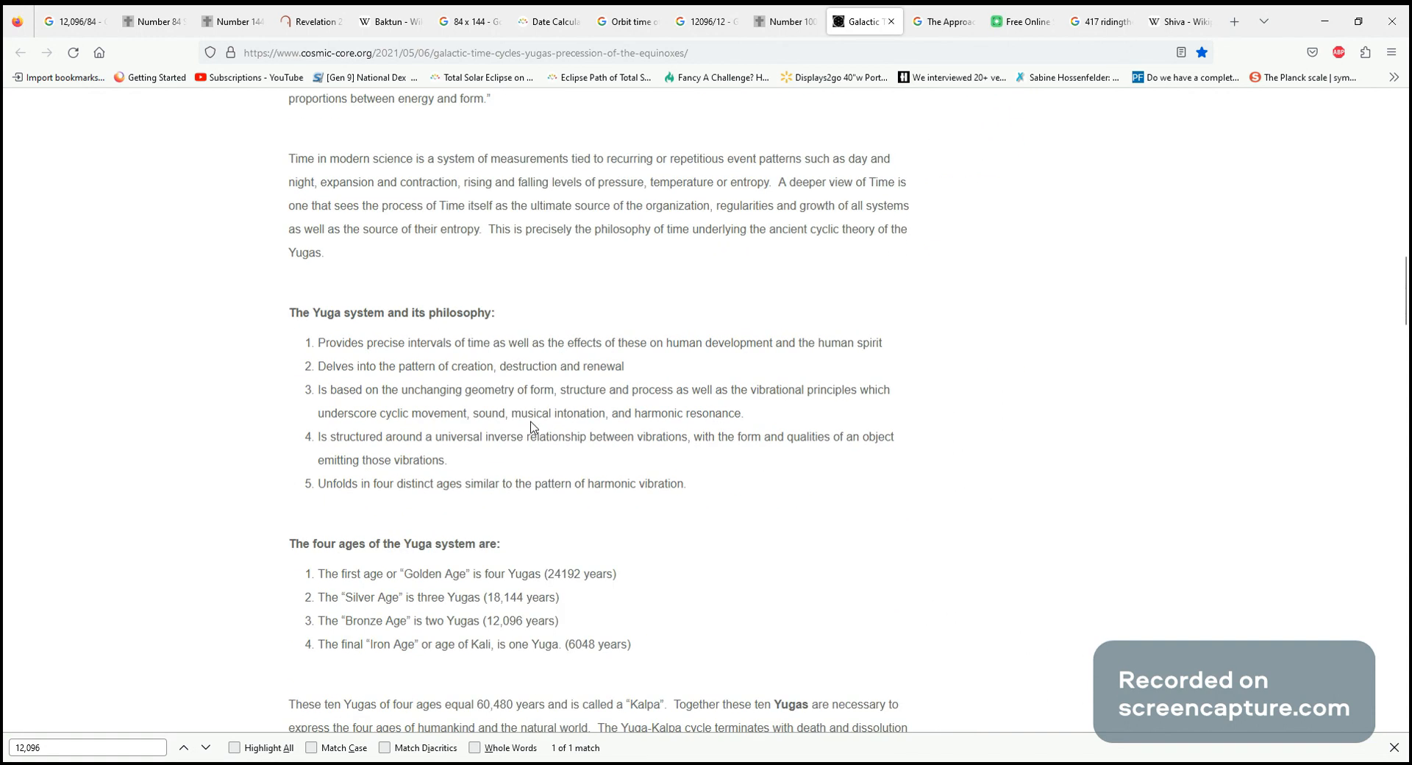
scroll("down", 3)
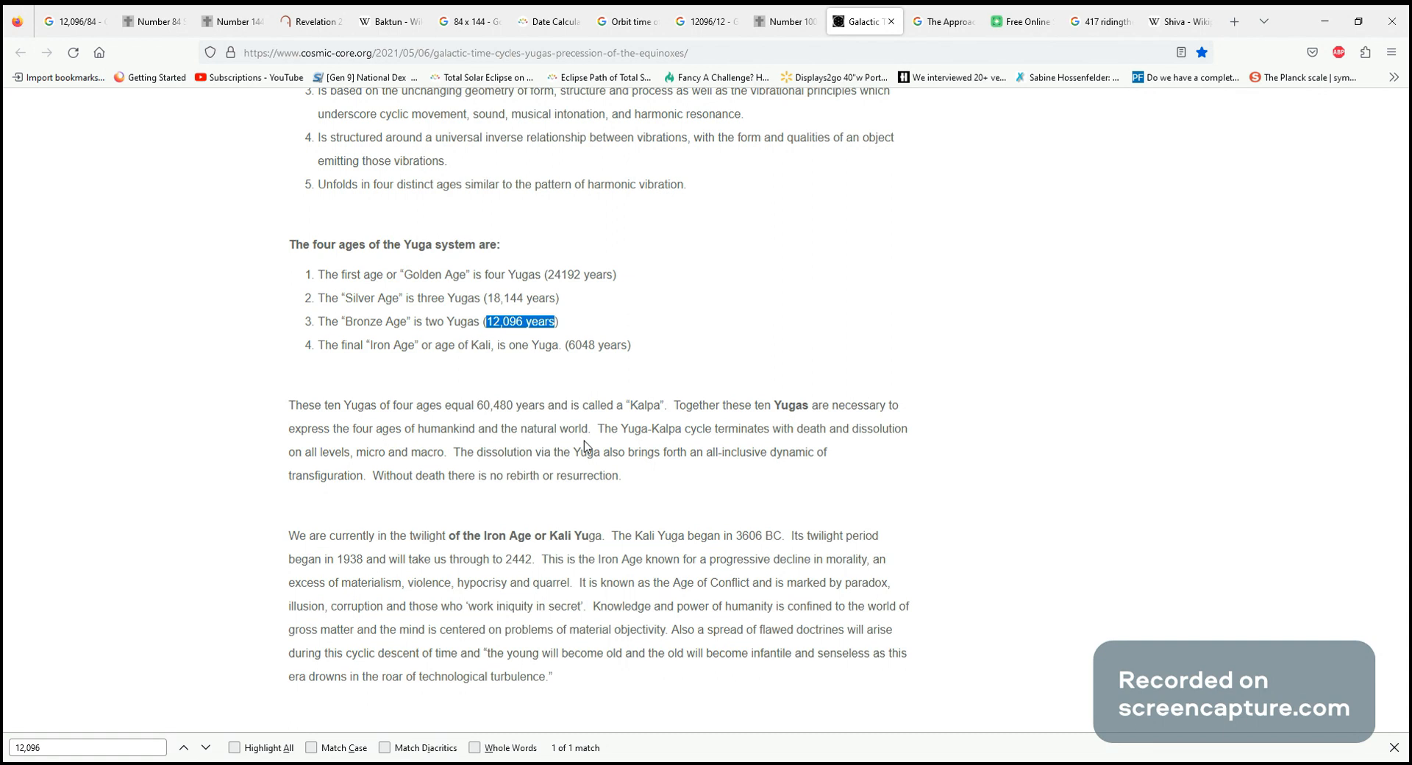
mouse_move(606, 253)
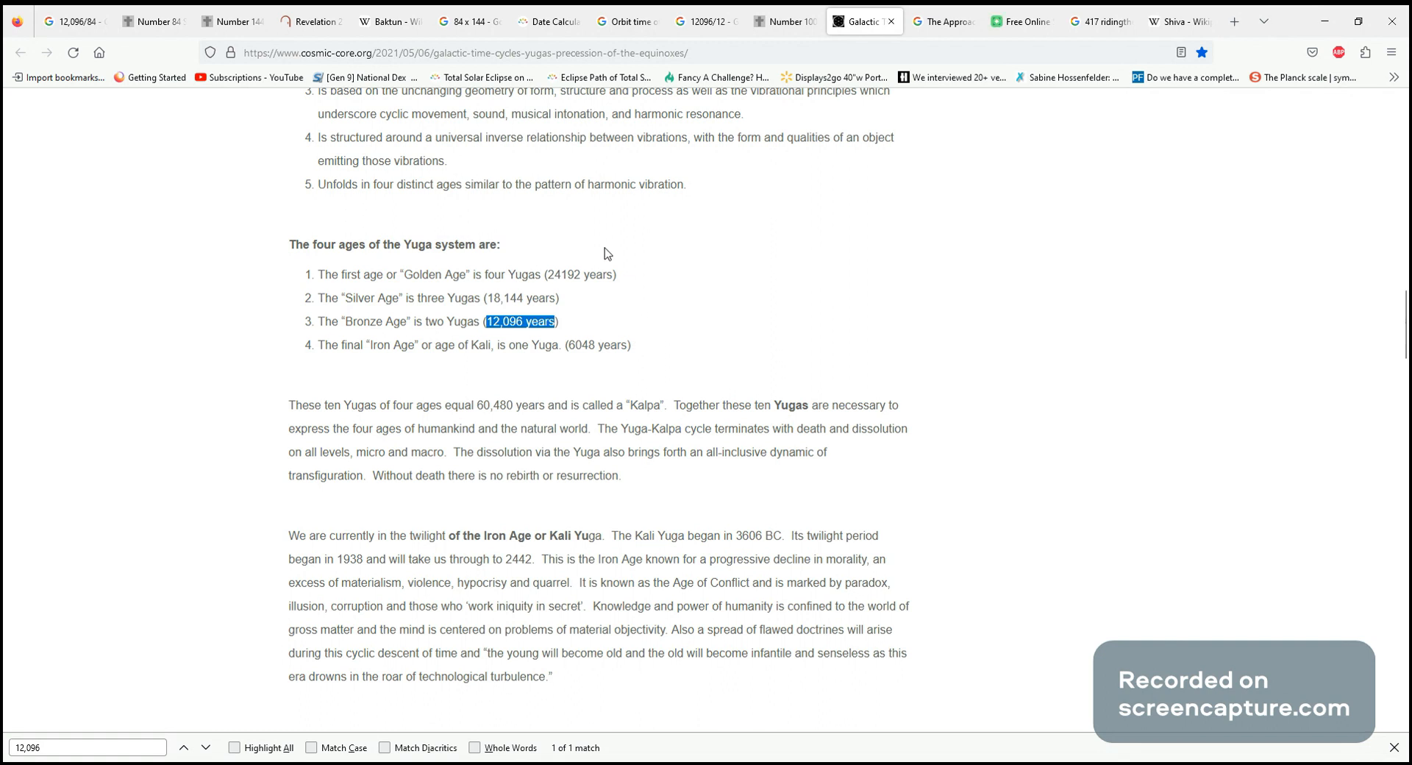
mouse_move(666, 404)
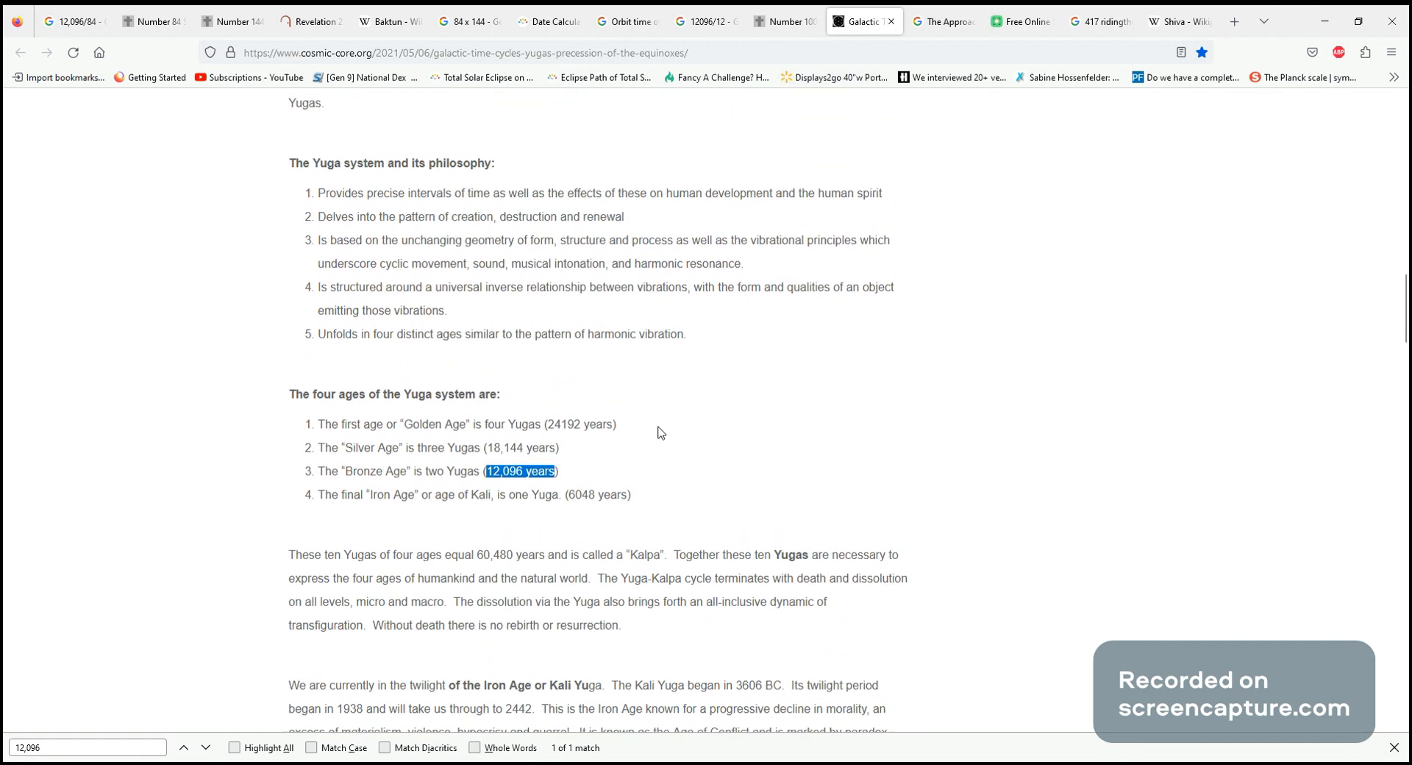
scroll("up", 3)
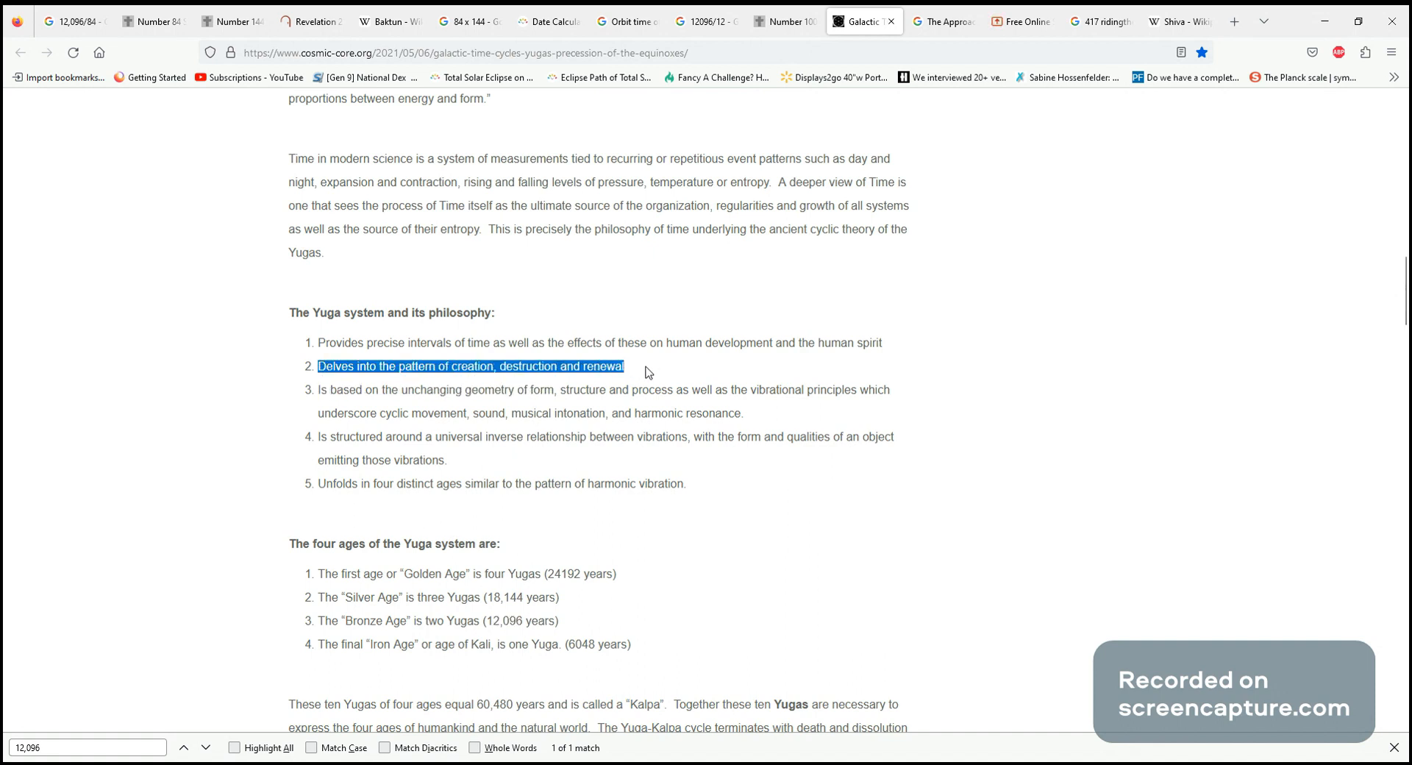
scroll("down", 3)
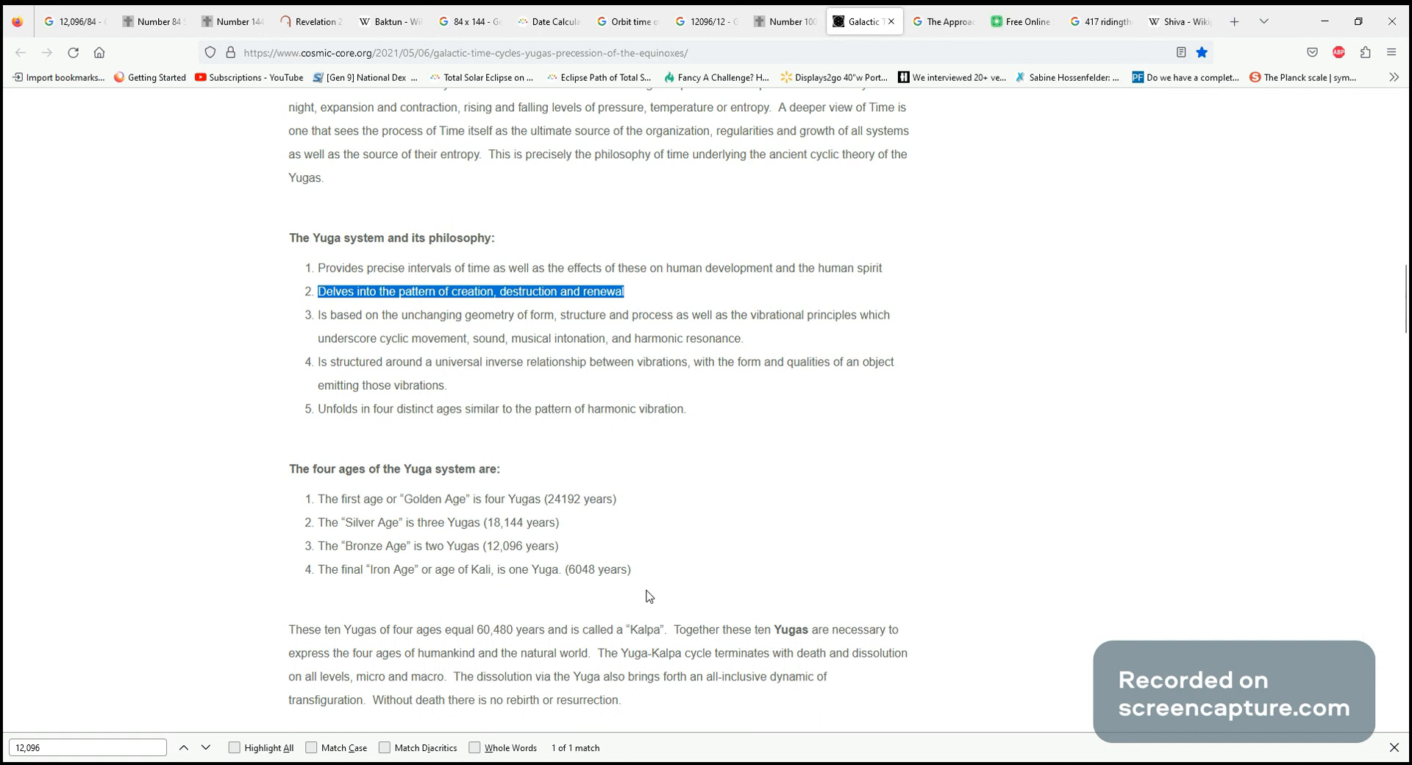
mouse_move(868, 219)
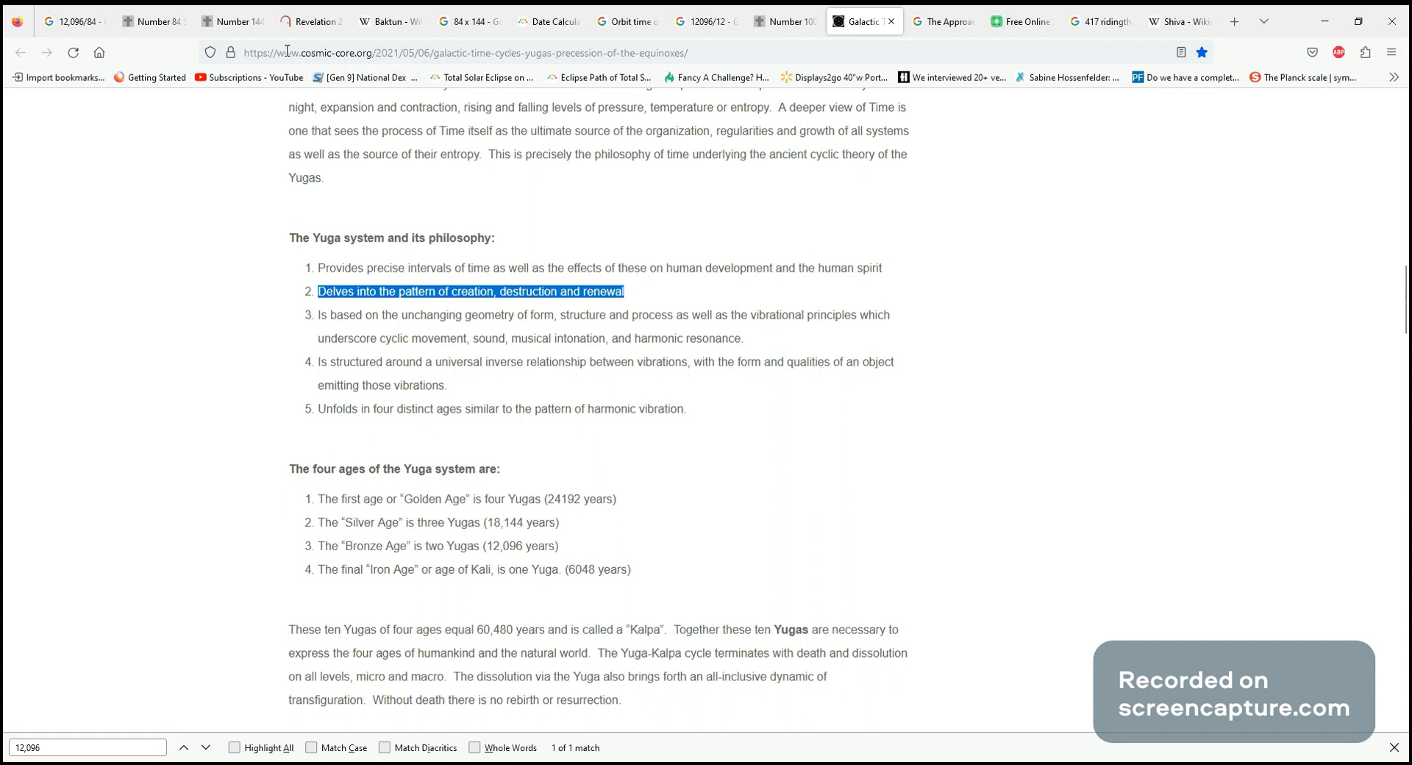
mouse_move(733, 581)
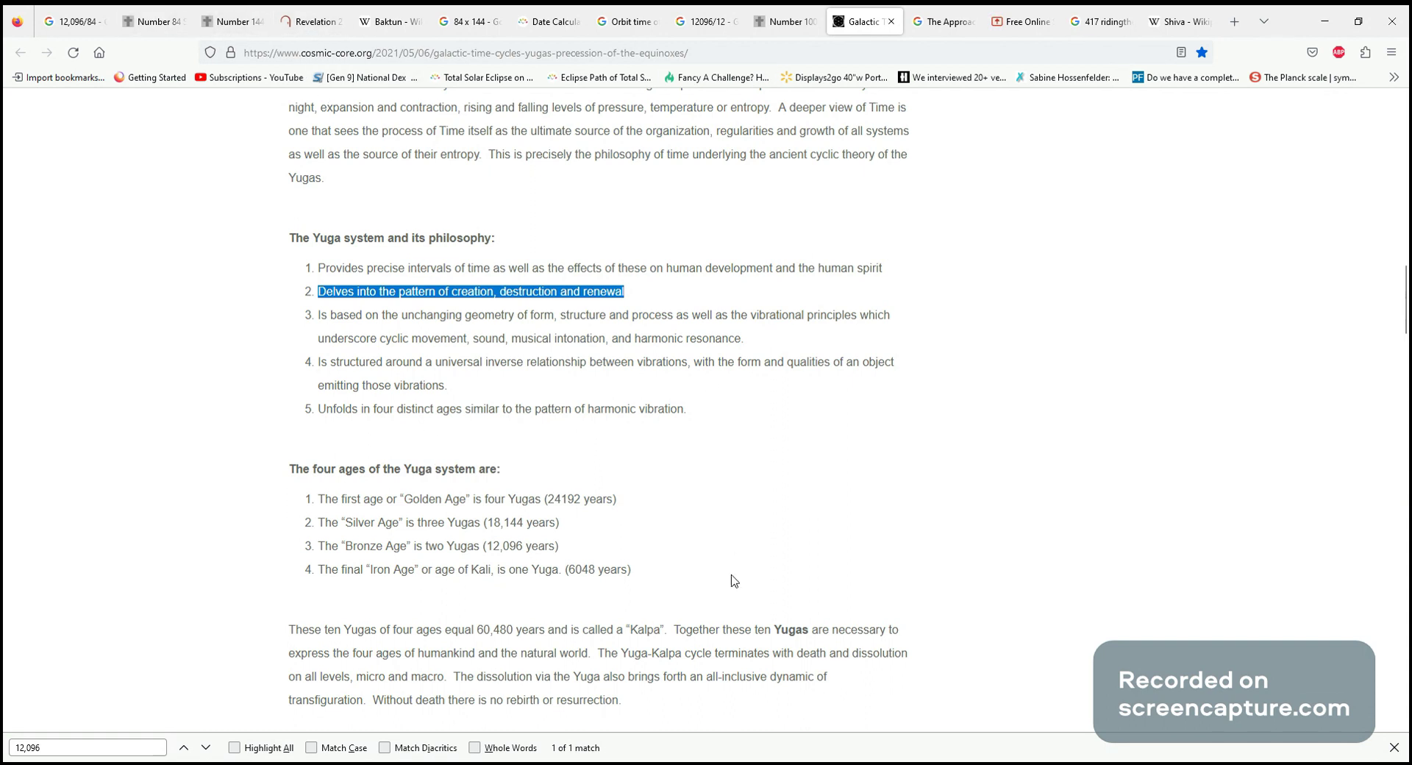
mouse_move(553, 404)
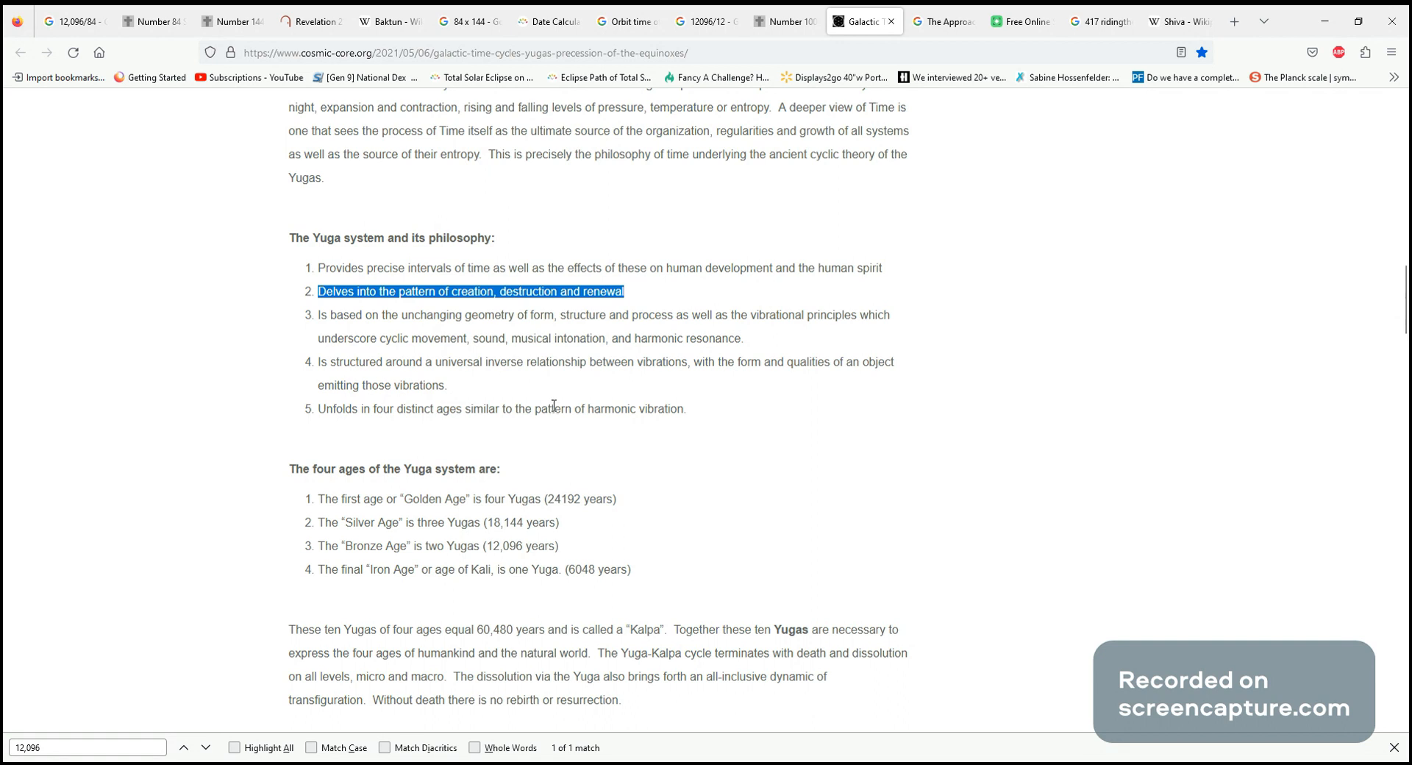
mouse_move(315, 406)
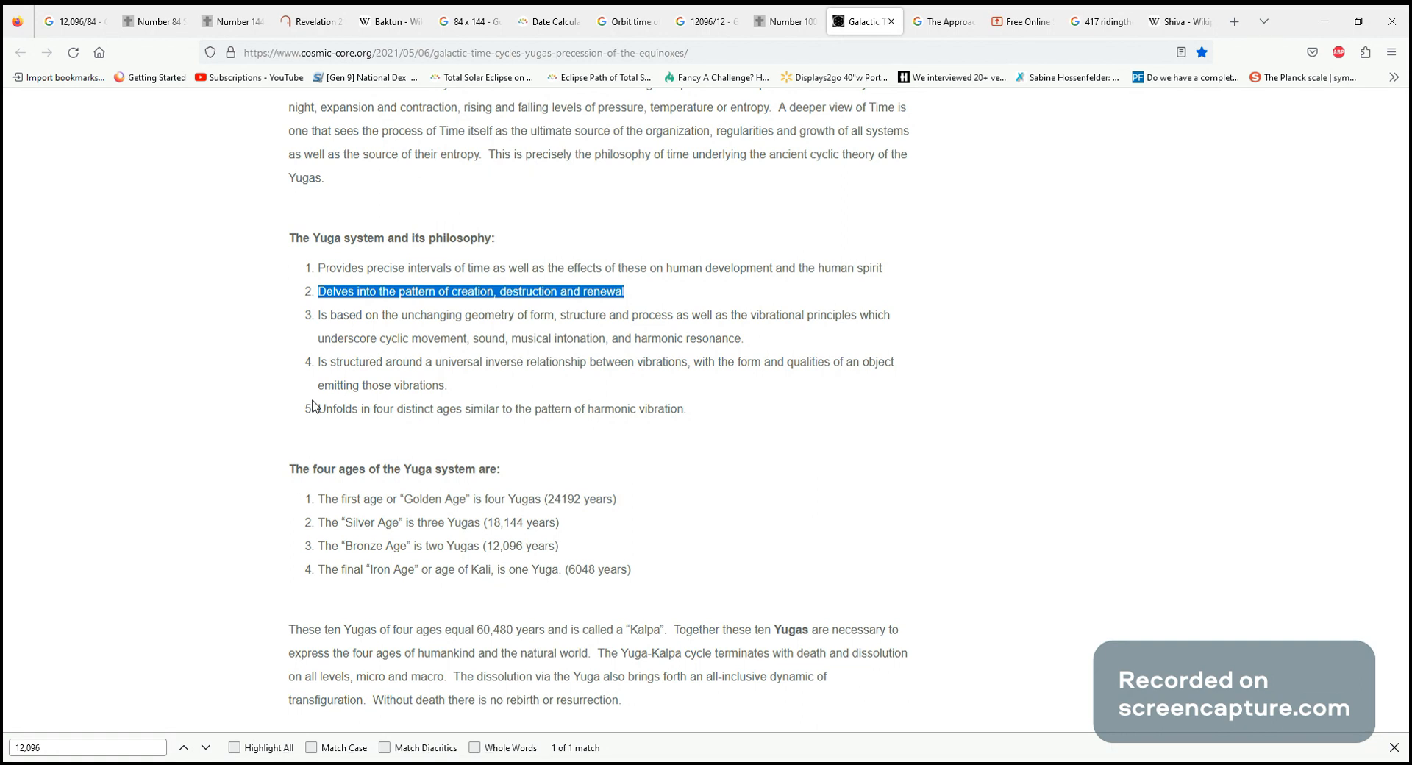
mouse_move(355, 386)
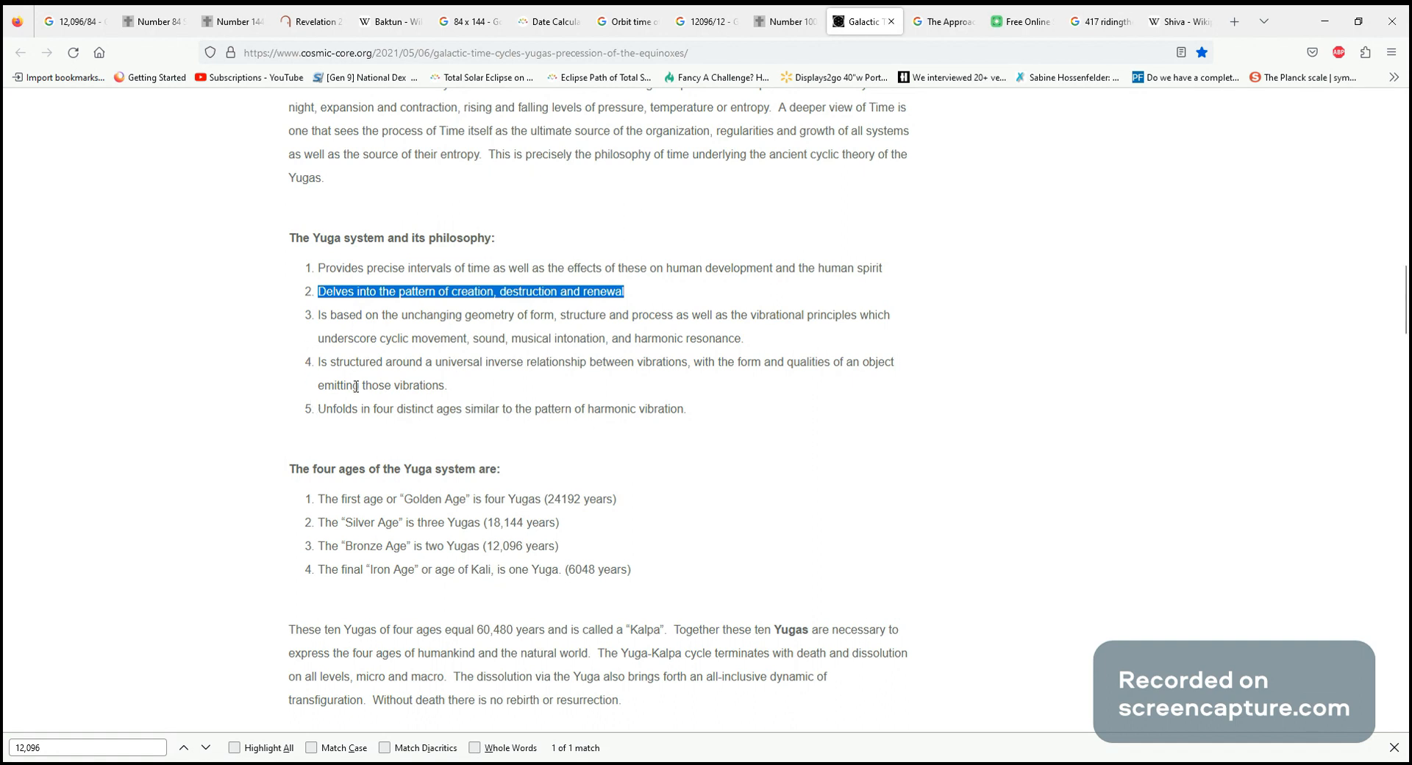
mouse_move(994, 35)
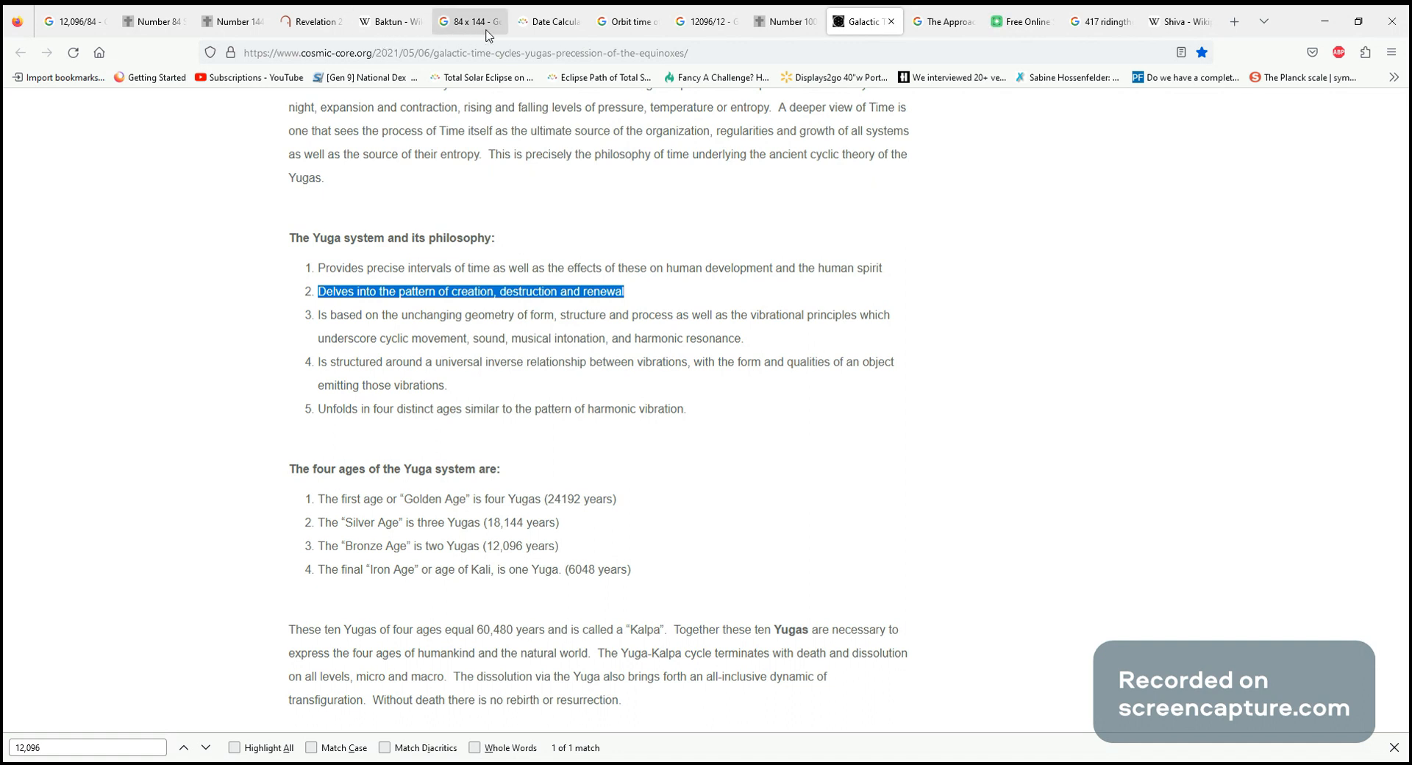
mouse_move(609, 28)
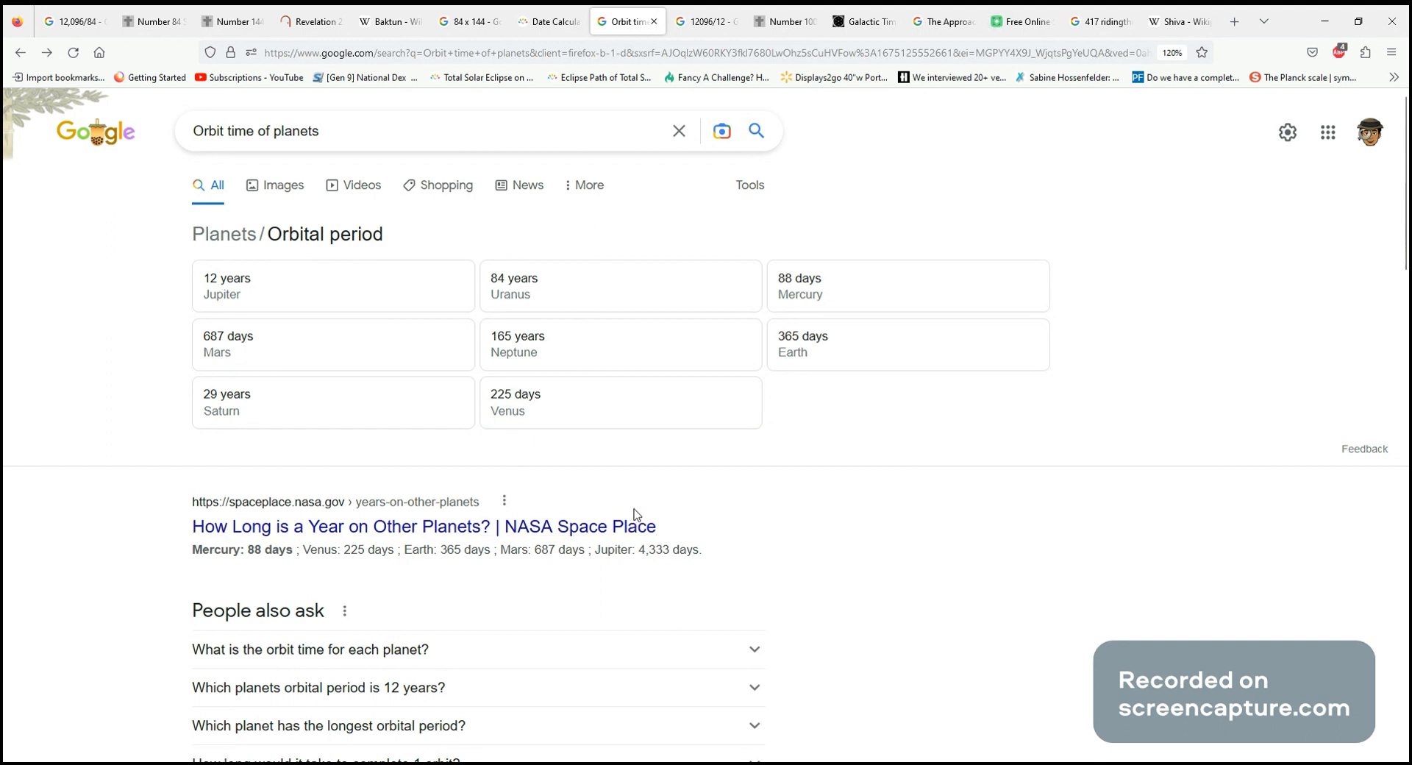
mouse_move(553, 319)
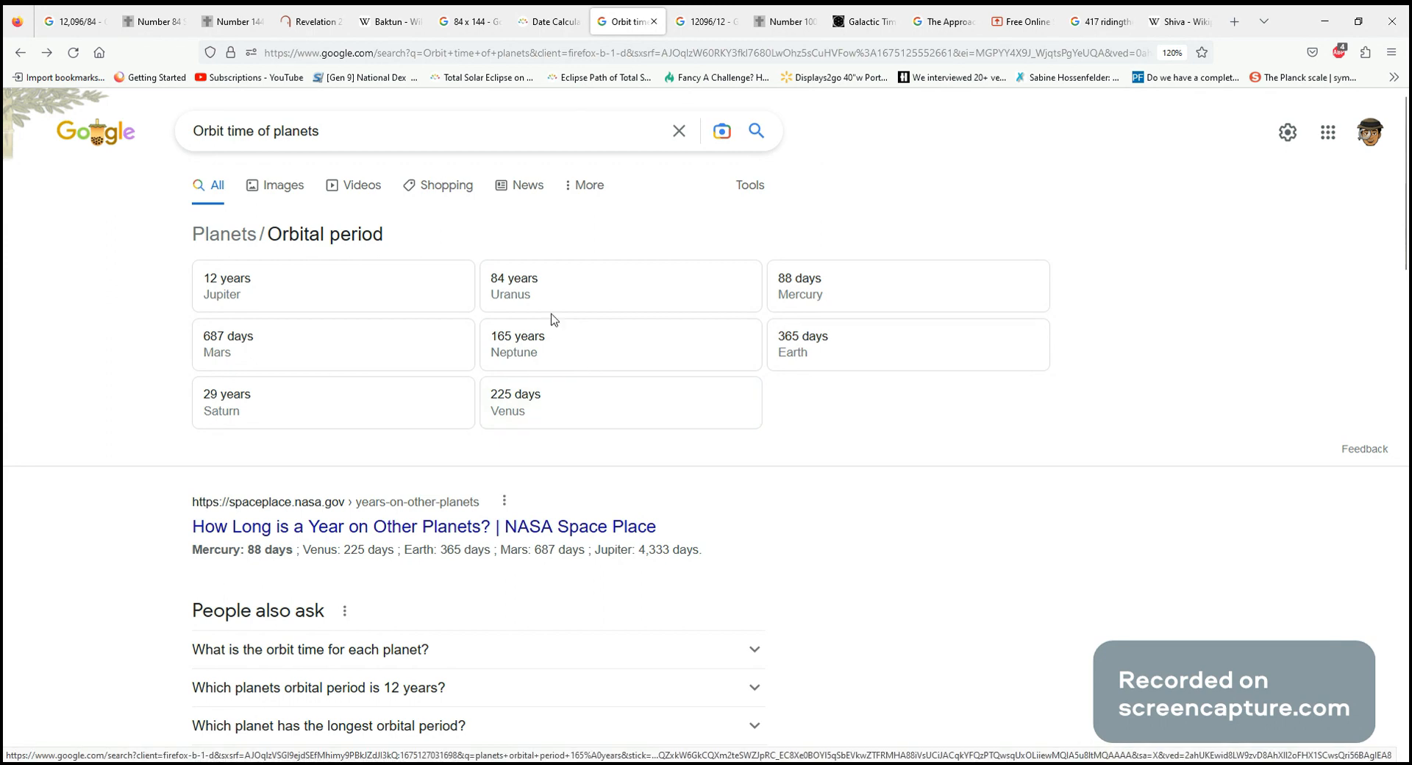
mouse_move(875, 360)
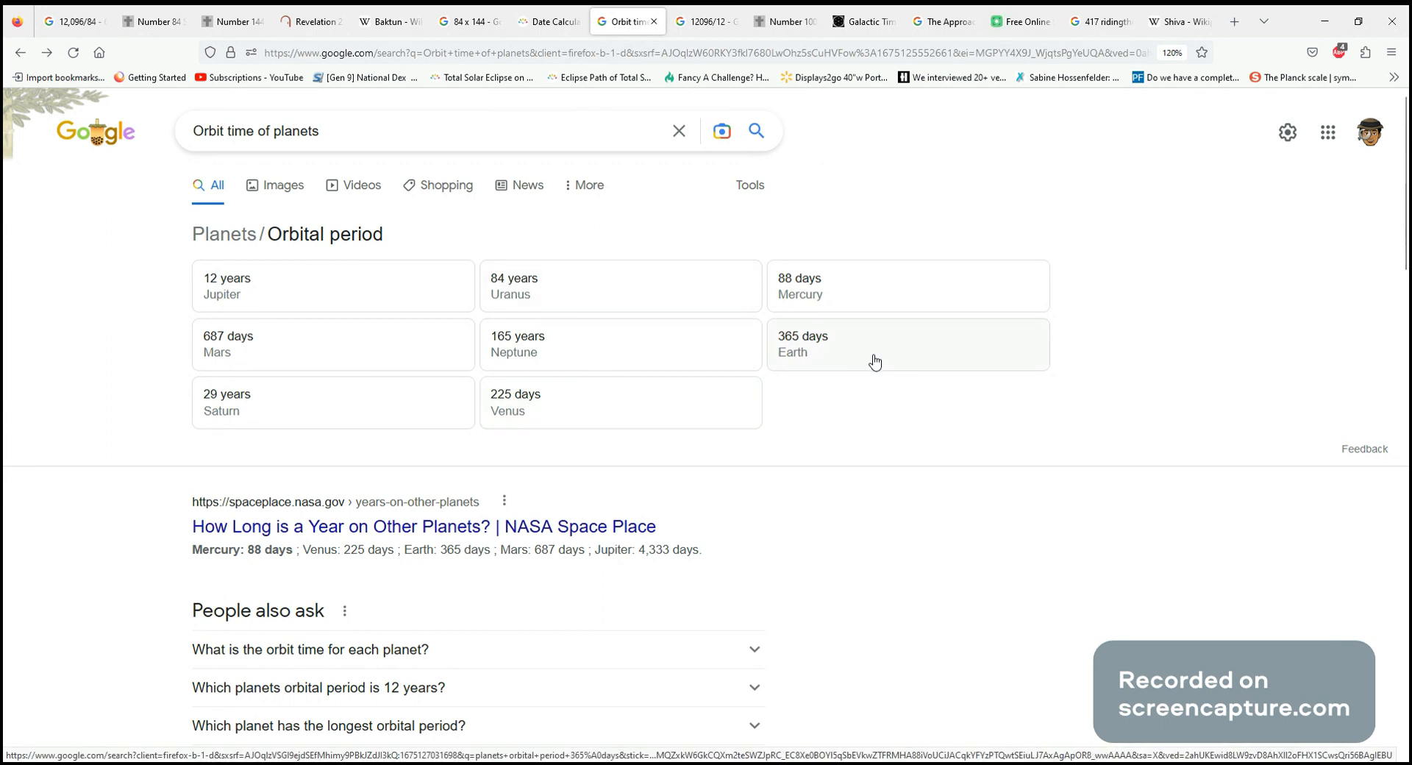
mouse_move(832, 359)
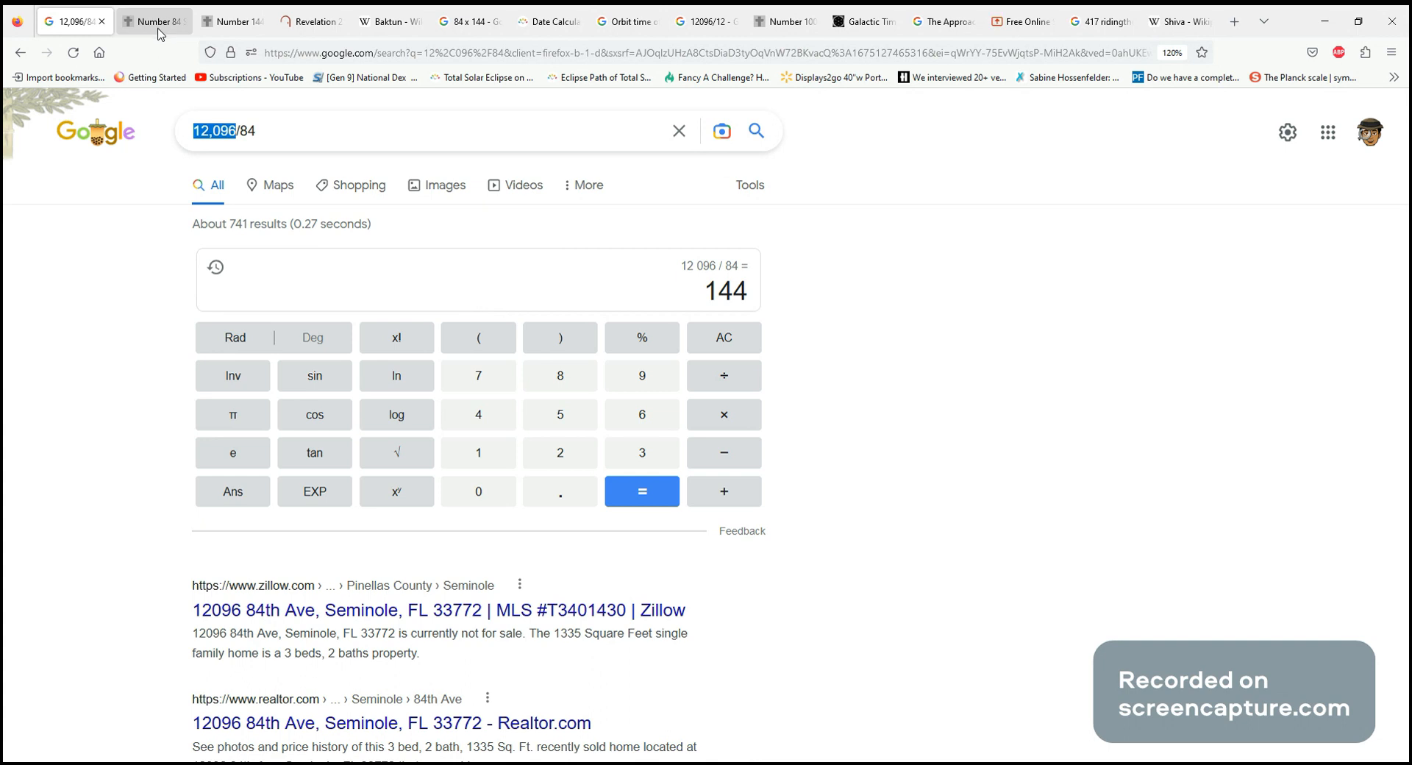
Compare the Number 1008 page and planets' orbital periods, ending on 12,096 ÷ 12 = 1008
left_click(155, 22)
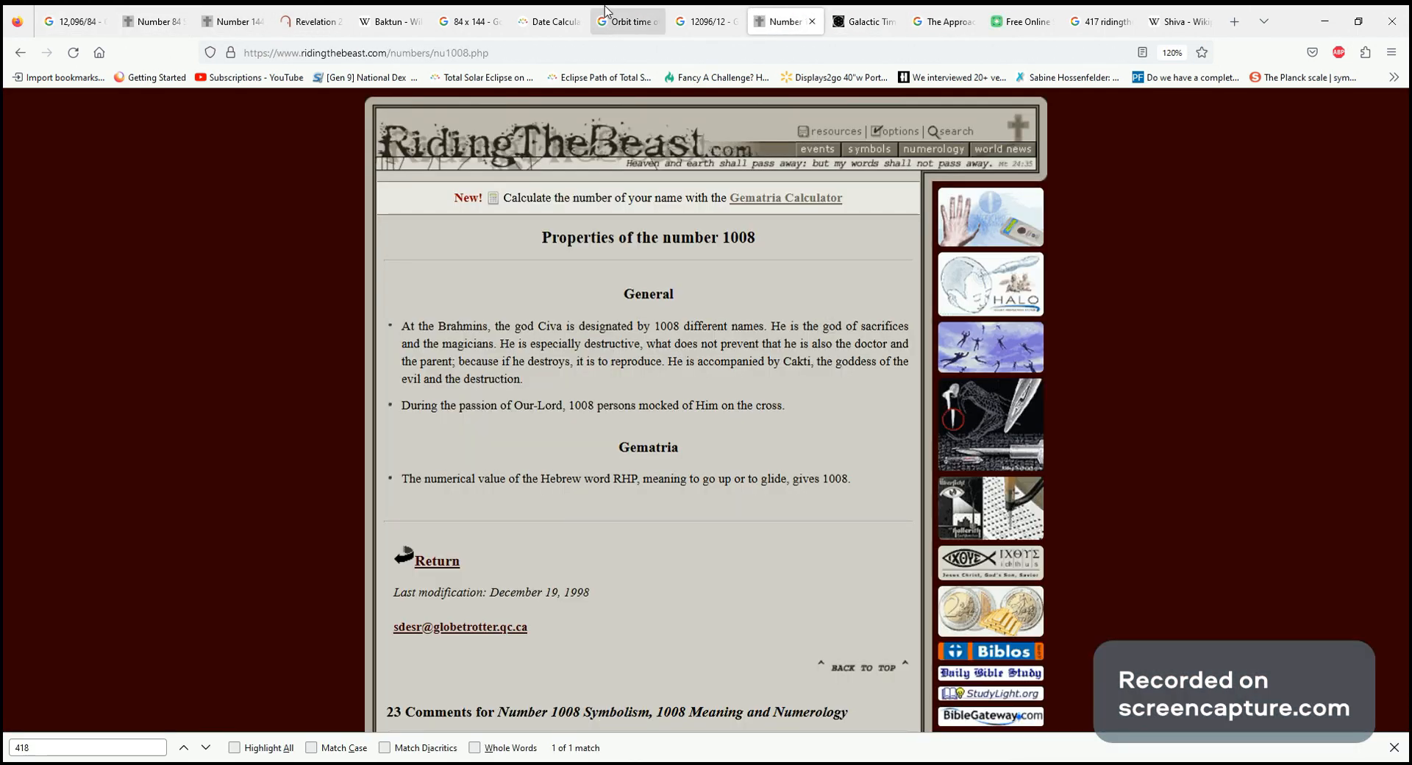
left_click(709, 21)
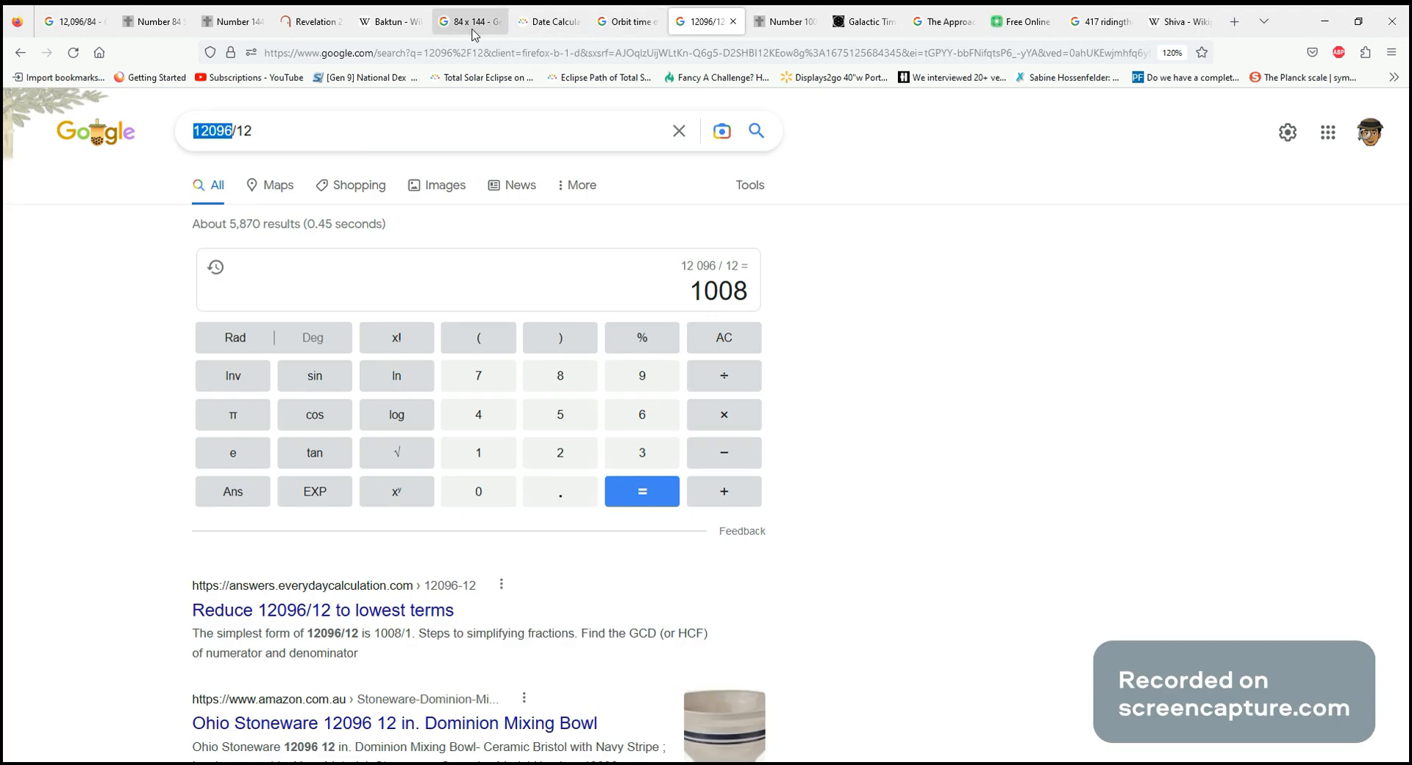
left_click(632, 21)
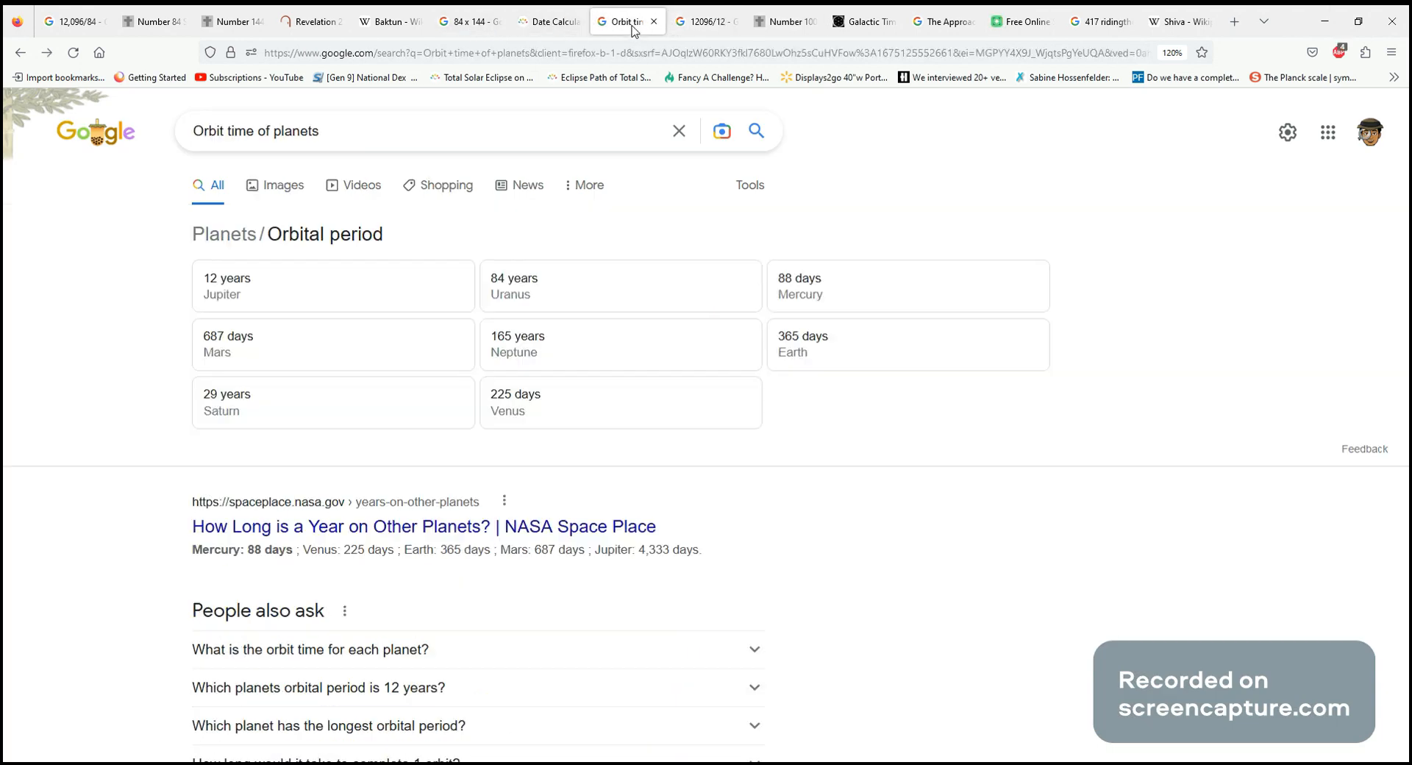
mouse_move(415, 296)
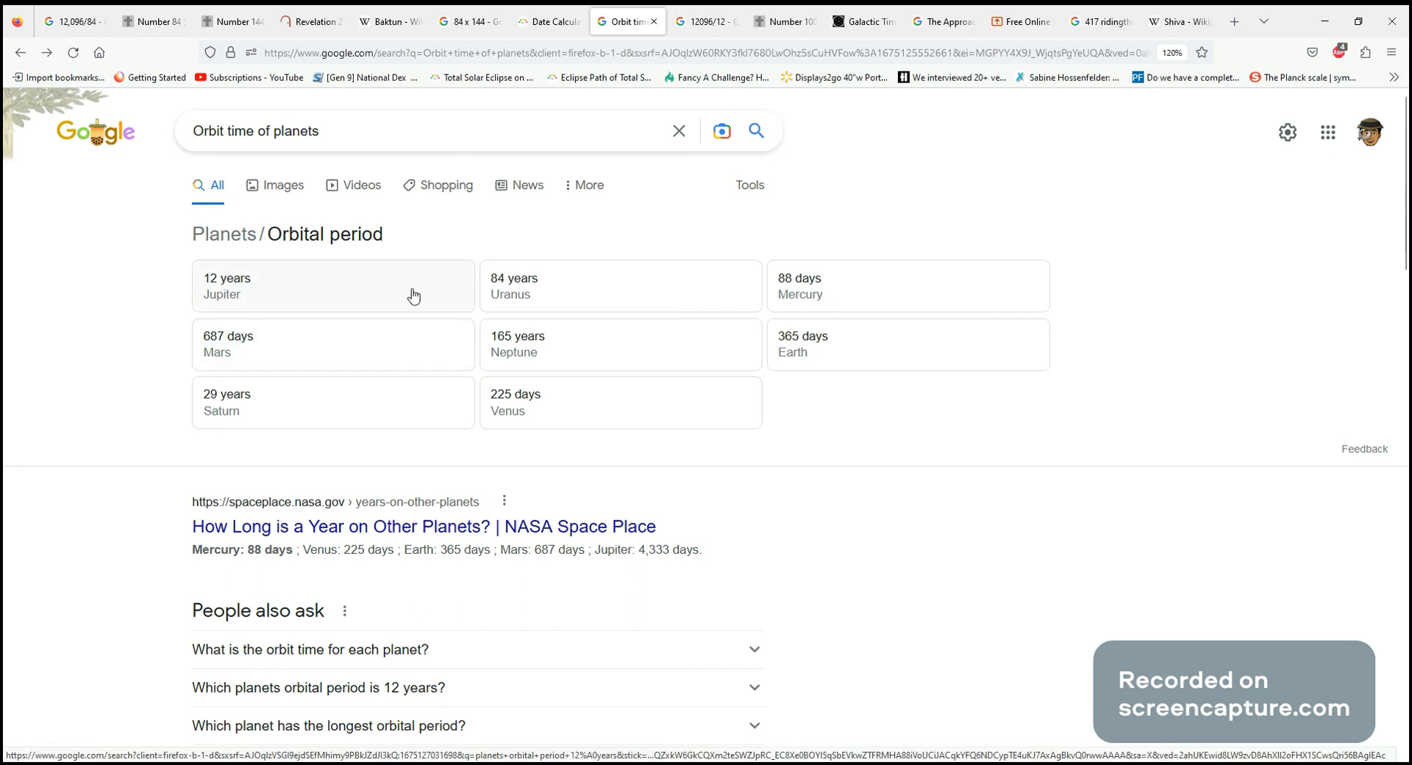
left_click(703, 21)
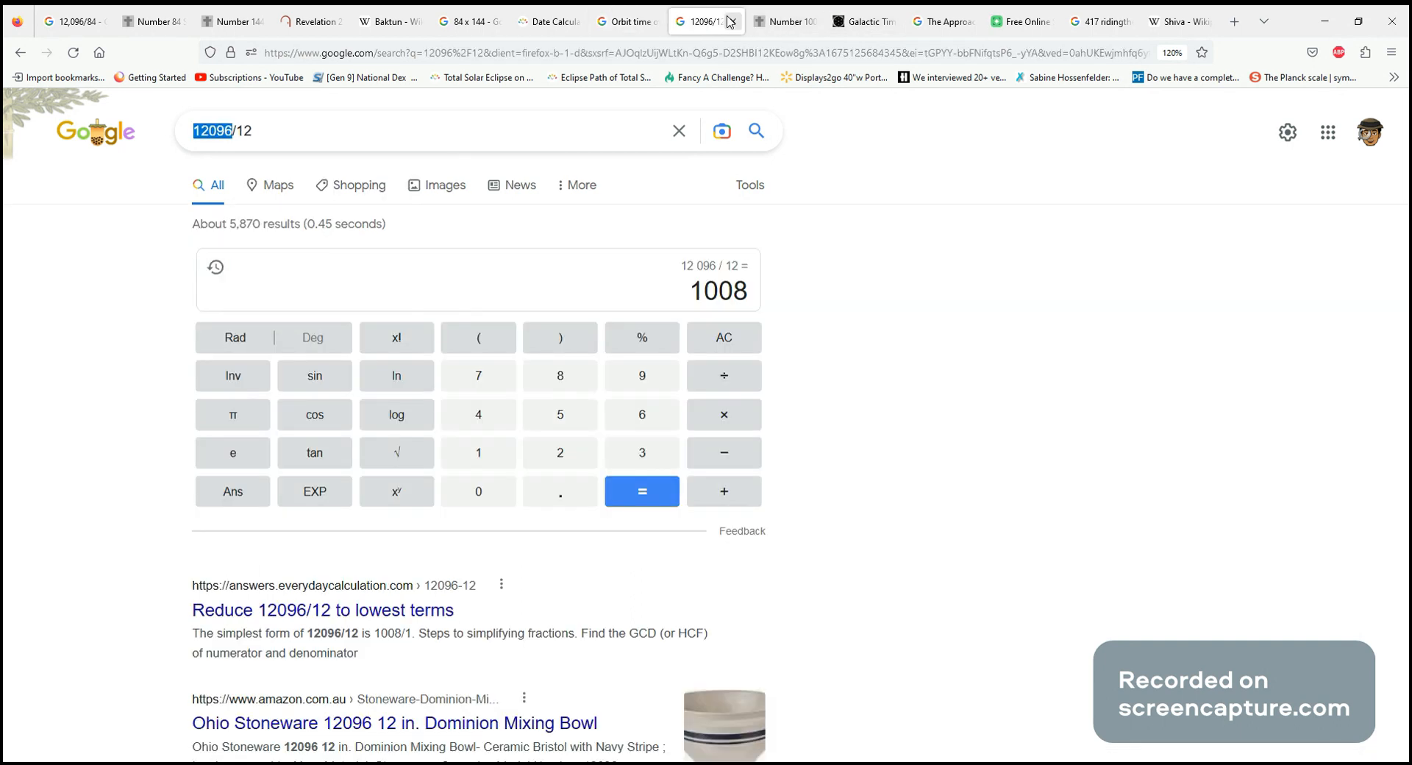
mouse_move(729, 313)
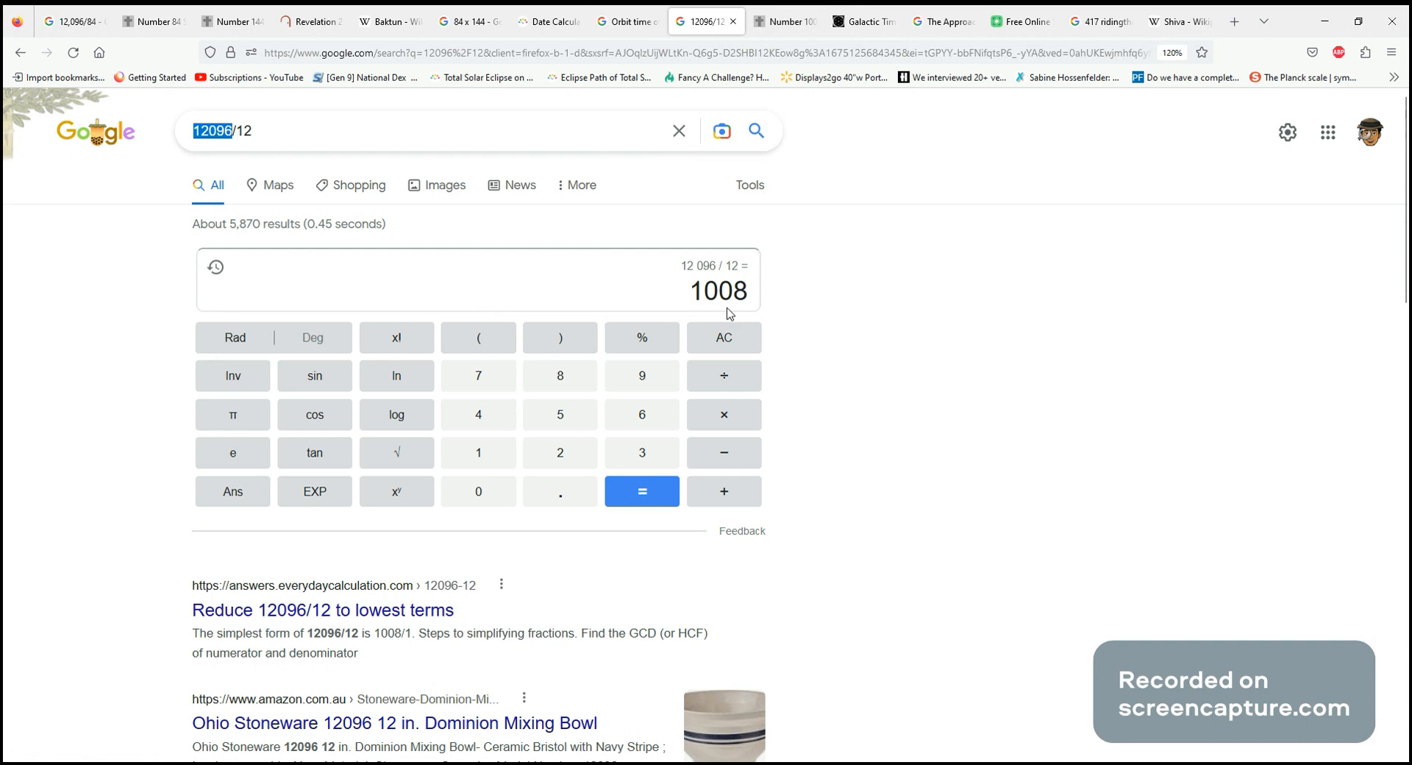
mouse_move(731, 303)
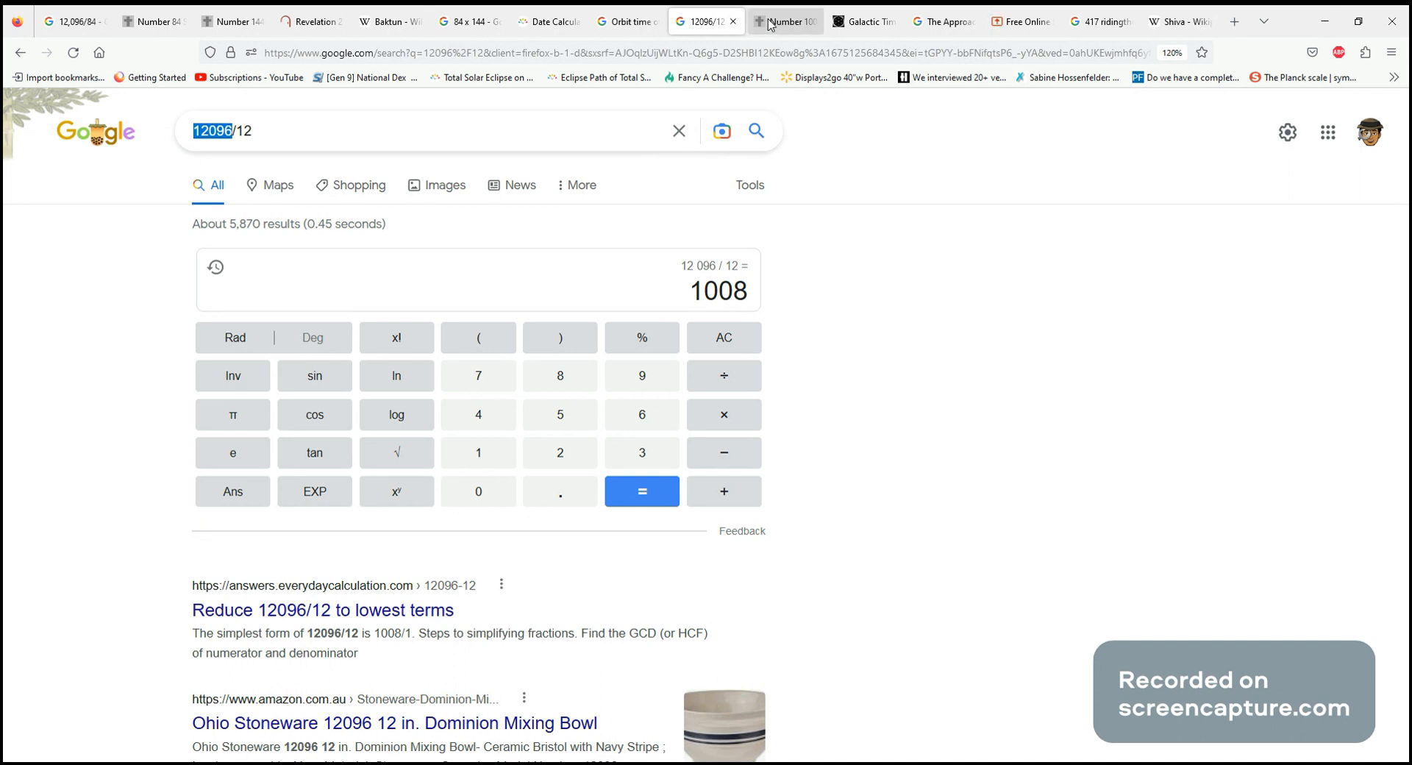
Show the RidingTheBeast properties-of-1008 page on Civa's 1008 names
left_click(788, 22)
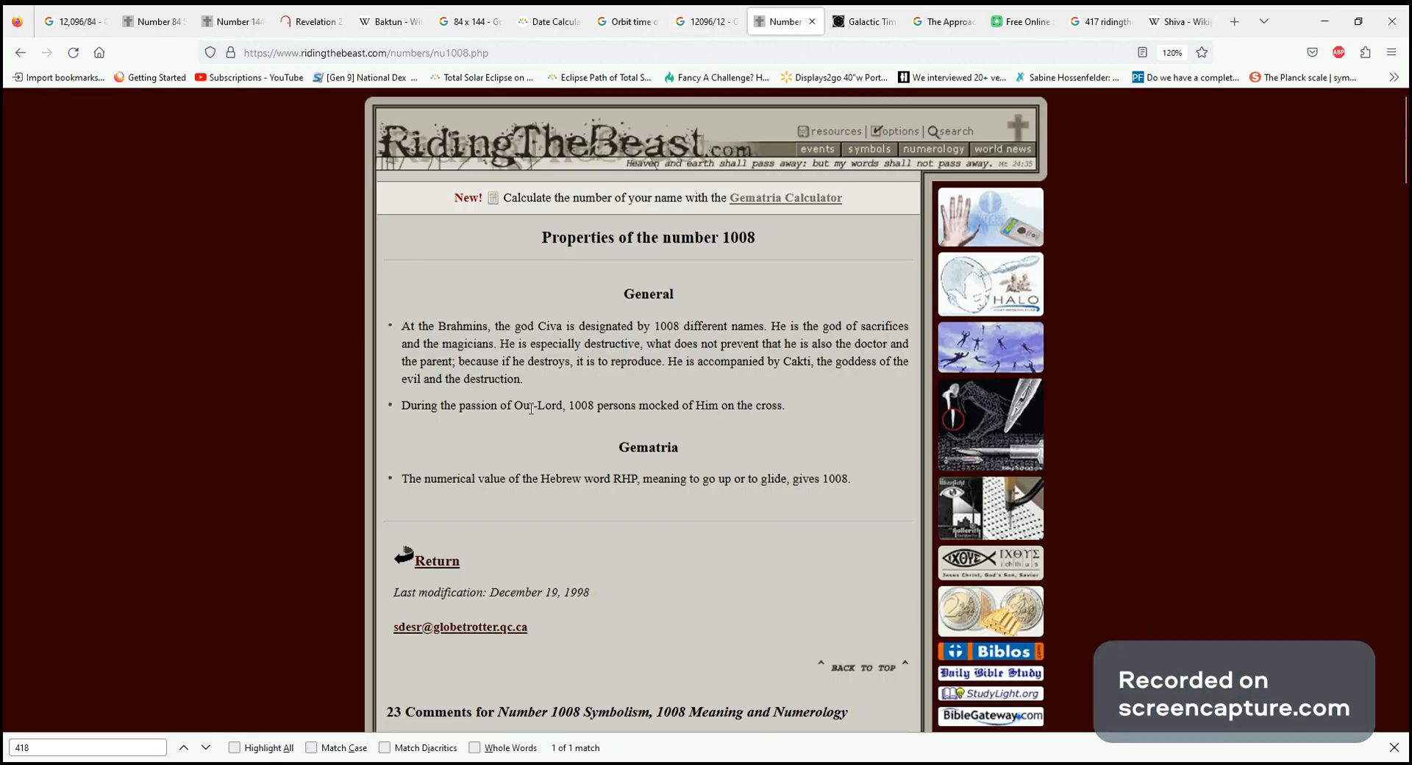
mouse_move(569, 345)
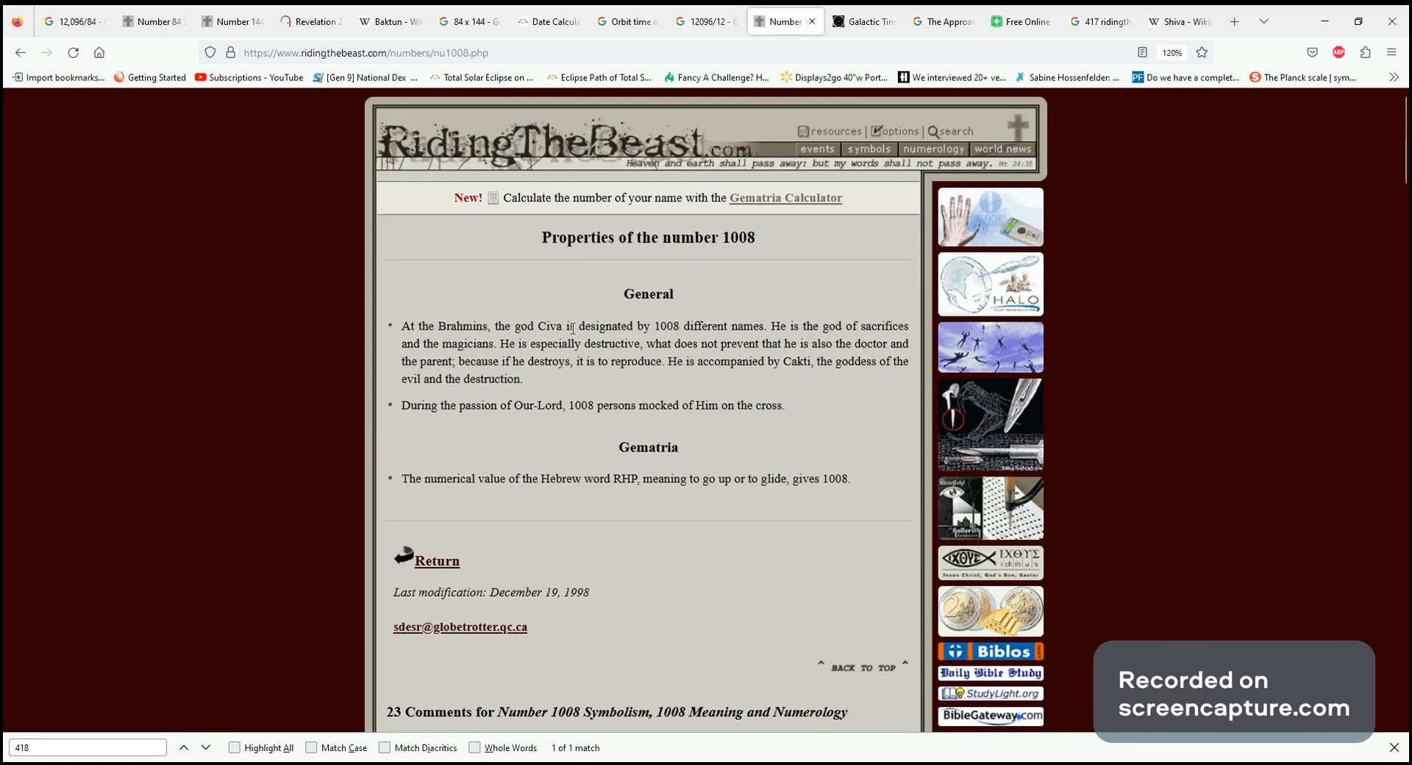
mouse_move(694, 333)
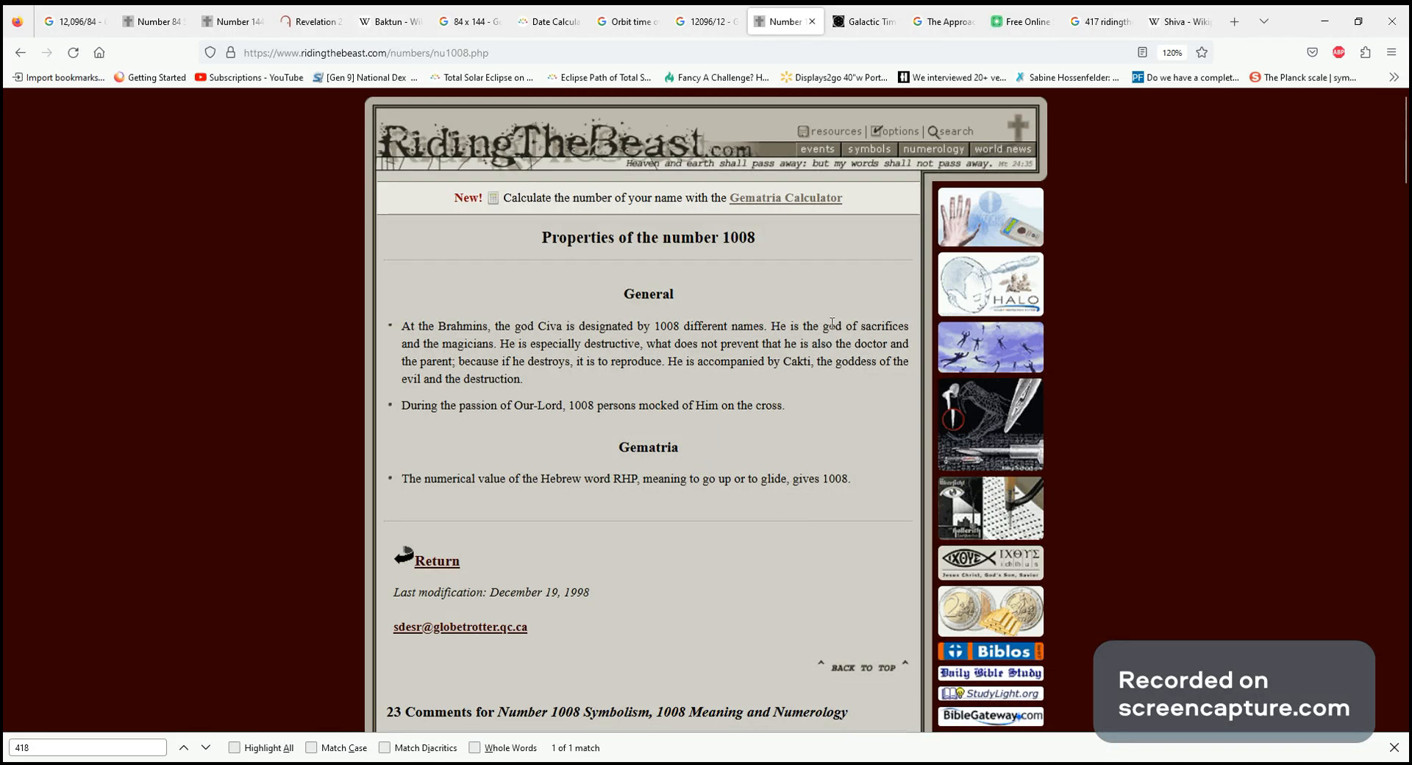
left_click(1174, 22)
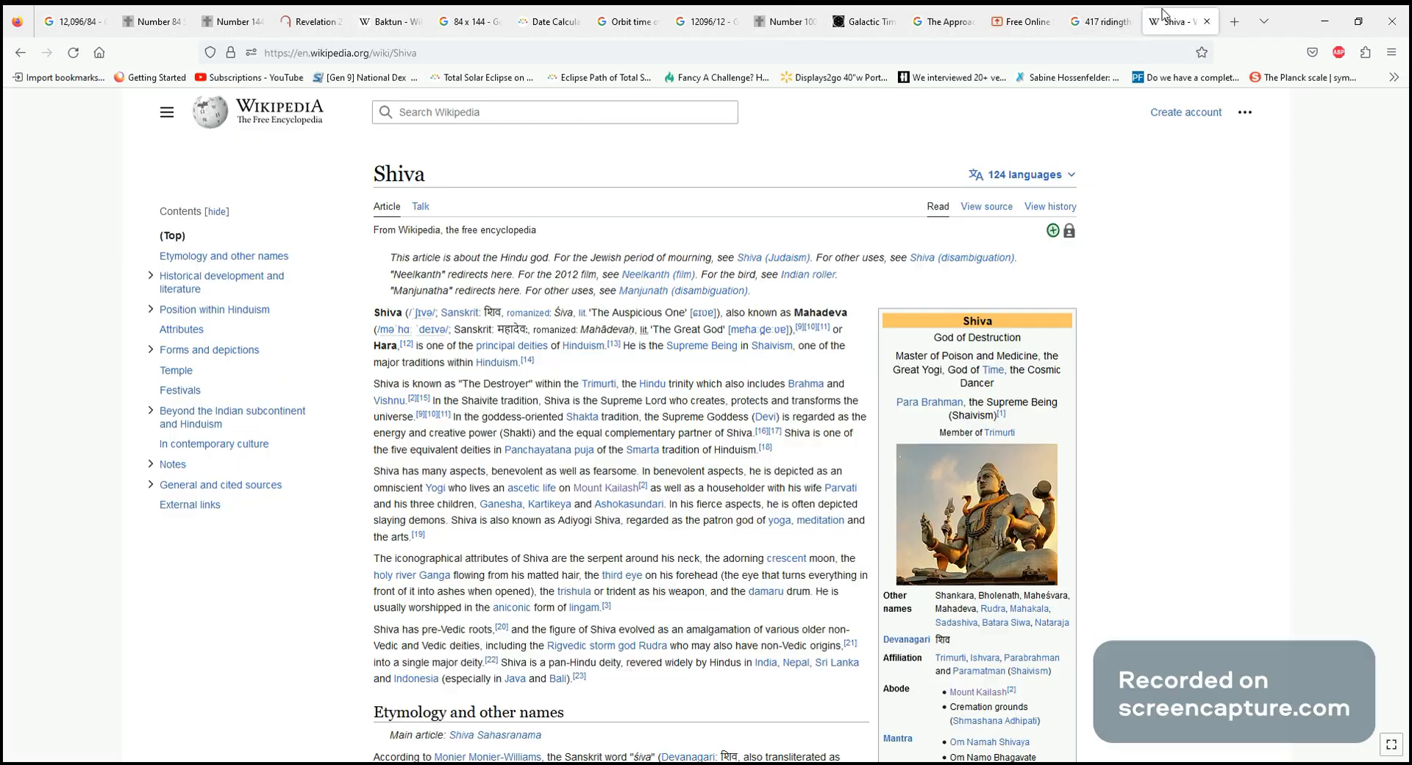
scroll("down", 3)
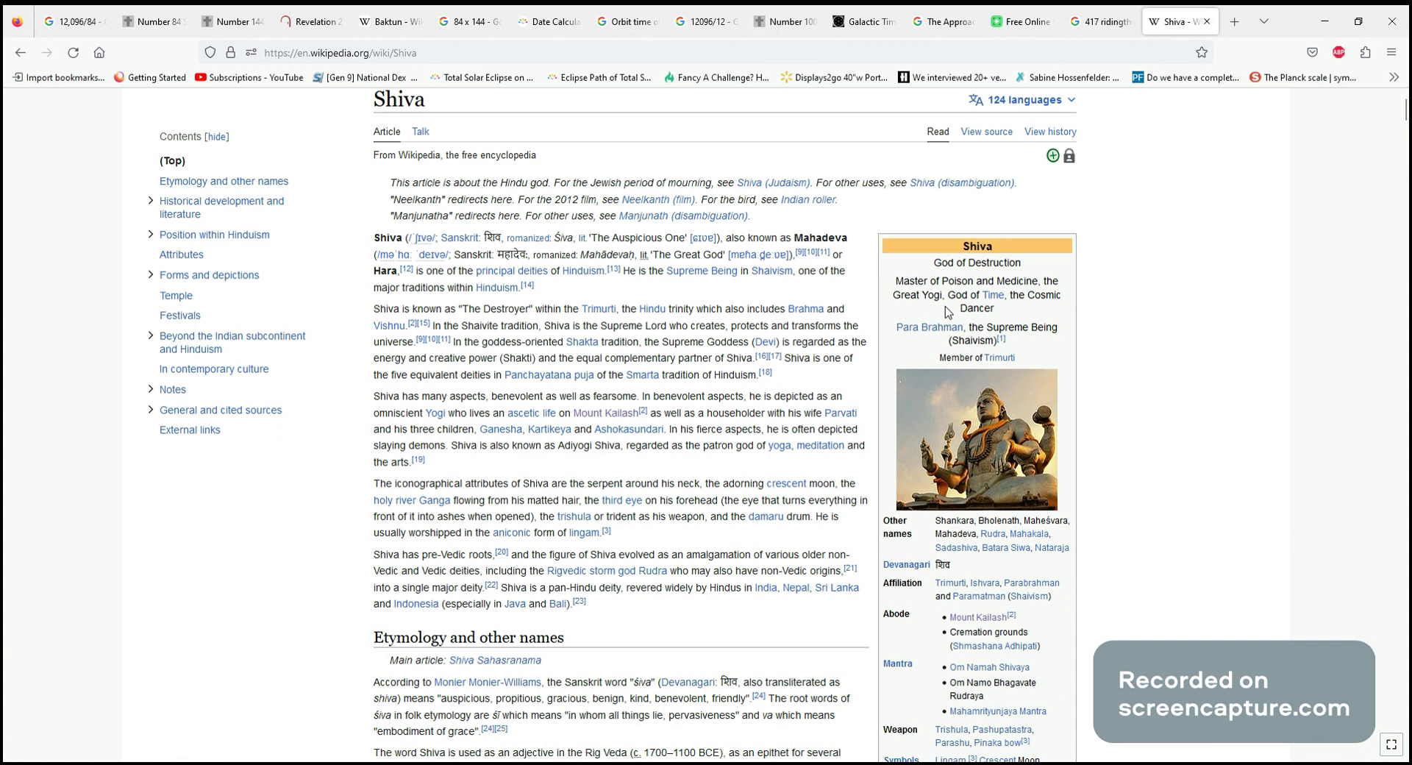
scroll("down", 3)
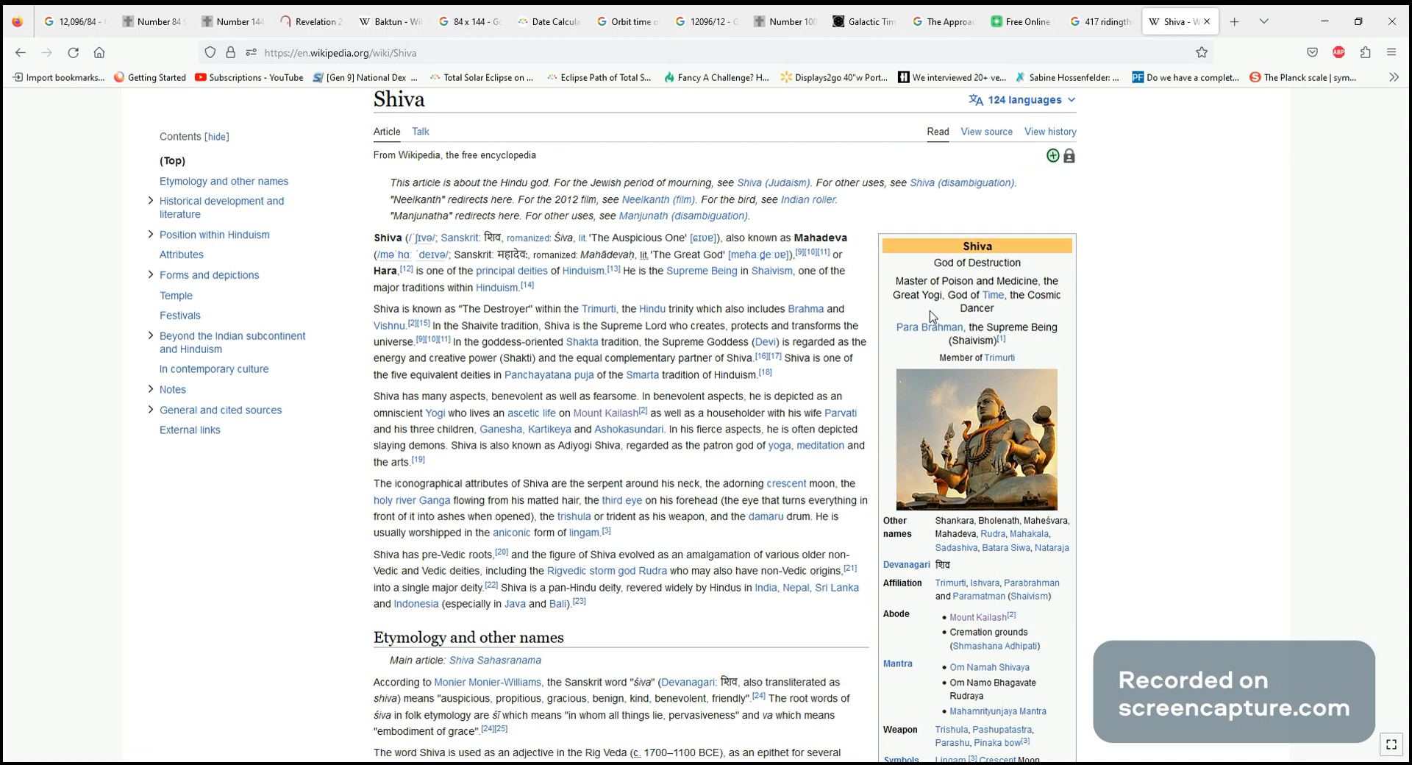
mouse_move(899, 401)
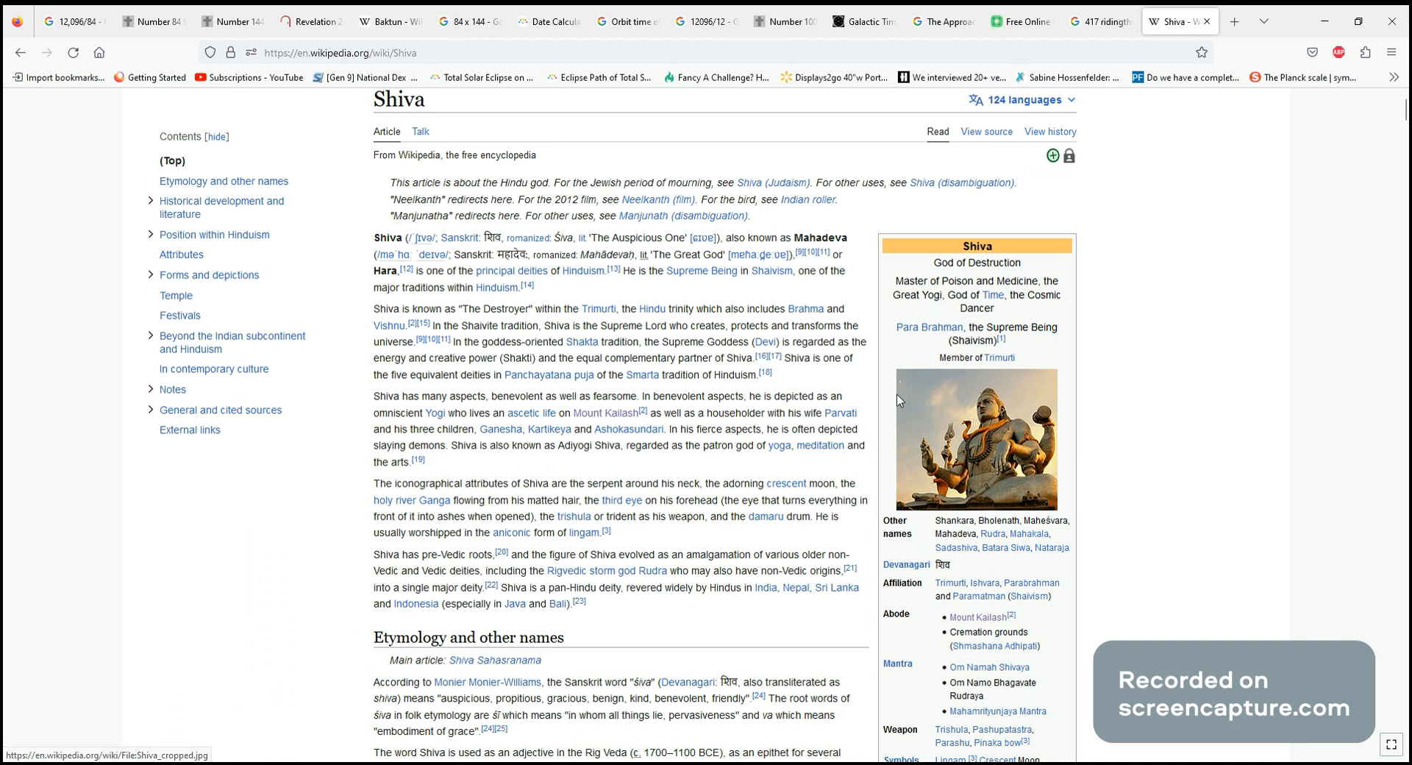
mouse_move(909, 420)
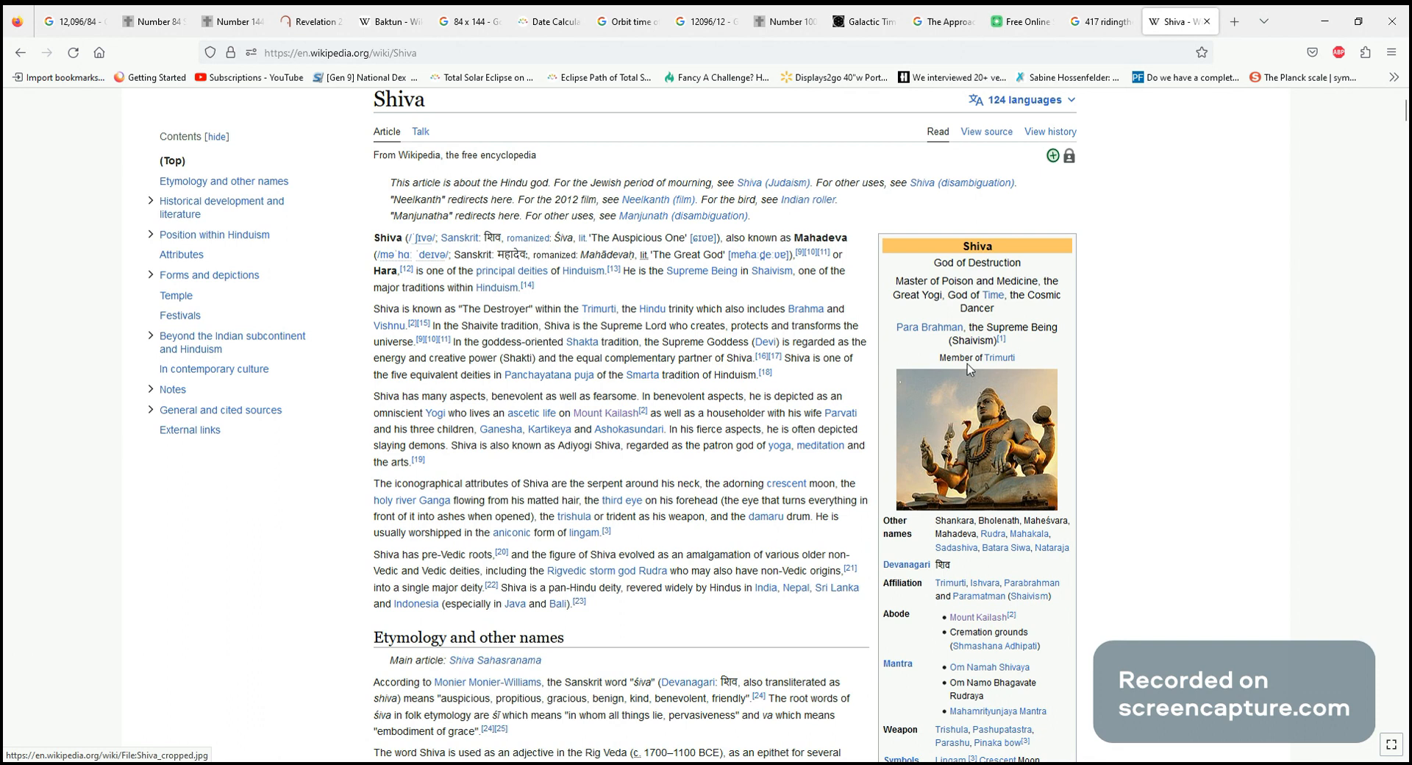
mouse_move(918, 263)
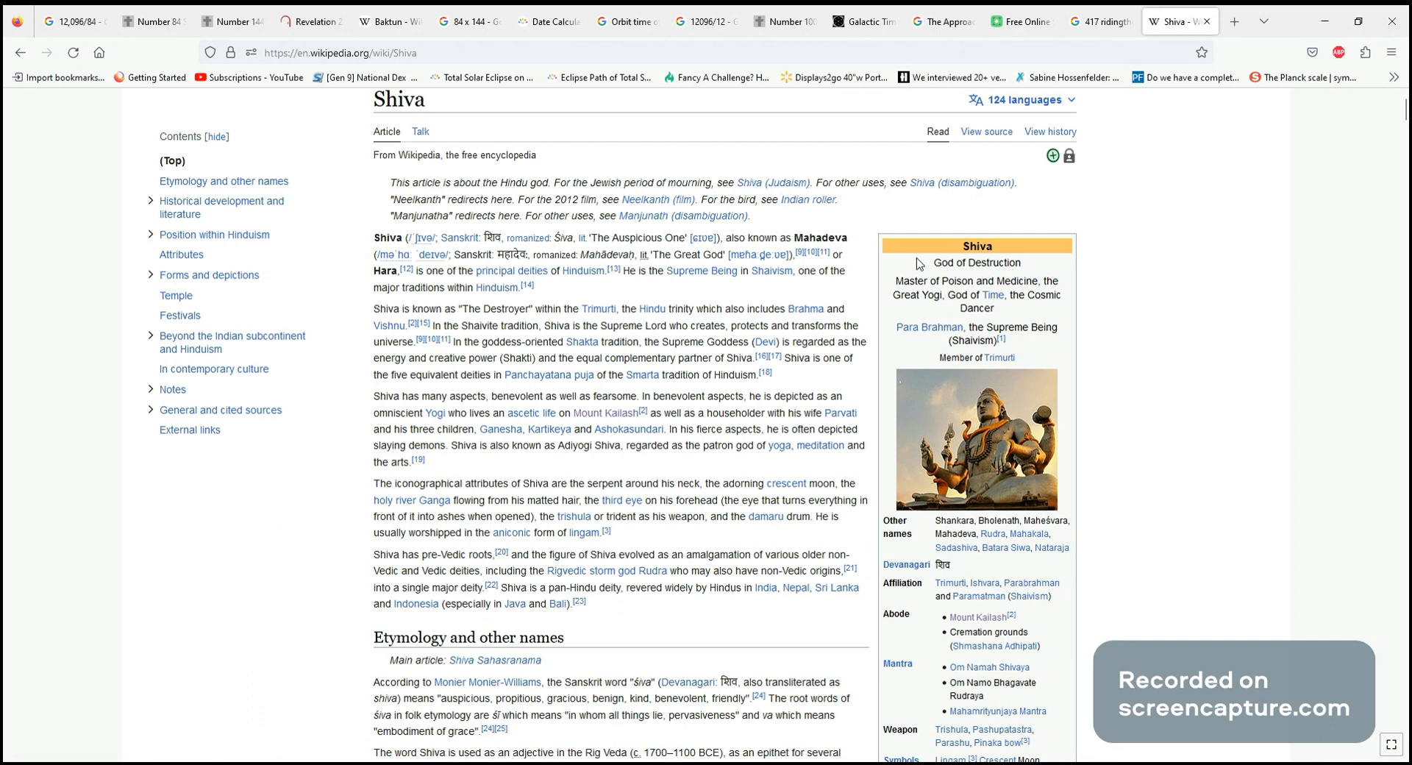
double_click(977, 263)
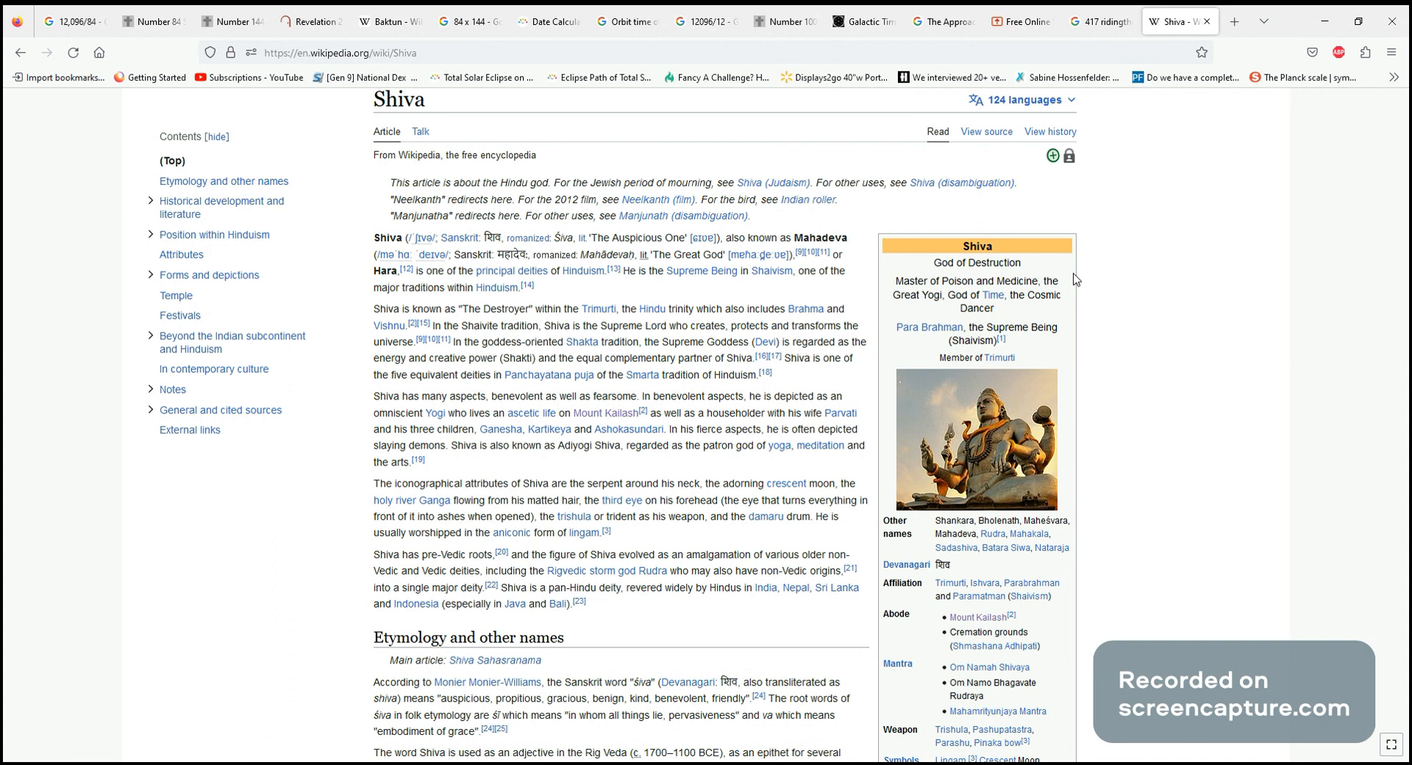
scroll("down", 3)
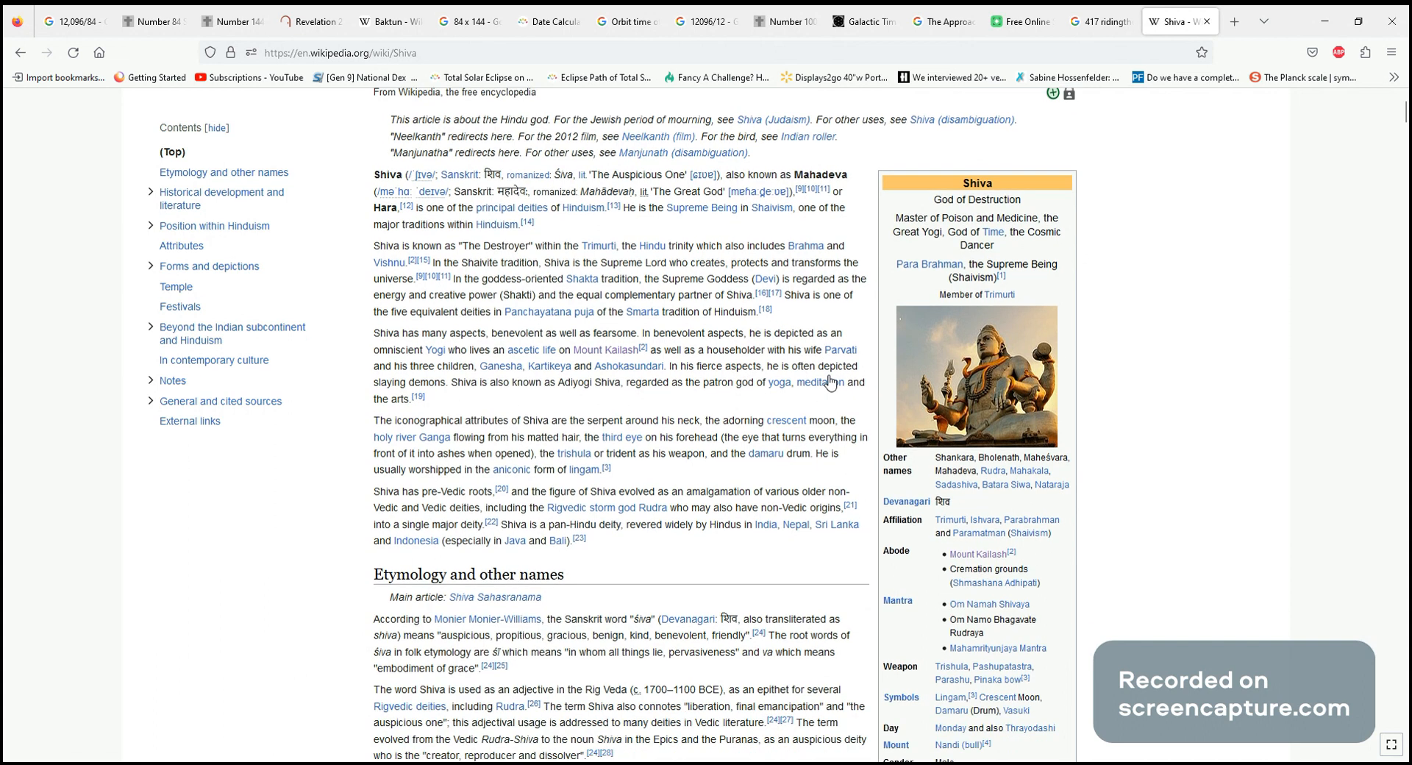
mouse_move(976, 543)
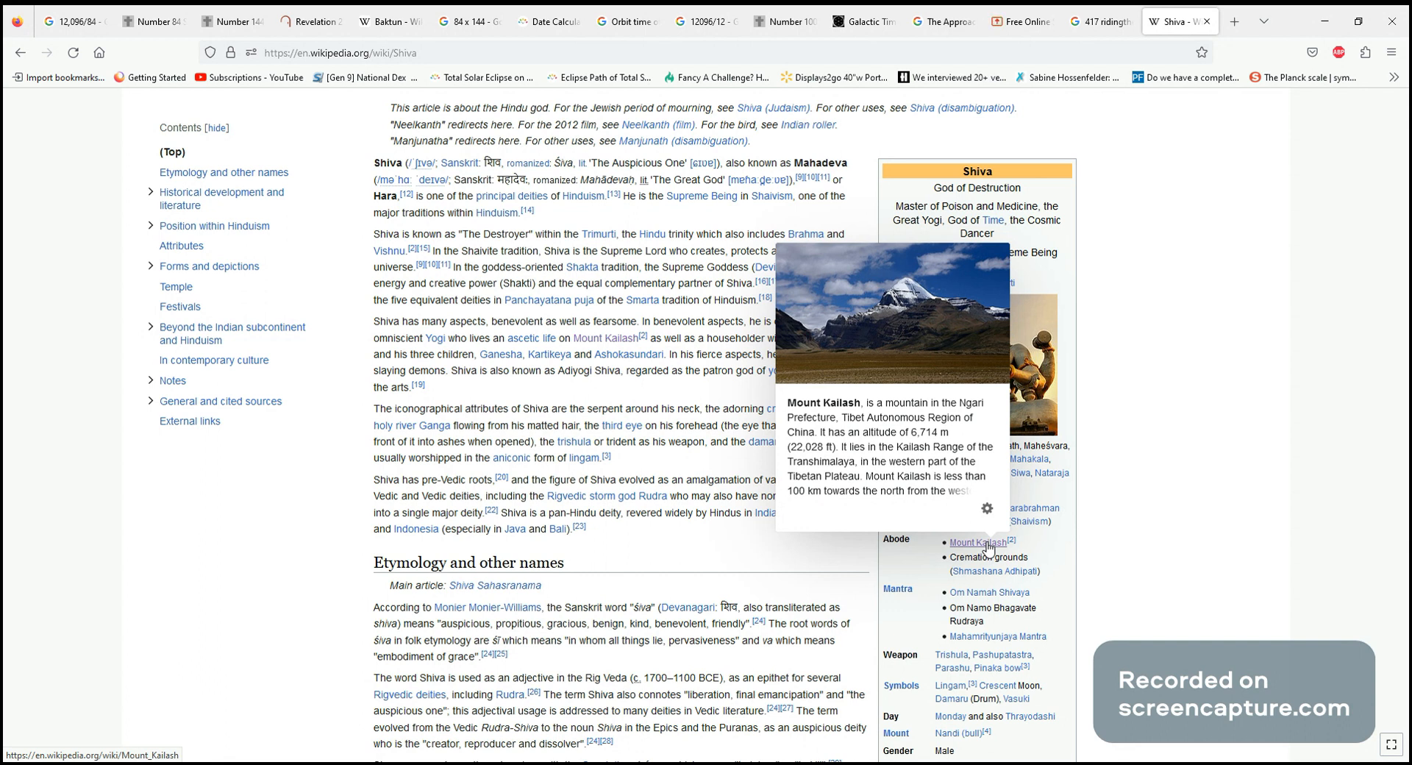
mouse_move(959, 566)
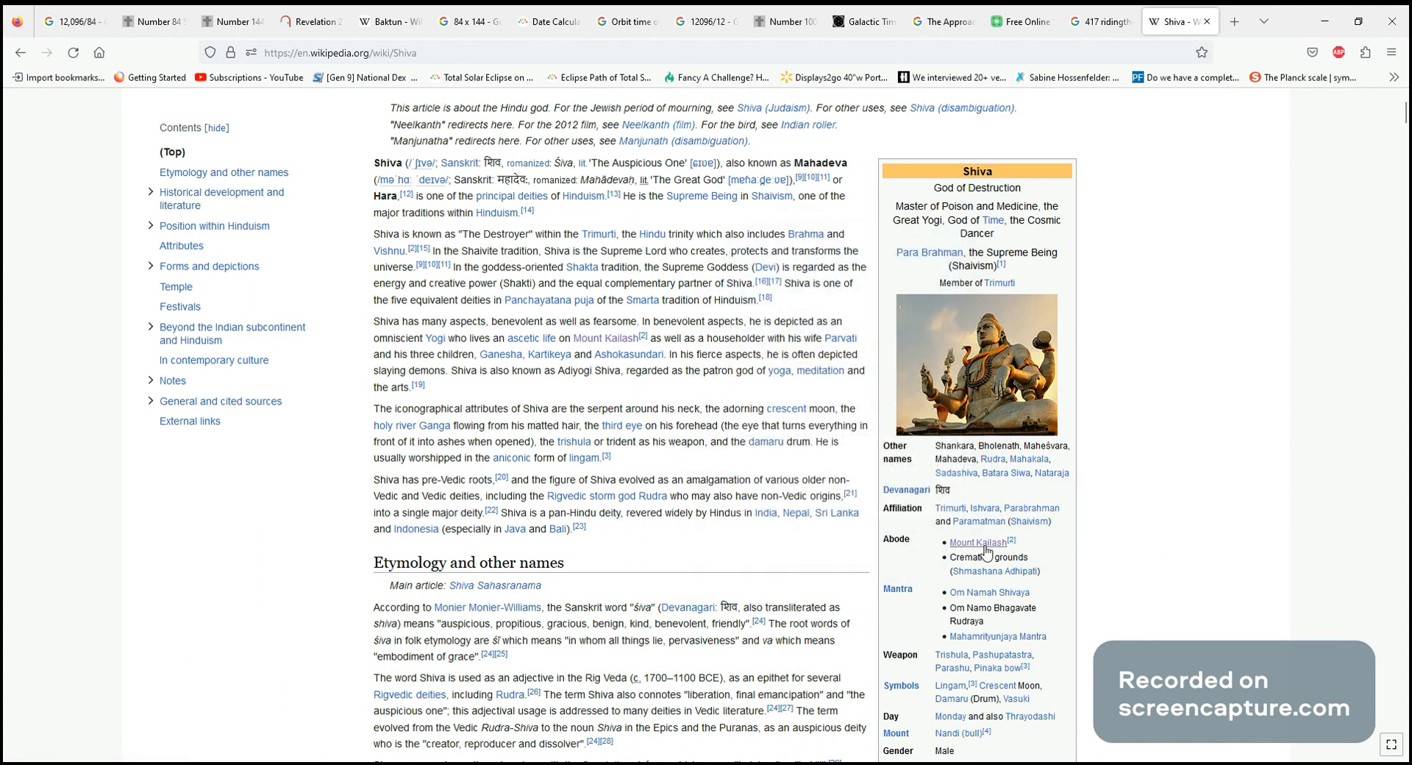
Show Google image results for 'Mount Kailash north pole'
left_click(978, 543)
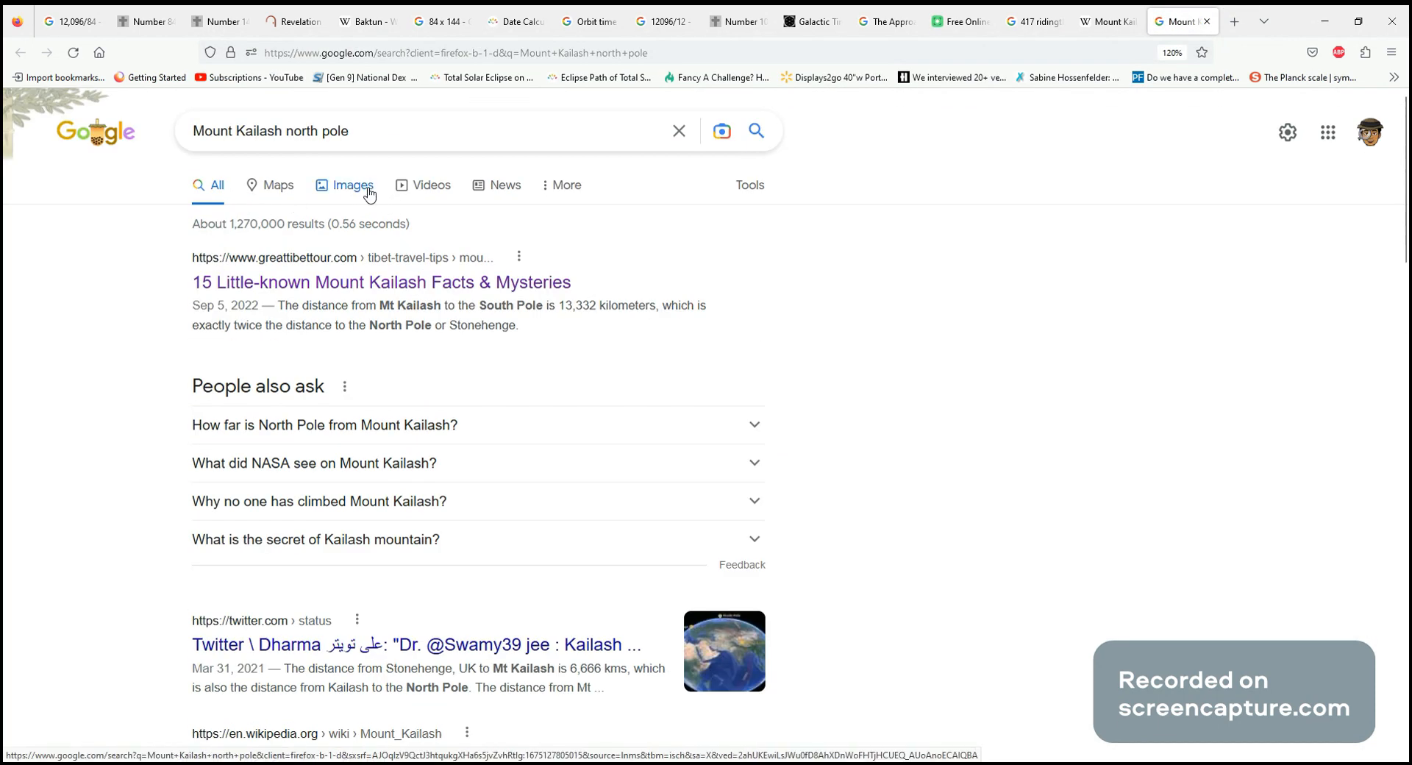
left_click(353, 185)
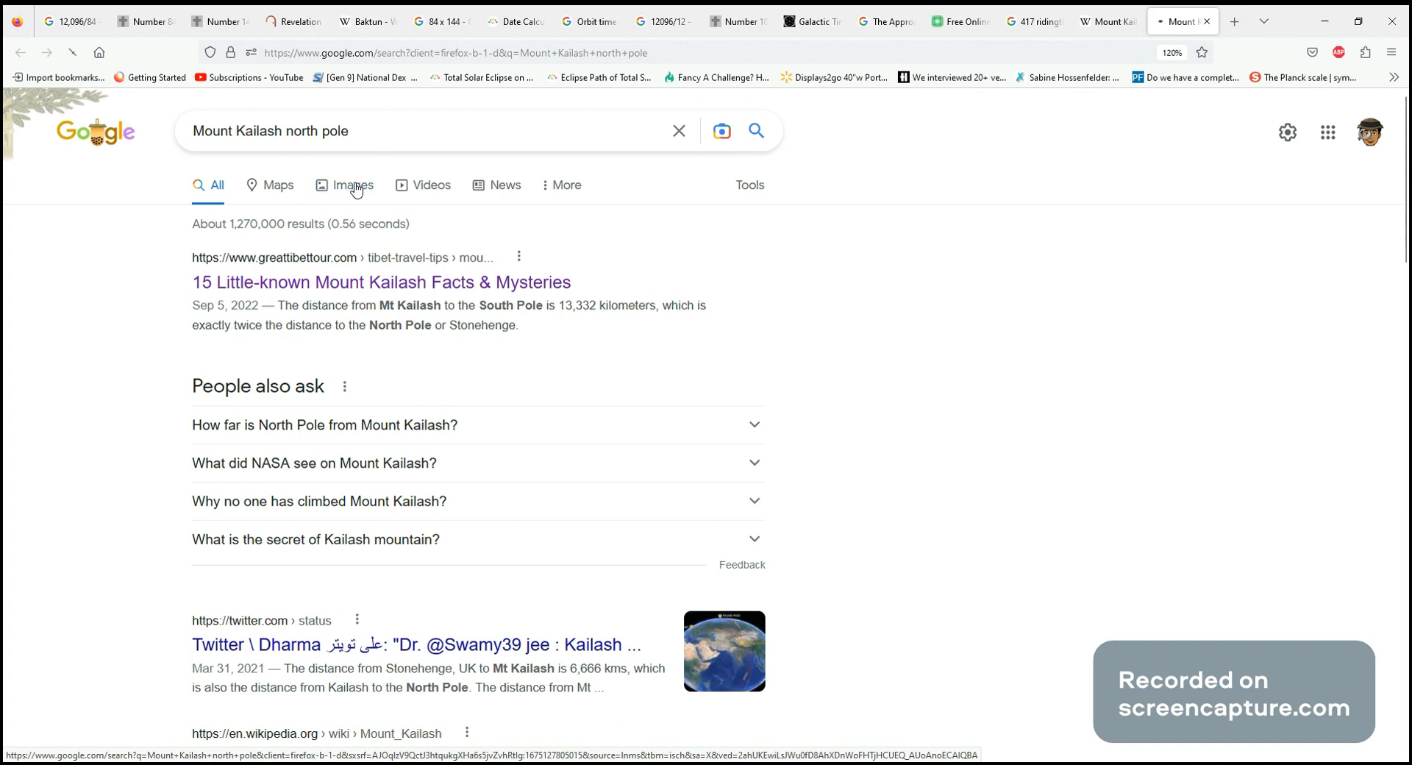
left_click(353, 186)
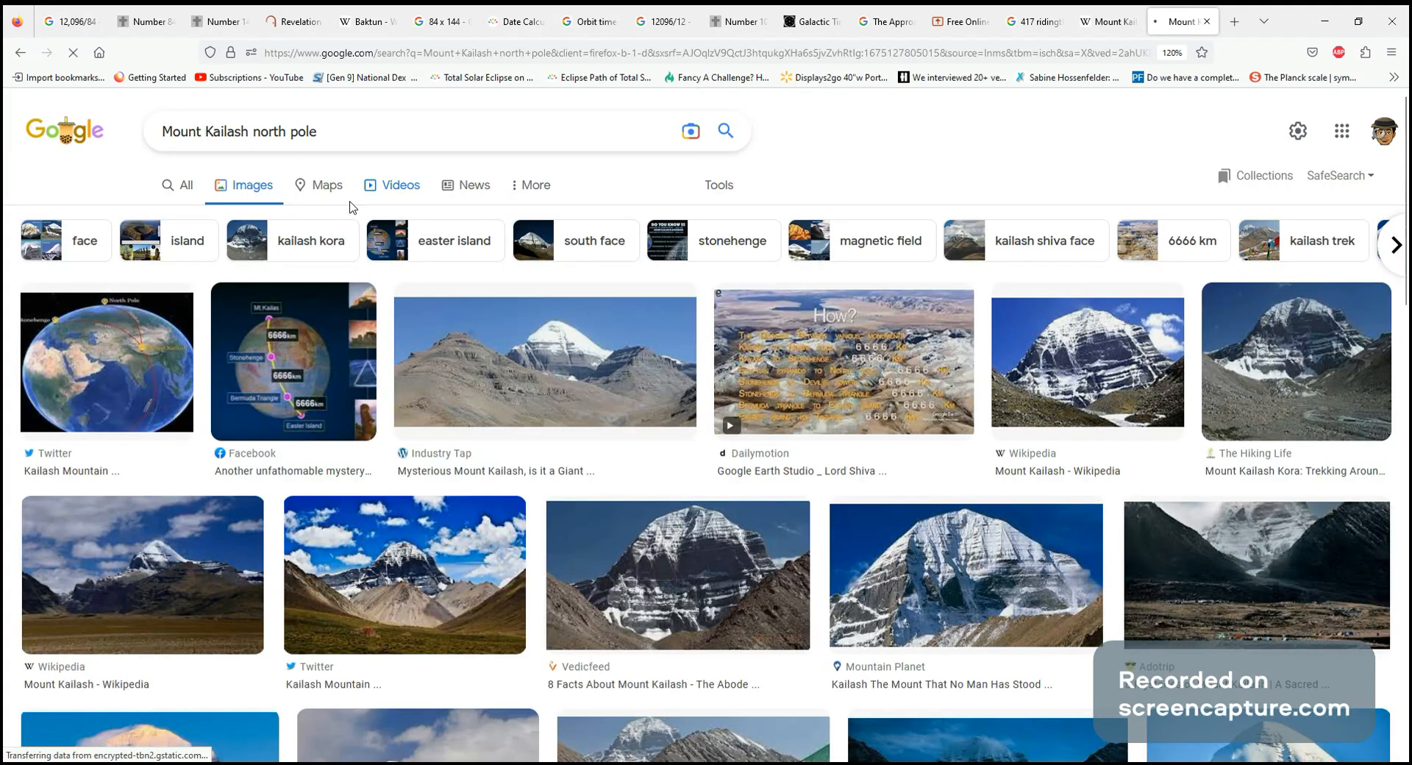
Enlarge the Mount Kailash 6666 km distances diagram and review it
left_click(293, 362)
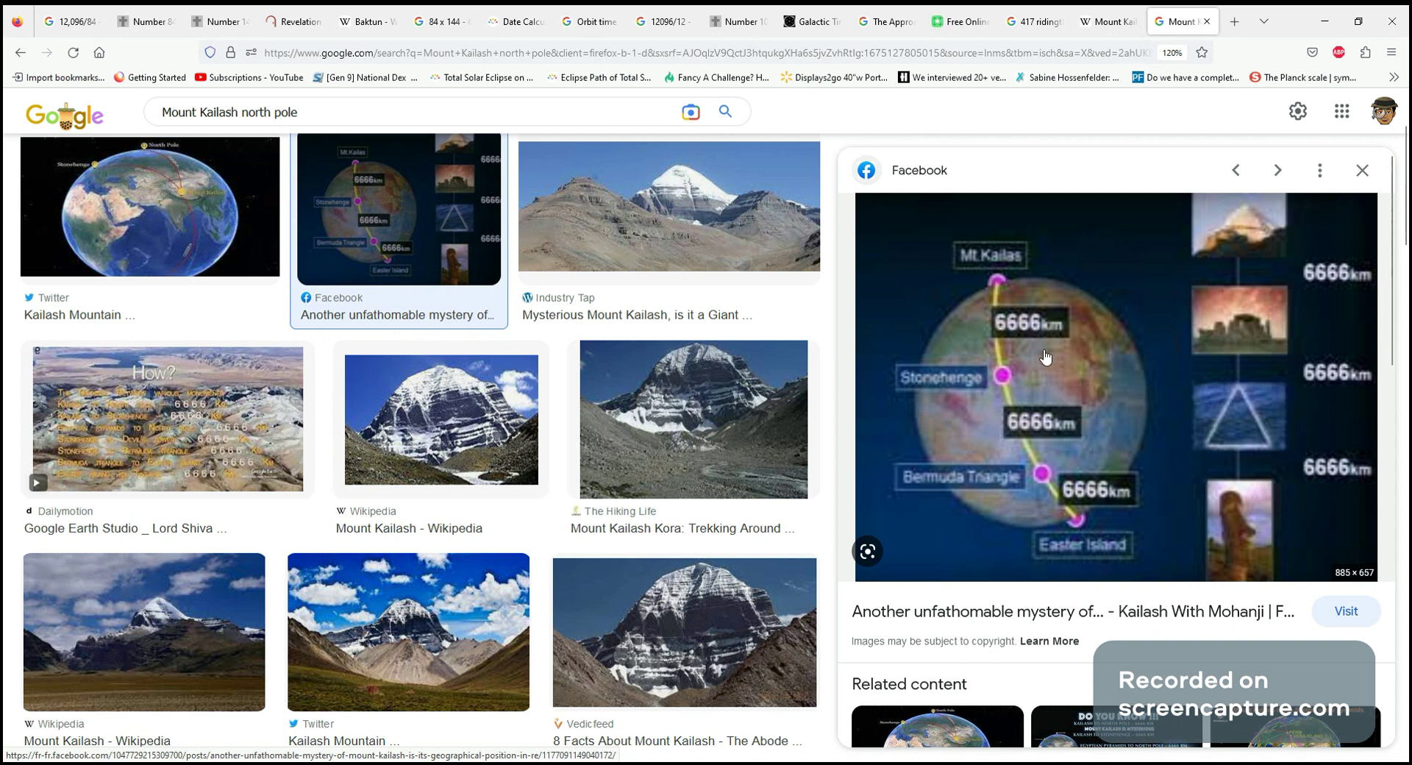
mouse_move(1053, 341)
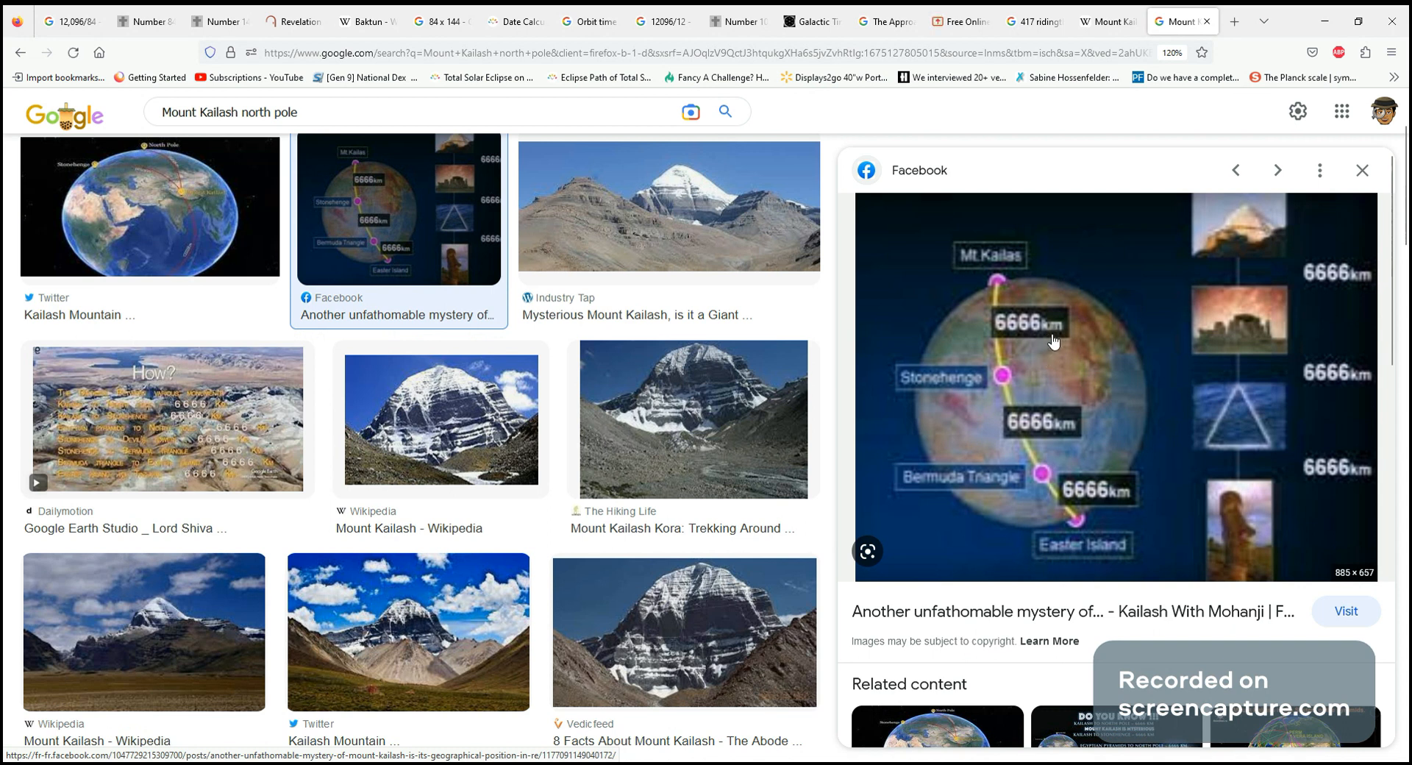
mouse_move(1031, 453)
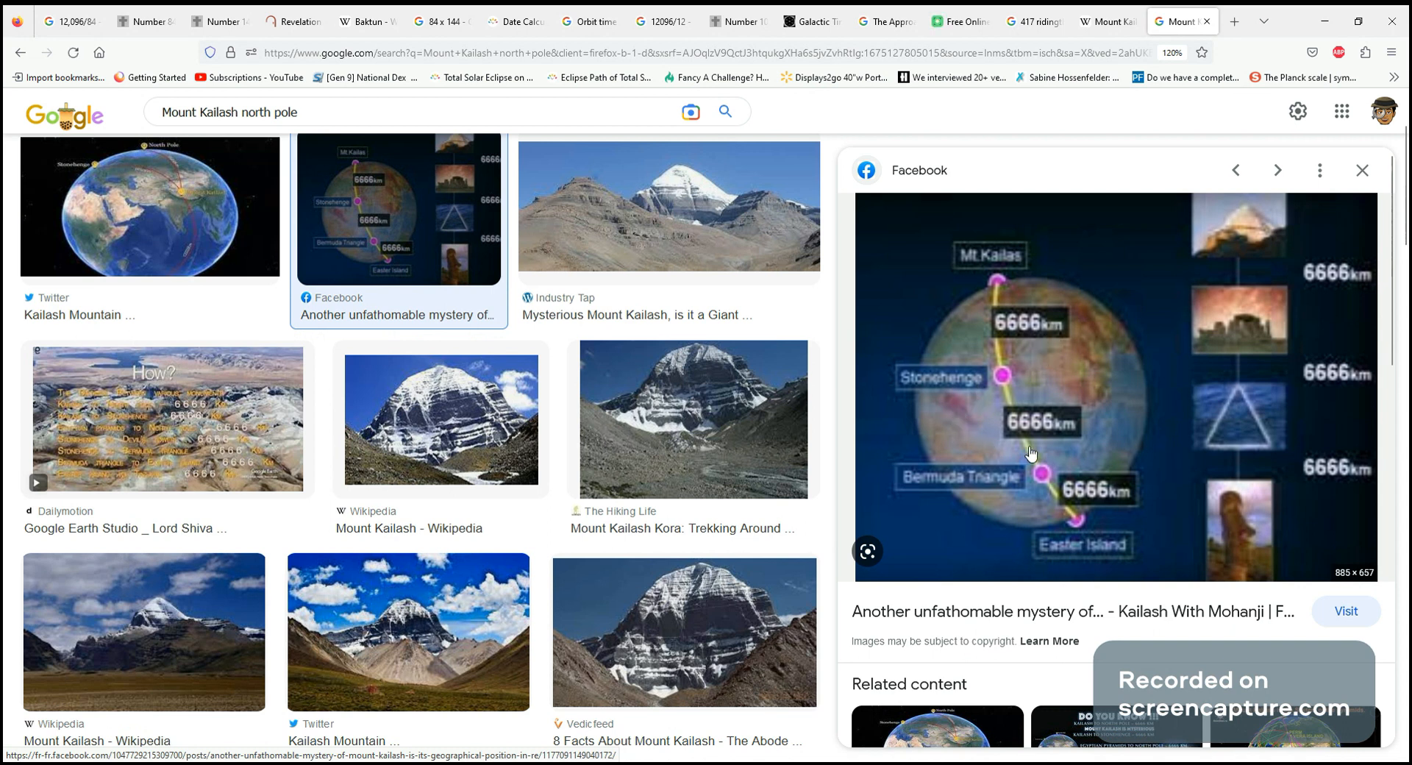
mouse_move(1042, 474)
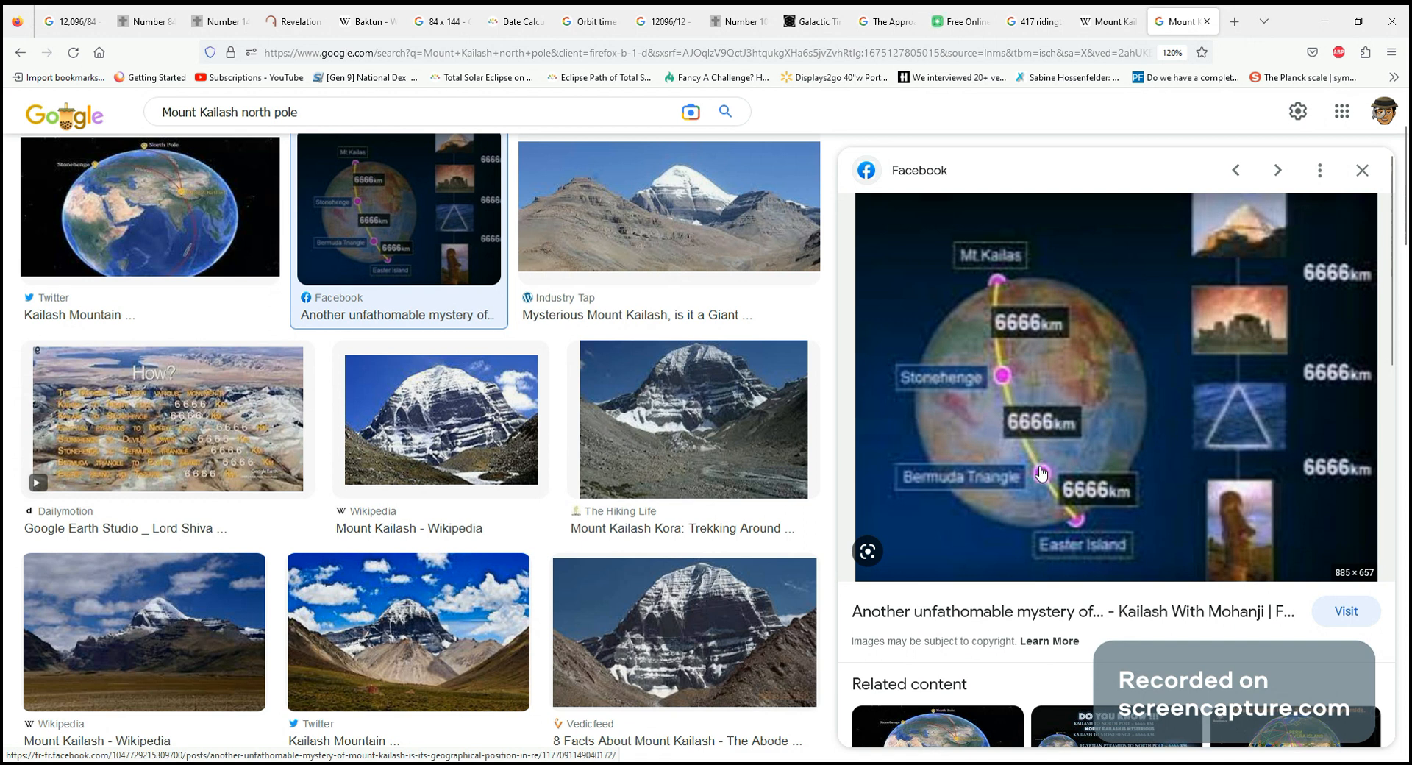
mouse_move(130, 288)
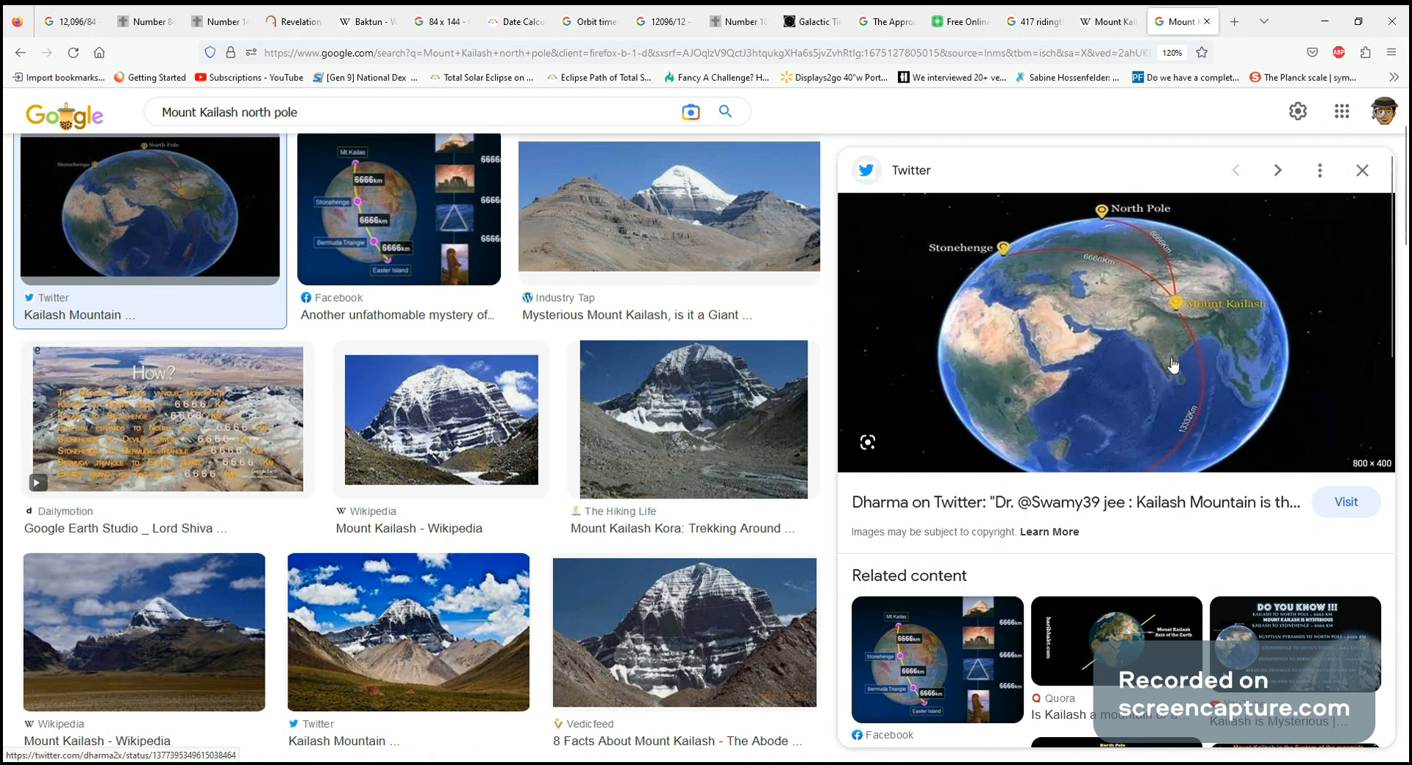
mouse_move(1035, 277)
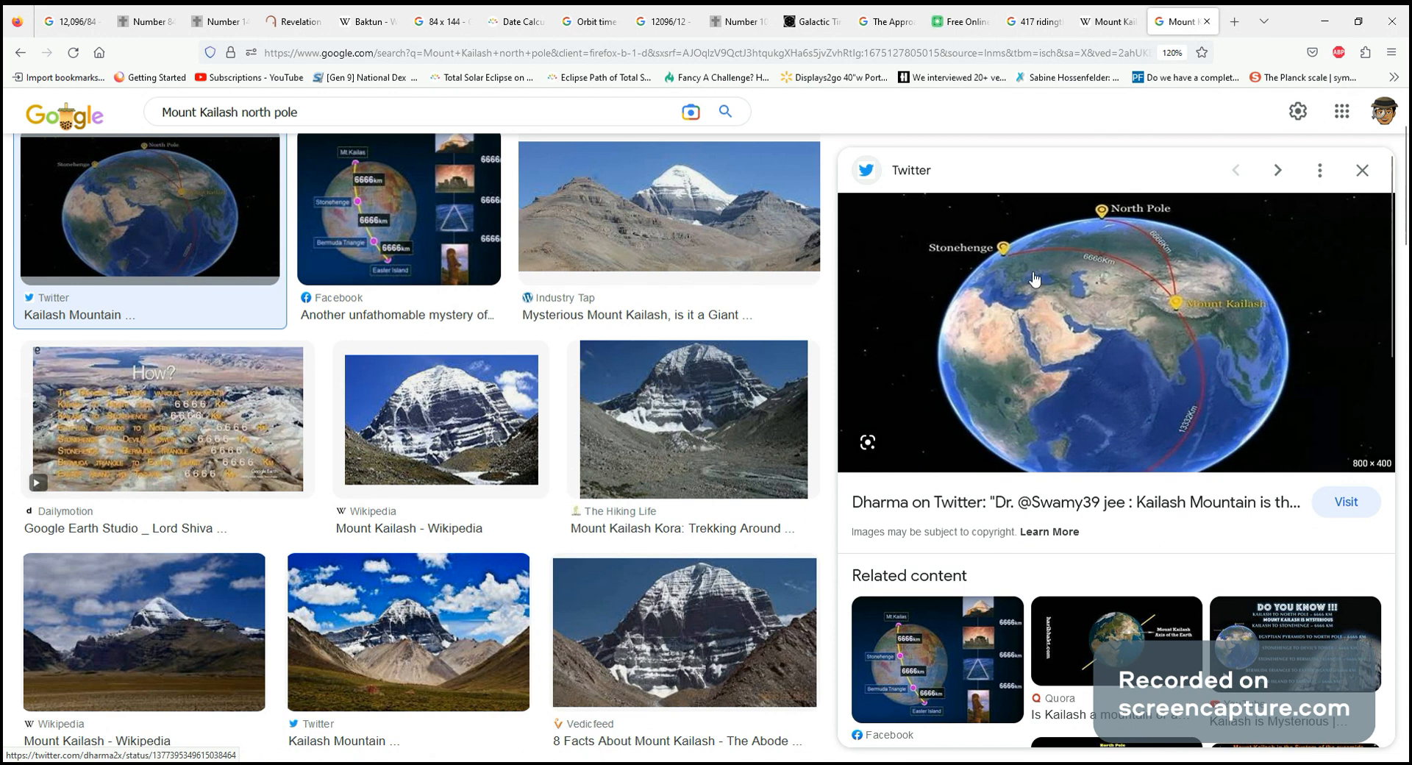
mouse_move(1015, 479)
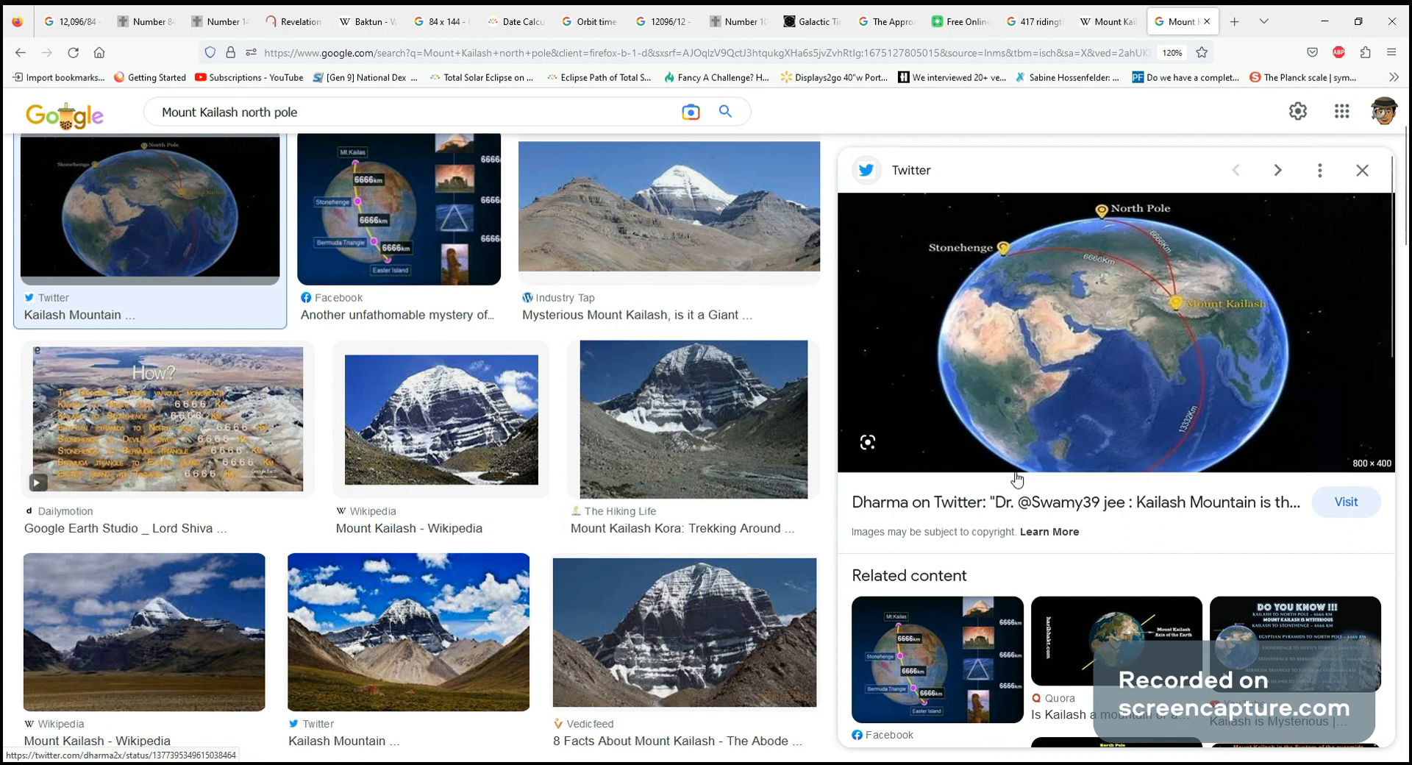
mouse_move(1288, 348)
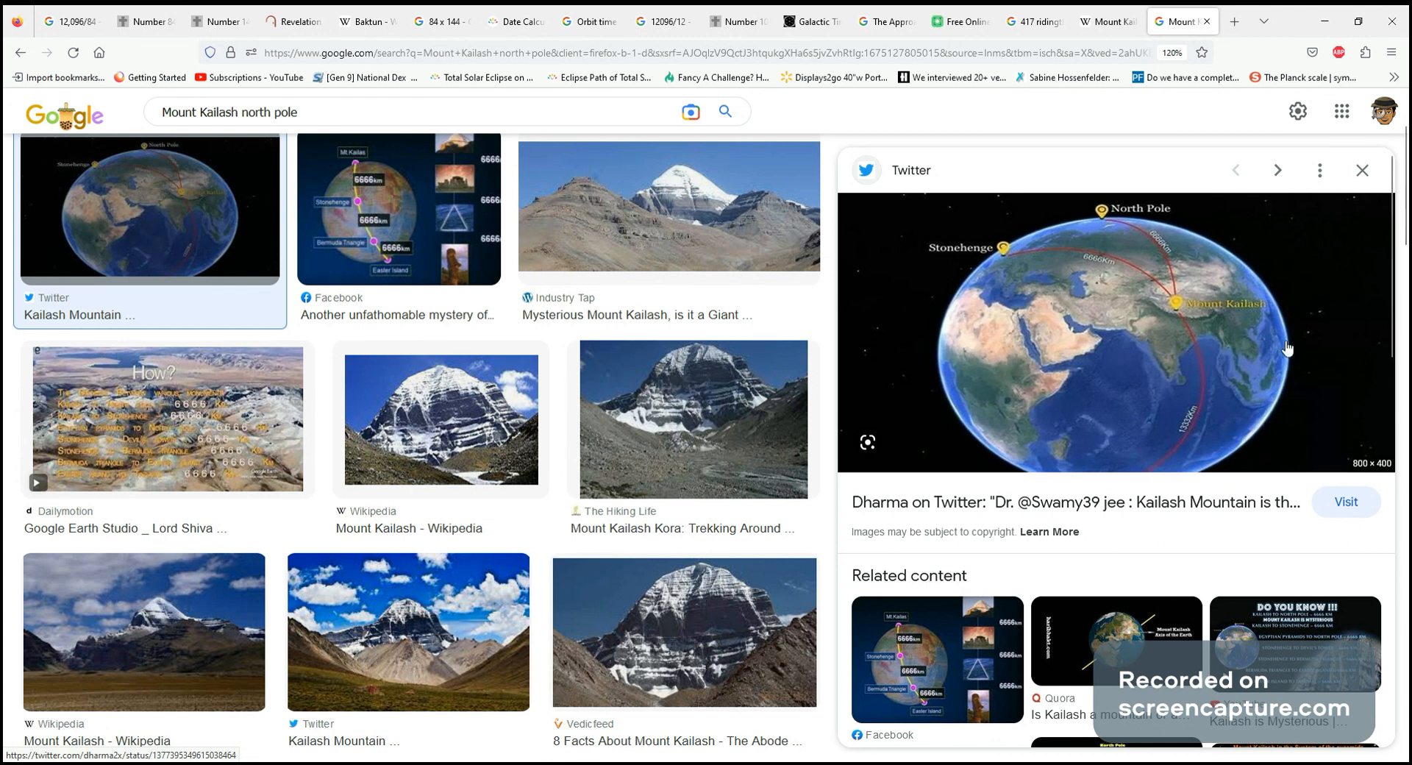
mouse_move(1134, 466)
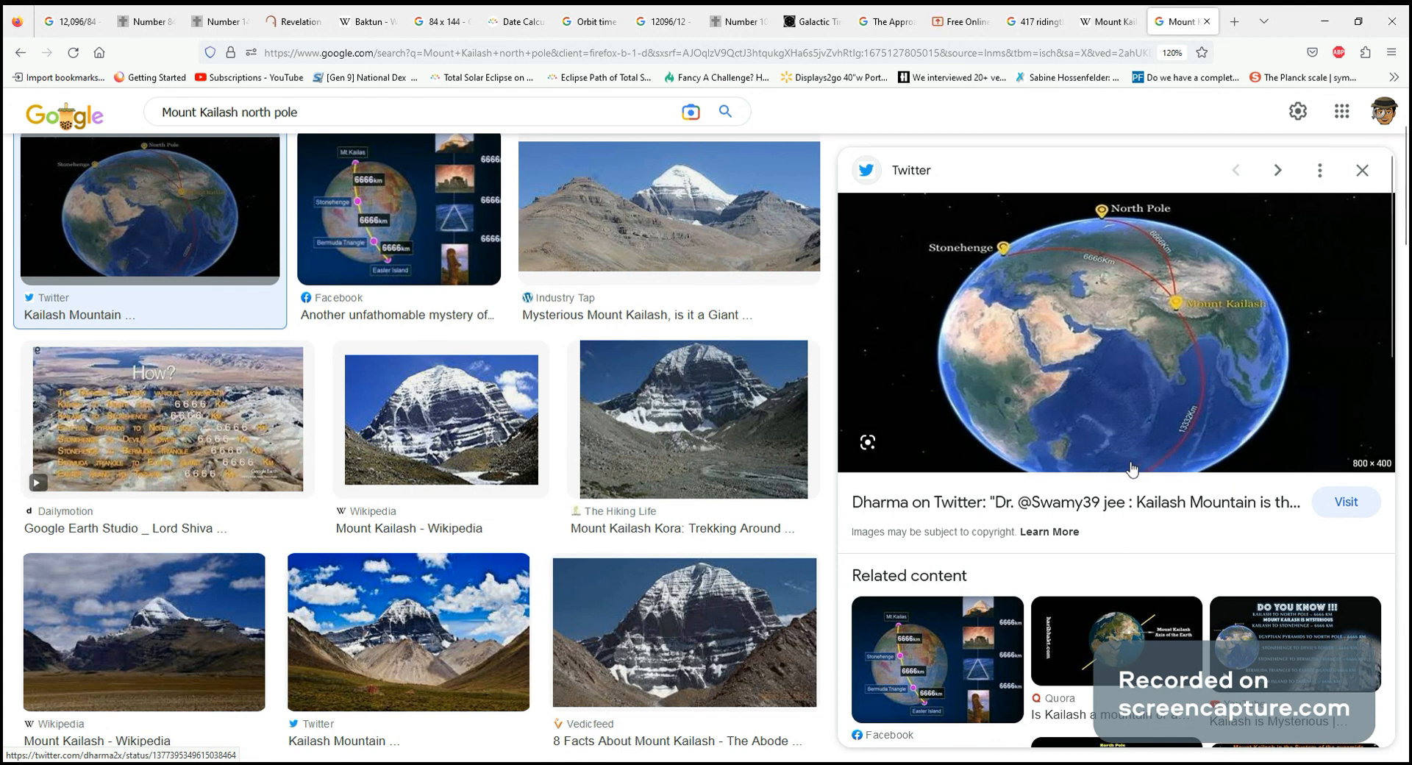
mouse_move(1135, 224)
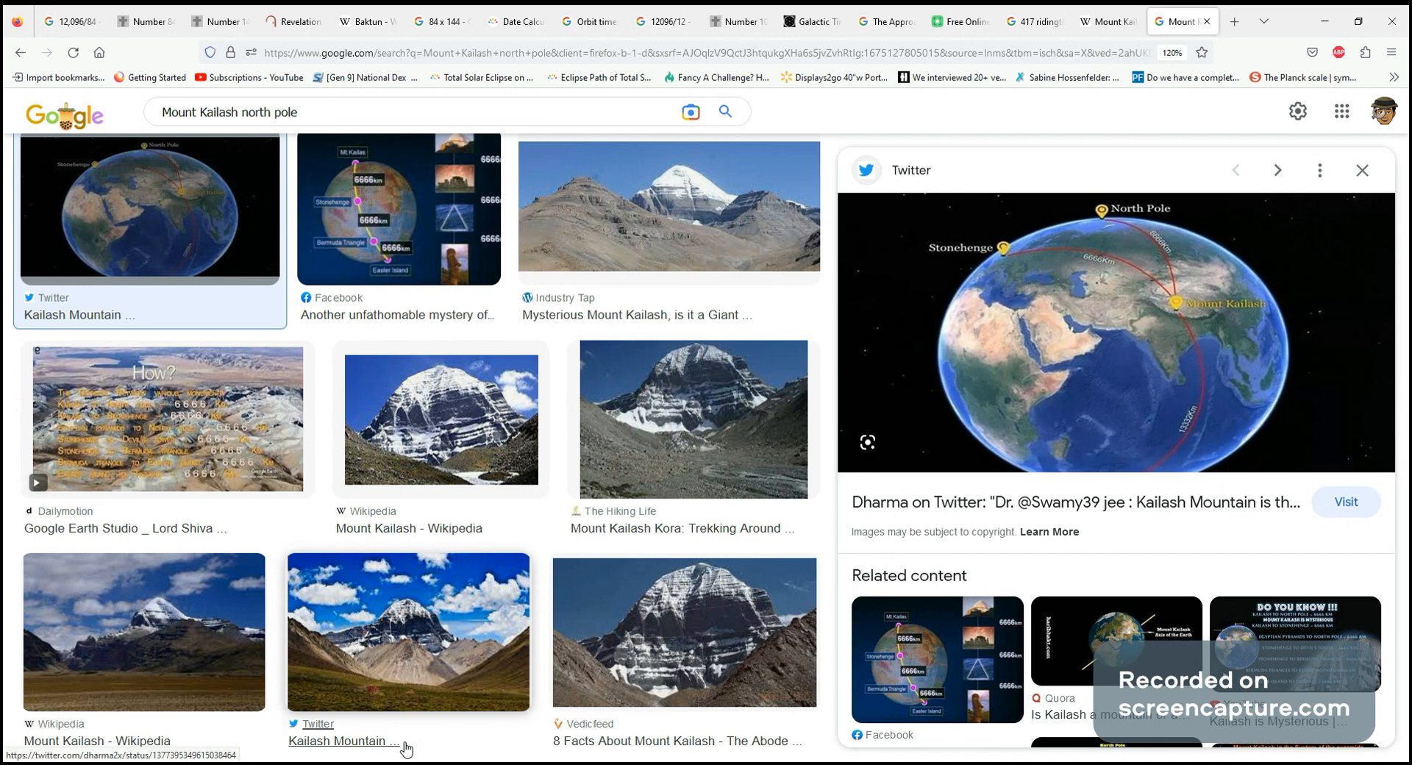
mouse_move(644, 340)
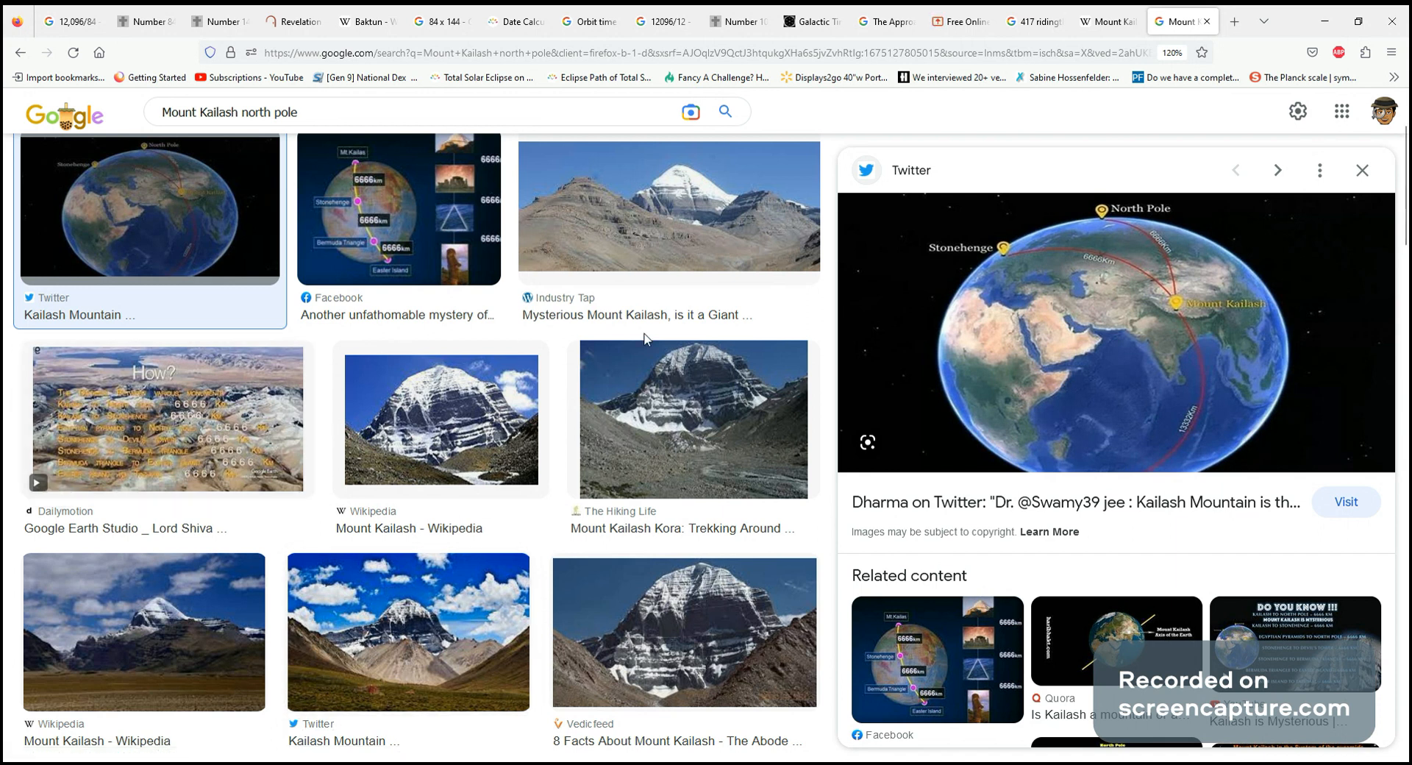
scroll("down", 3)
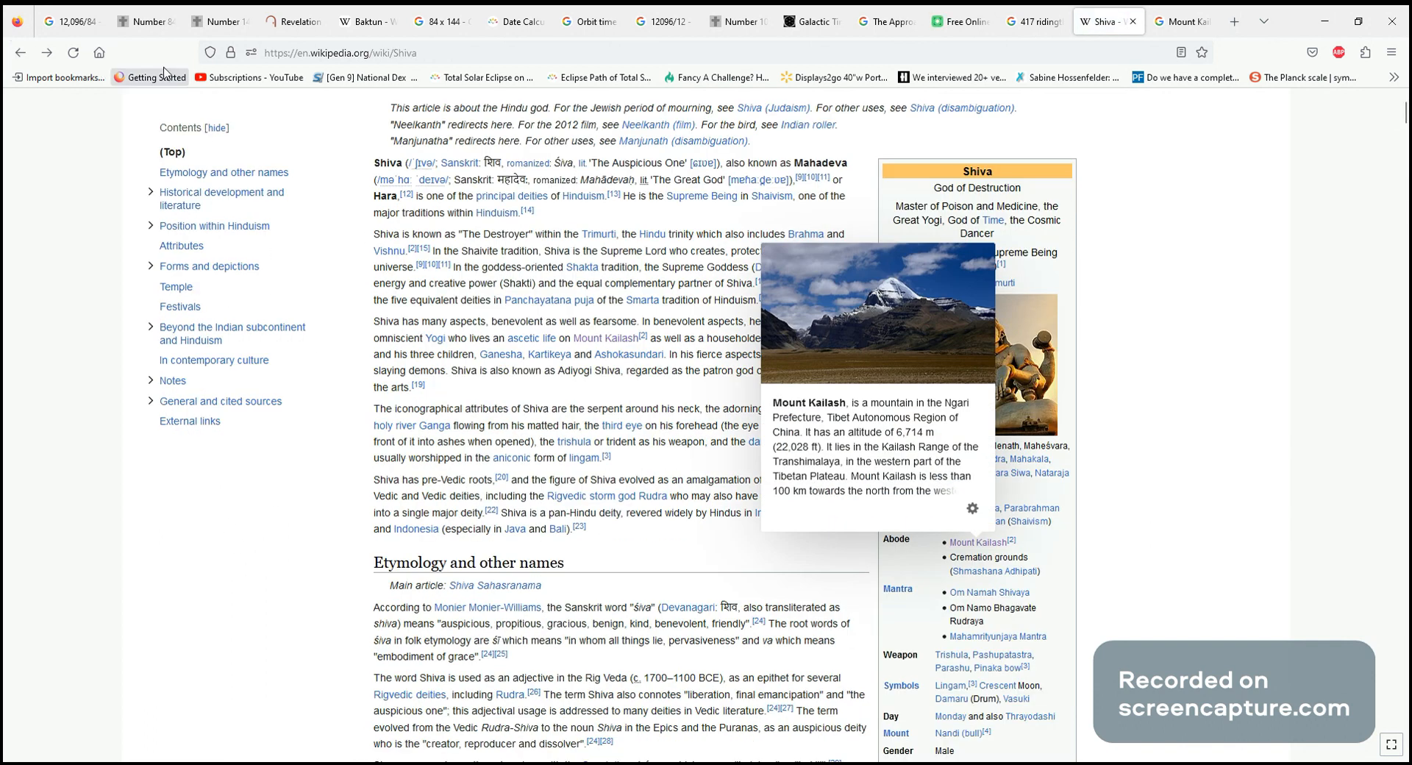
left_click(76, 20)
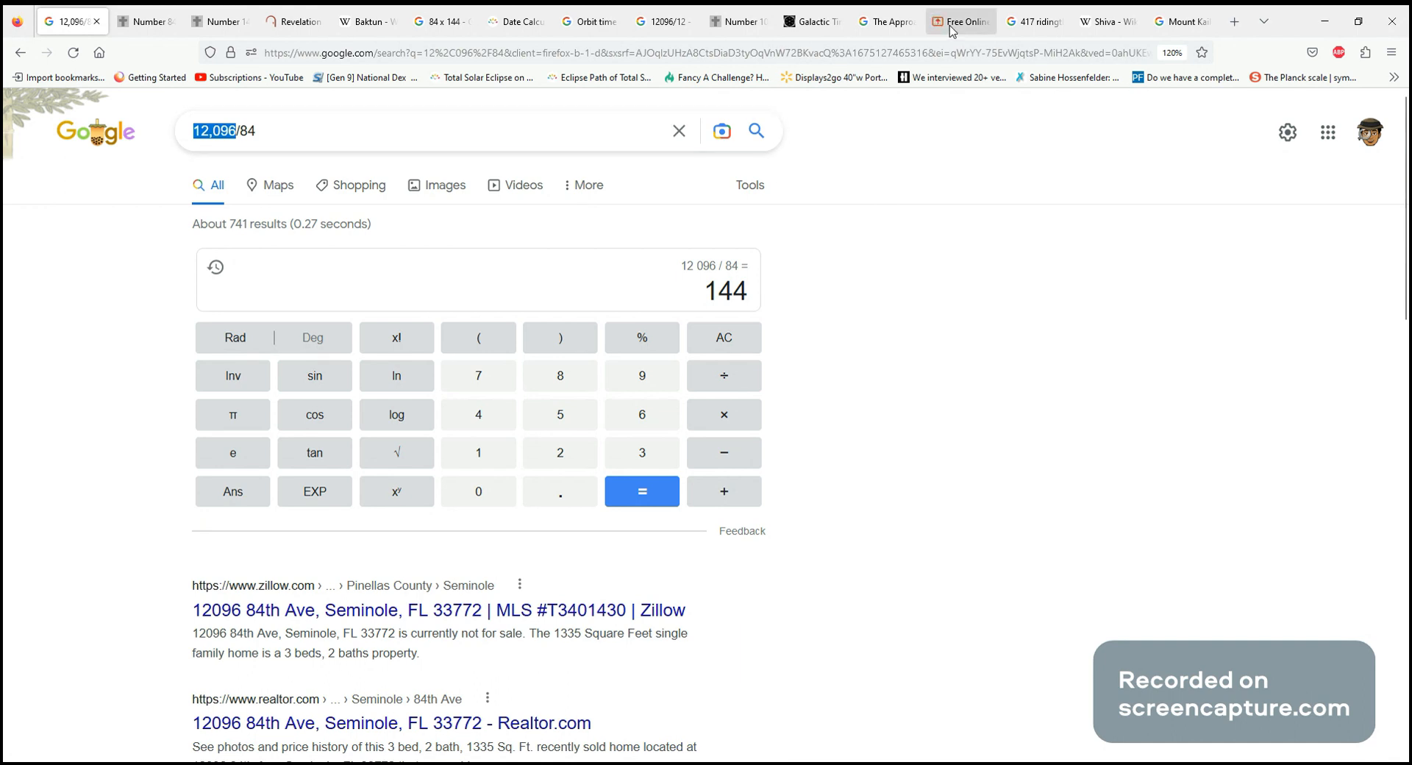
mouse_move(105, 181)
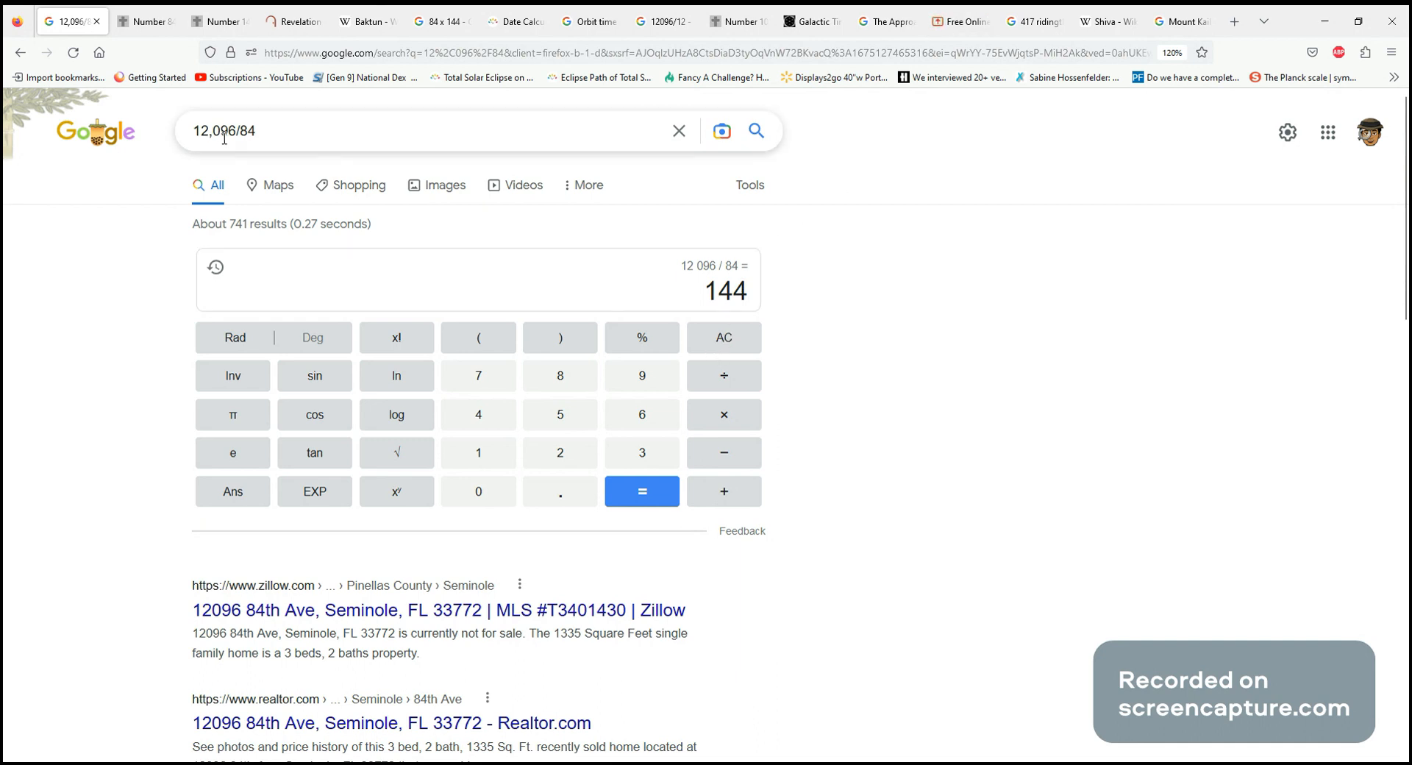
double_click(220, 131)
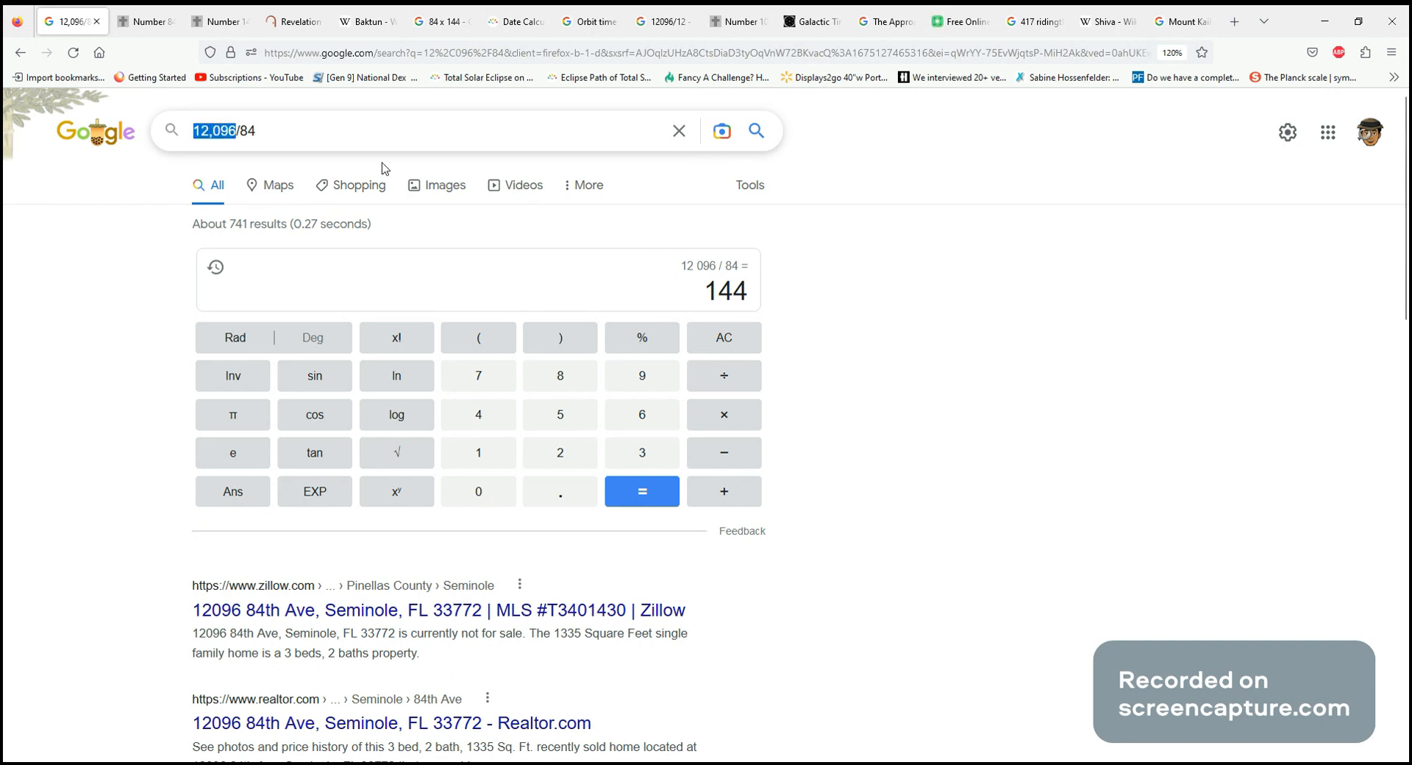
mouse_move(900, 244)
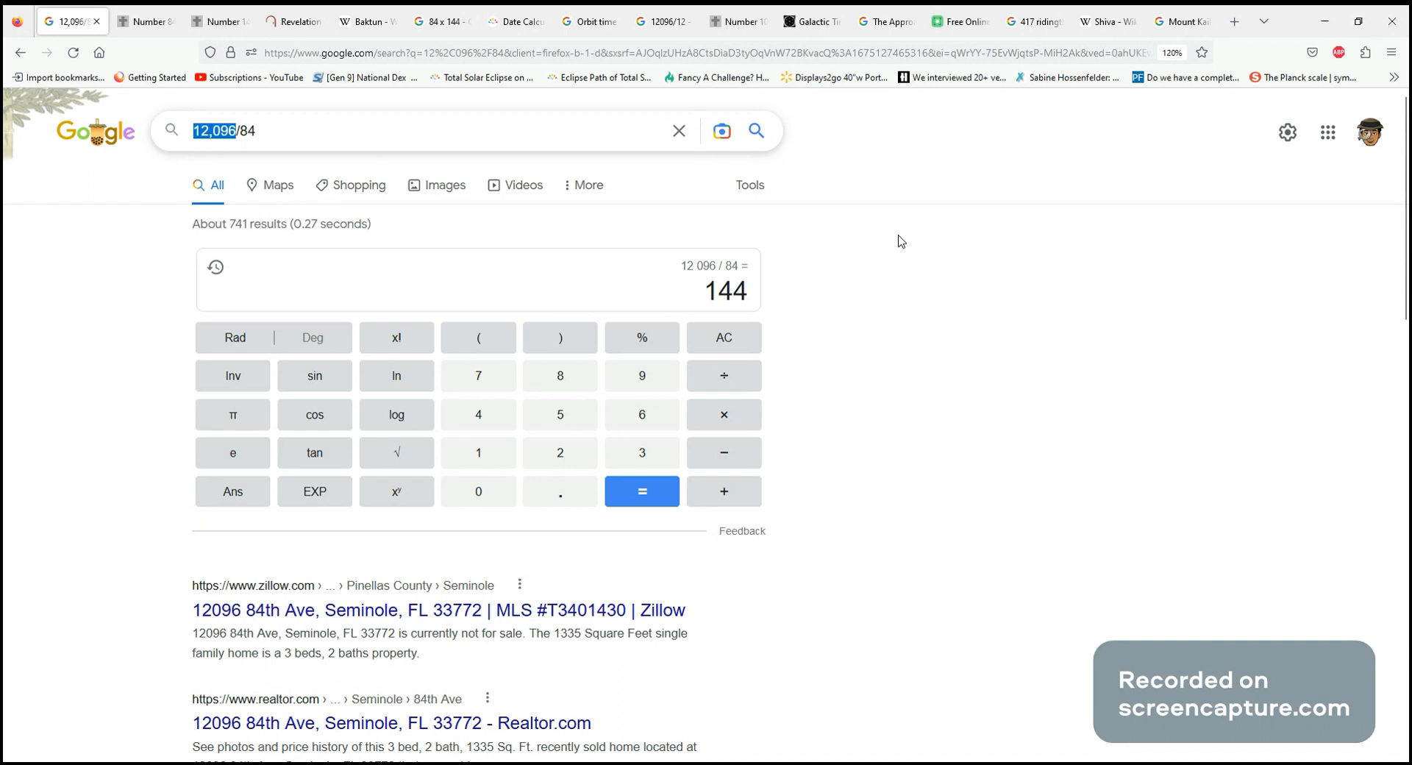
mouse_move(950, 239)
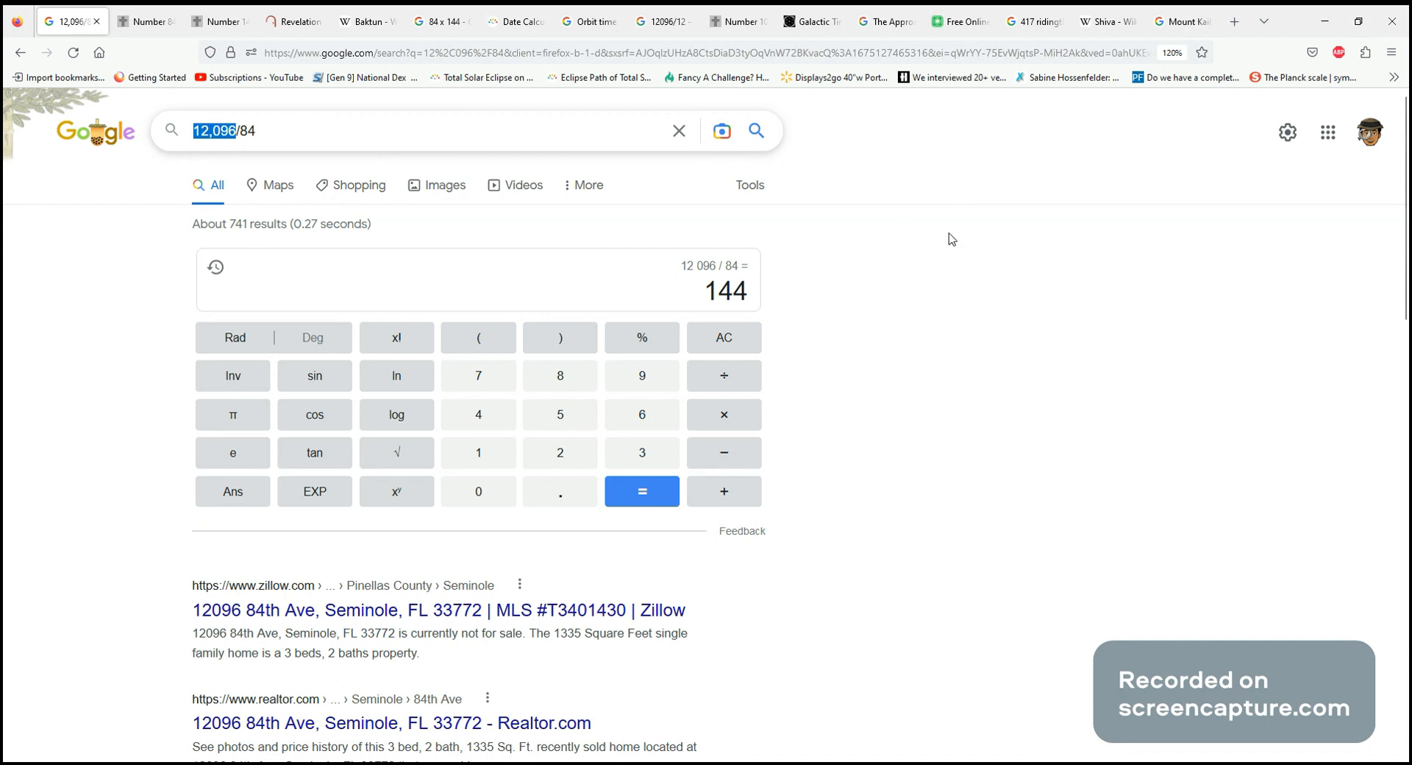
mouse_move(956, 235)
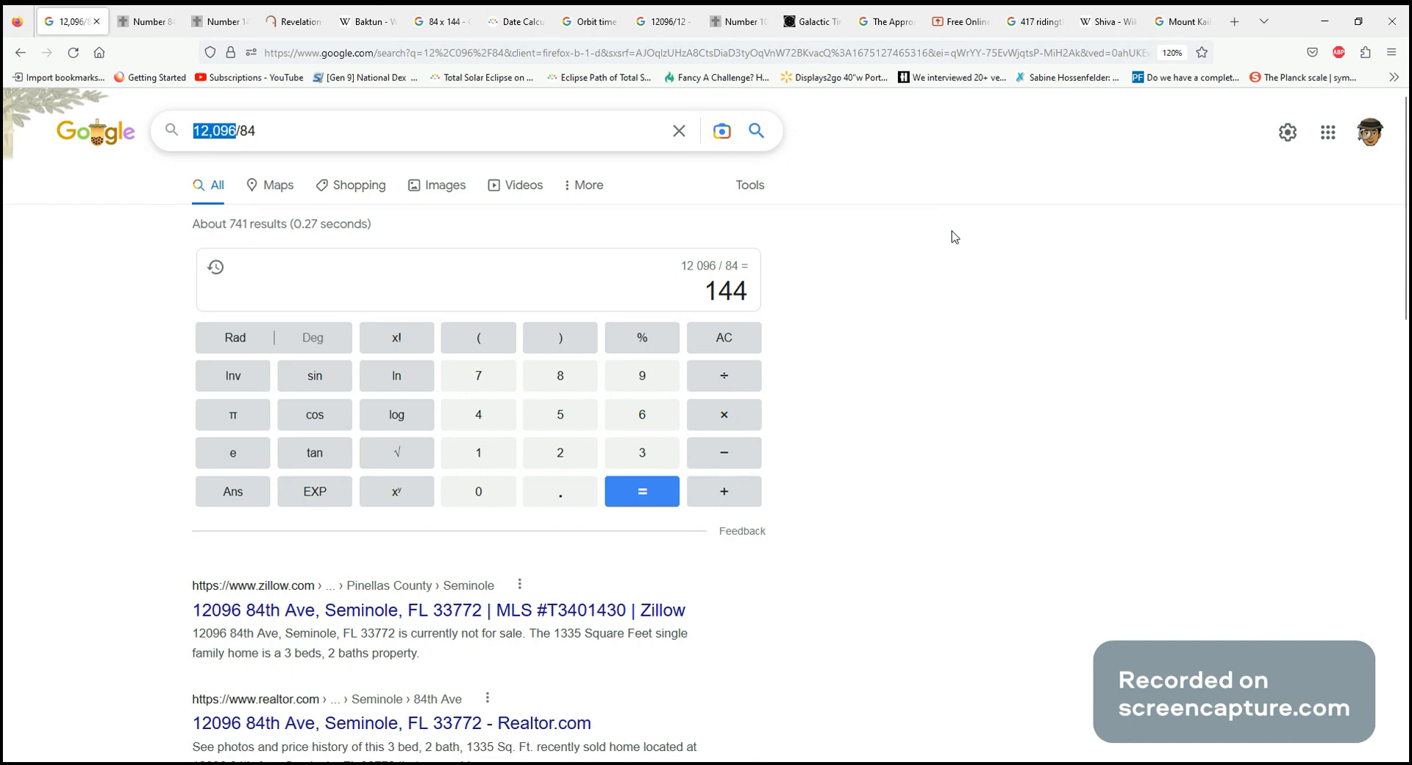